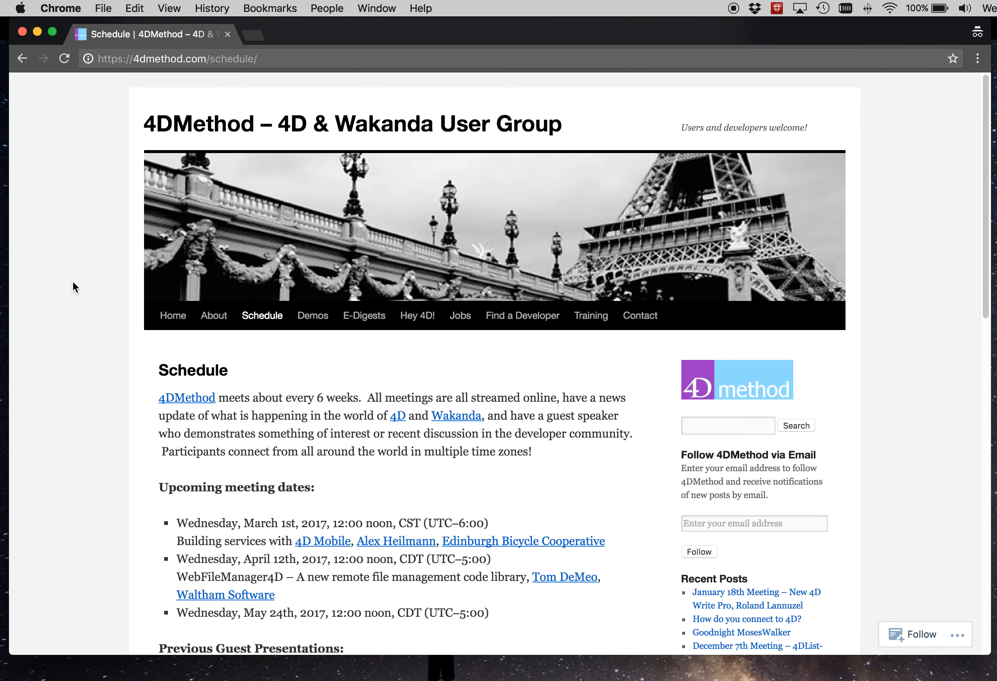
pyautogui.moveTo(229, 386)
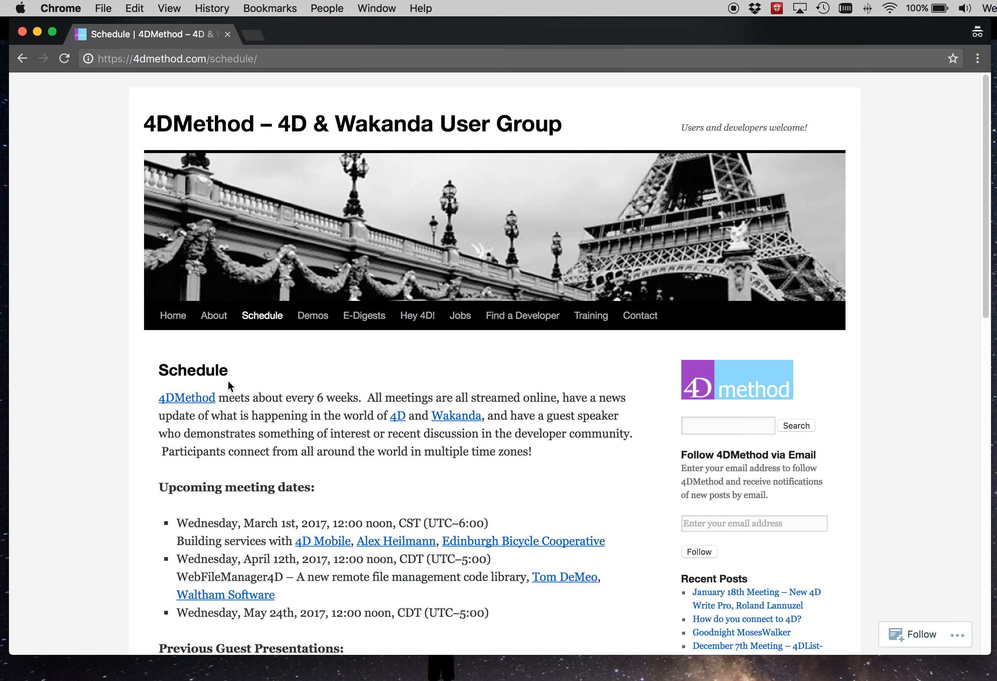
pyautogui.moveTo(255, 364)
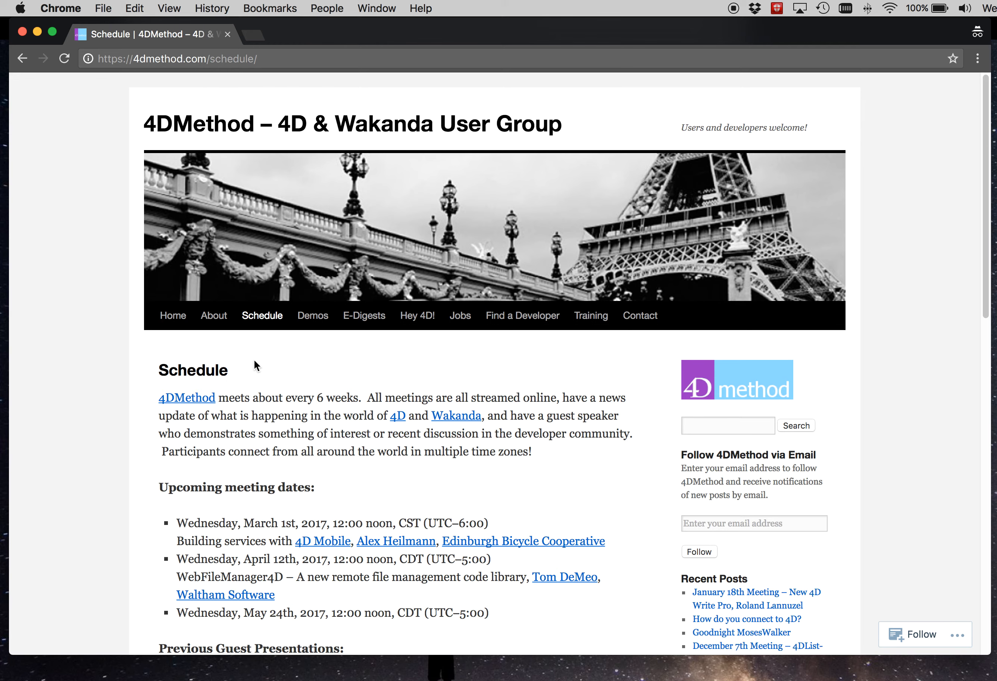
# Review the 4DMethod schedule page in Chrome and switch over to 4D v16.
pyautogui.scroll(-3)
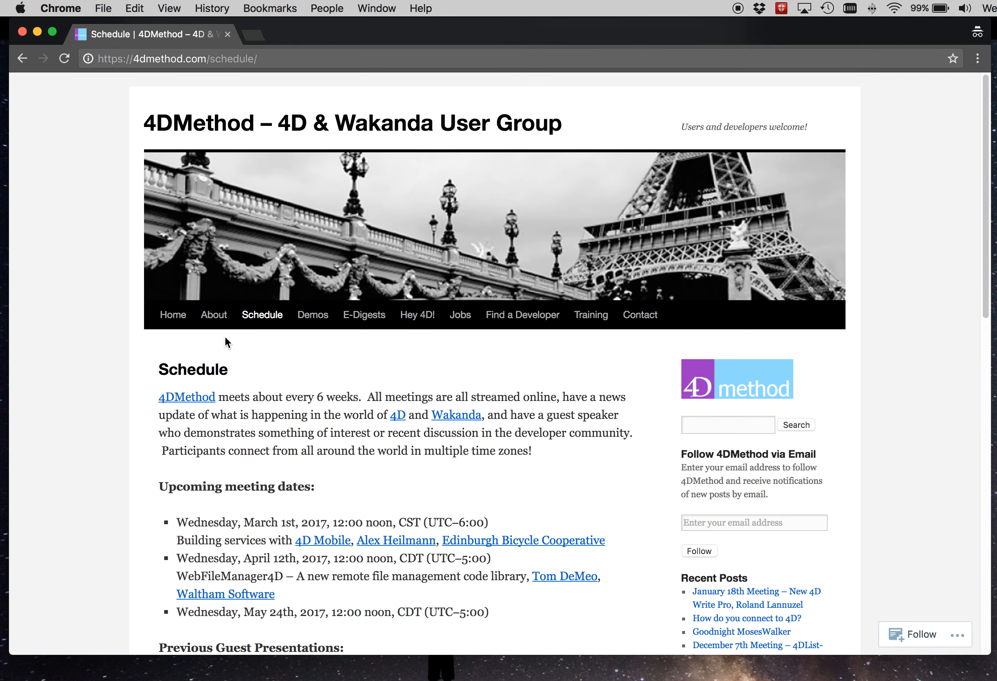
pyautogui.click(213, 315)
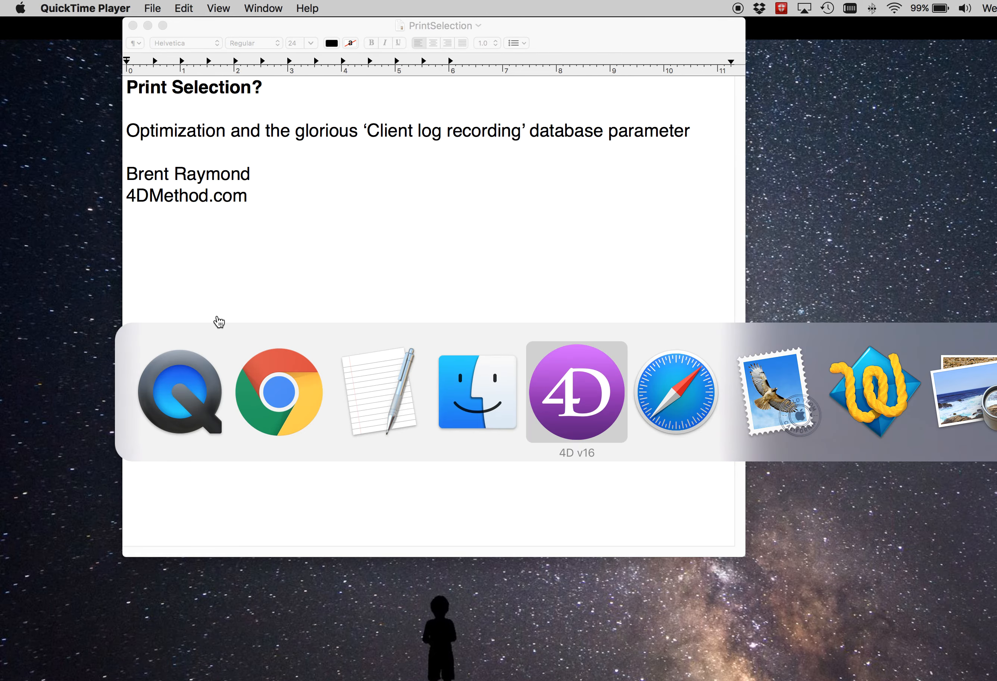
# Bring 4D v16 forward and show the structure with Table_1's ID, SomeText and AnotherText fields.
pyautogui.click(576, 391)
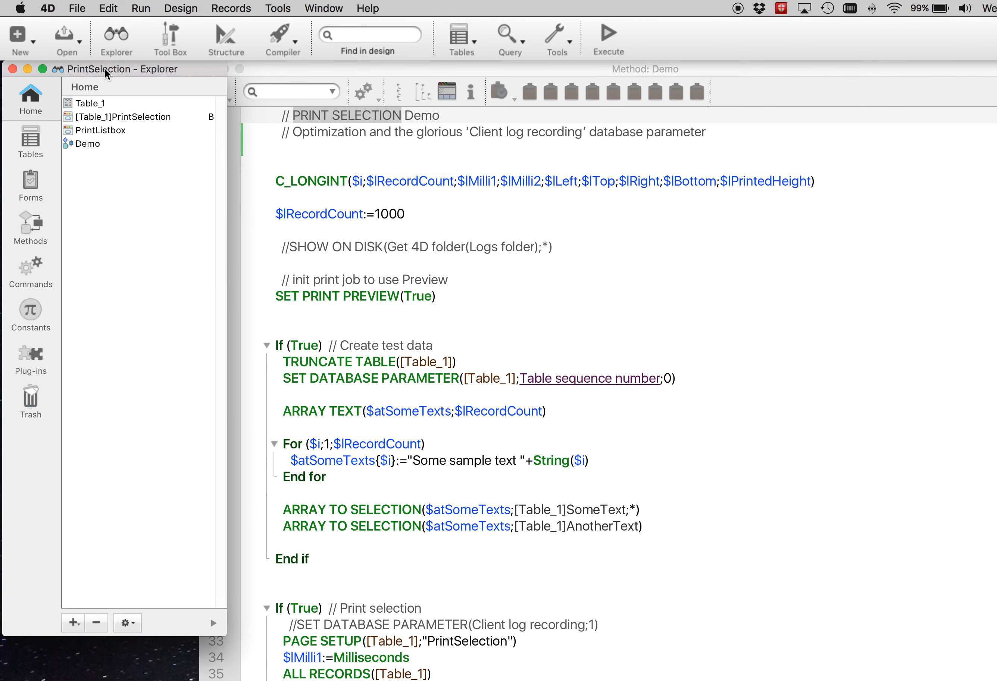
pyautogui.moveTo(513, 194)
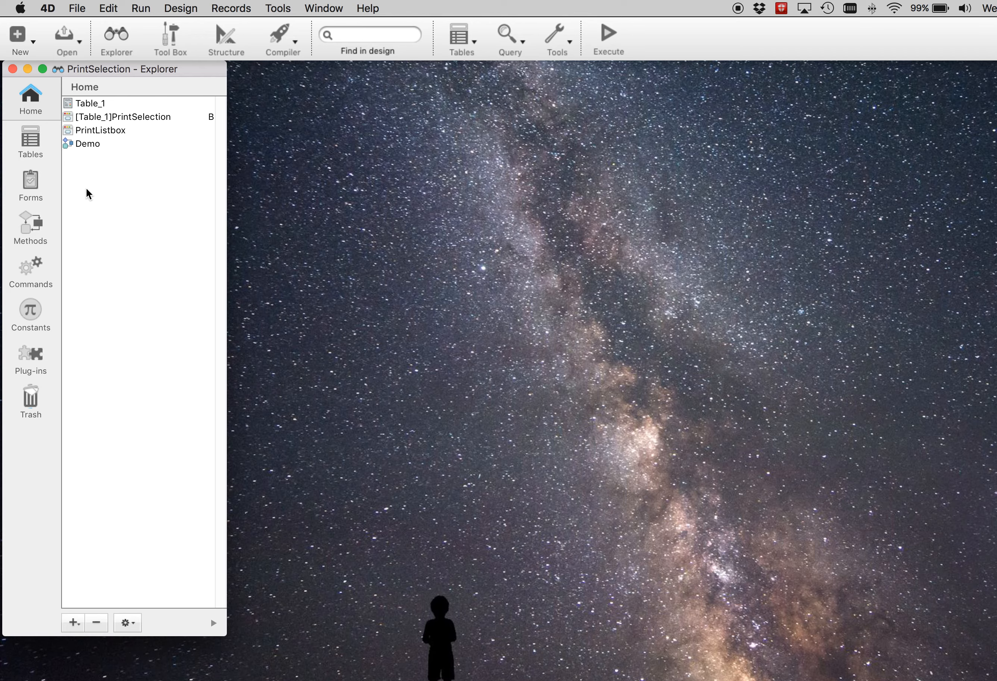
pyautogui.moveTo(26, 108)
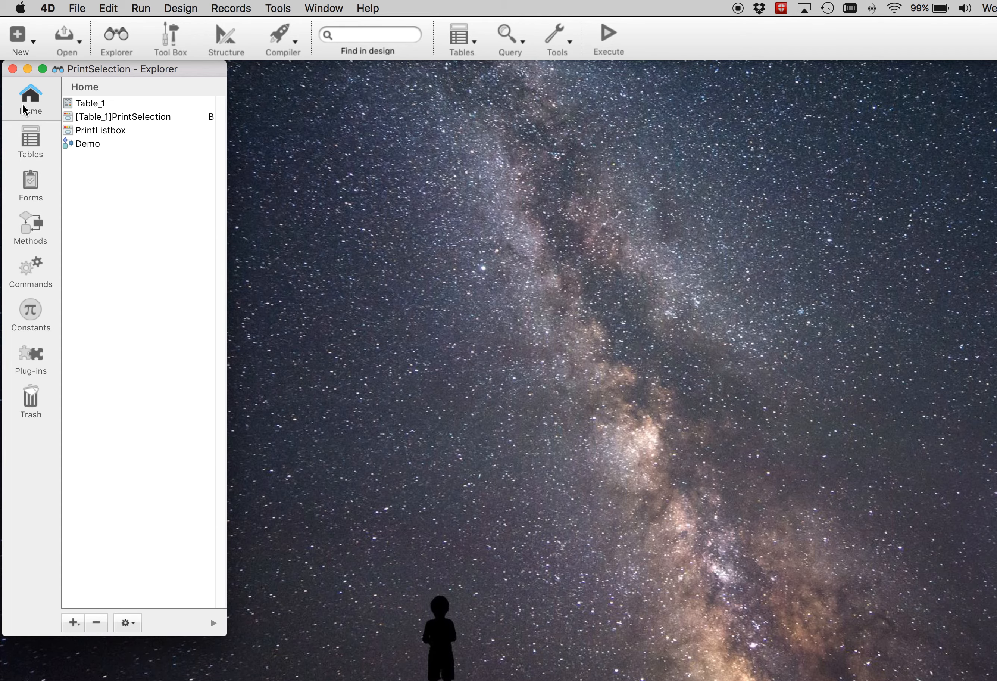
pyautogui.click(89, 103)
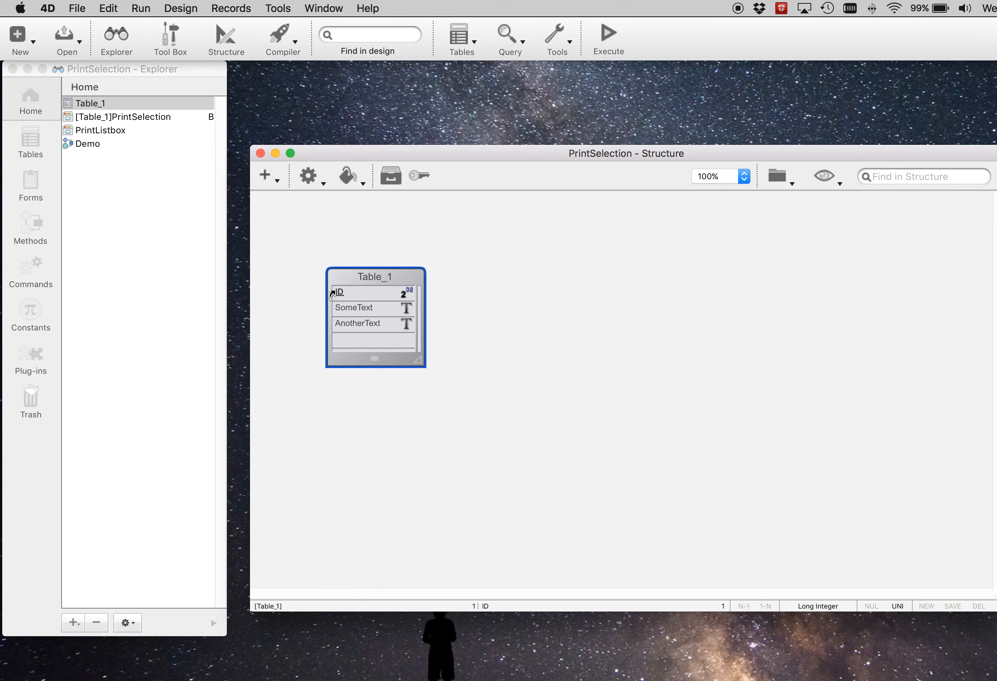
# Close the structure, review the PrintSelection and PrintListbox forms, then close the PrintListbox form.
pyautogui.click(357, 323)
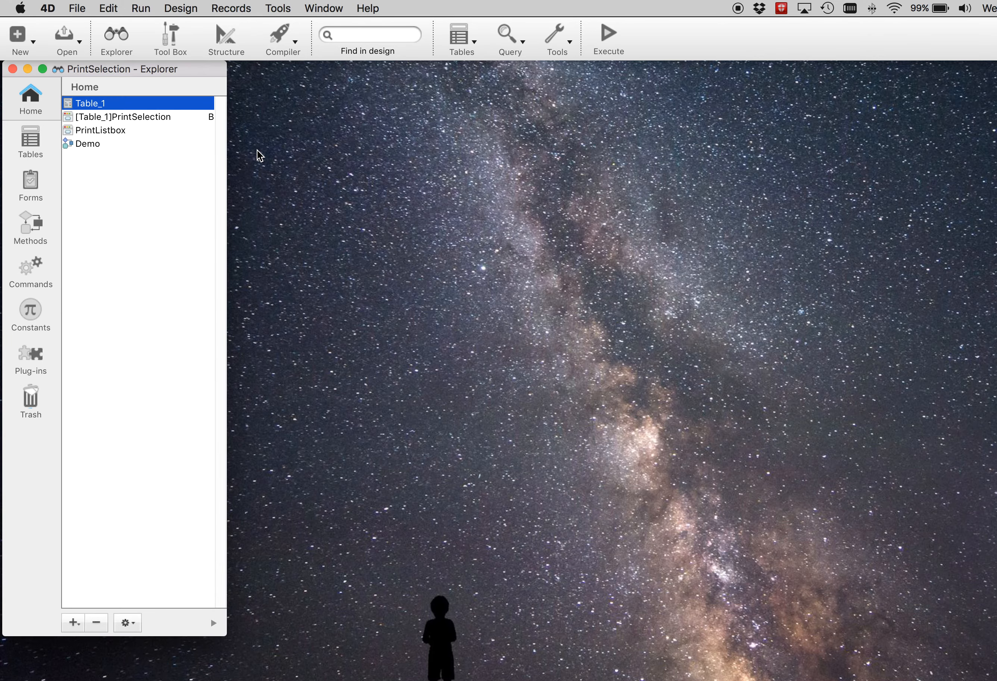
pyautogui.moveTo(127, 121)
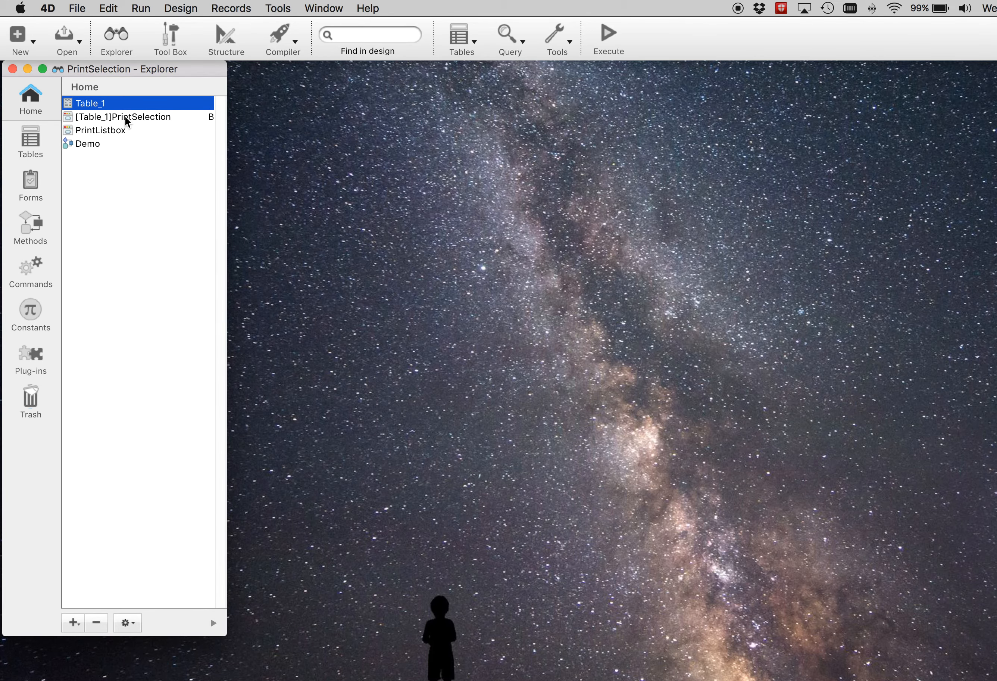
pyautogui.doubleClick(125, 116)
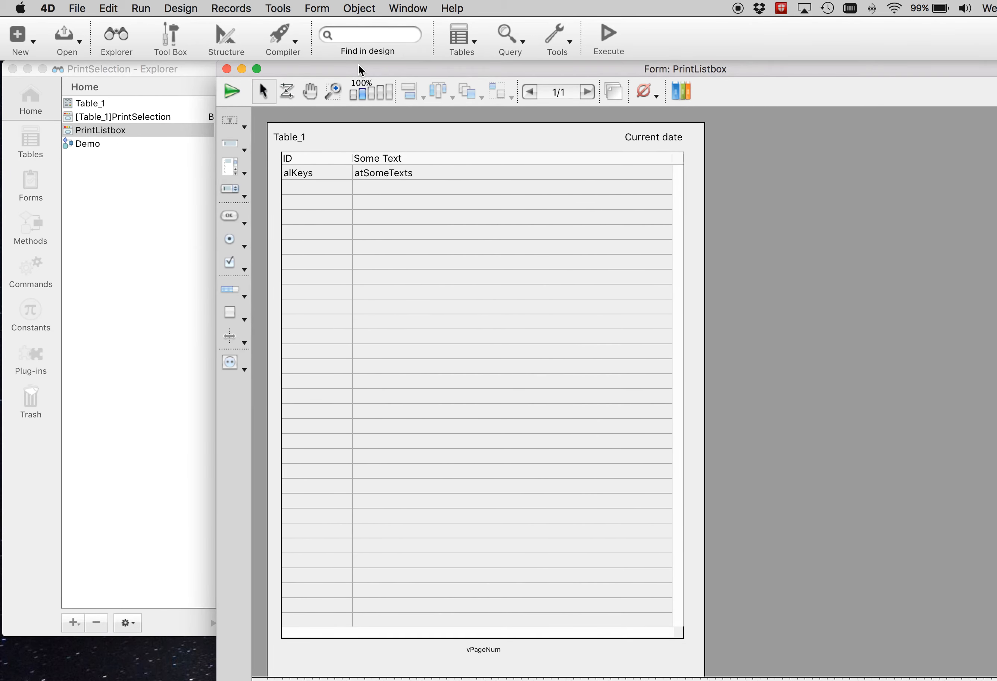
pyautogui.moveTo(277, 71)
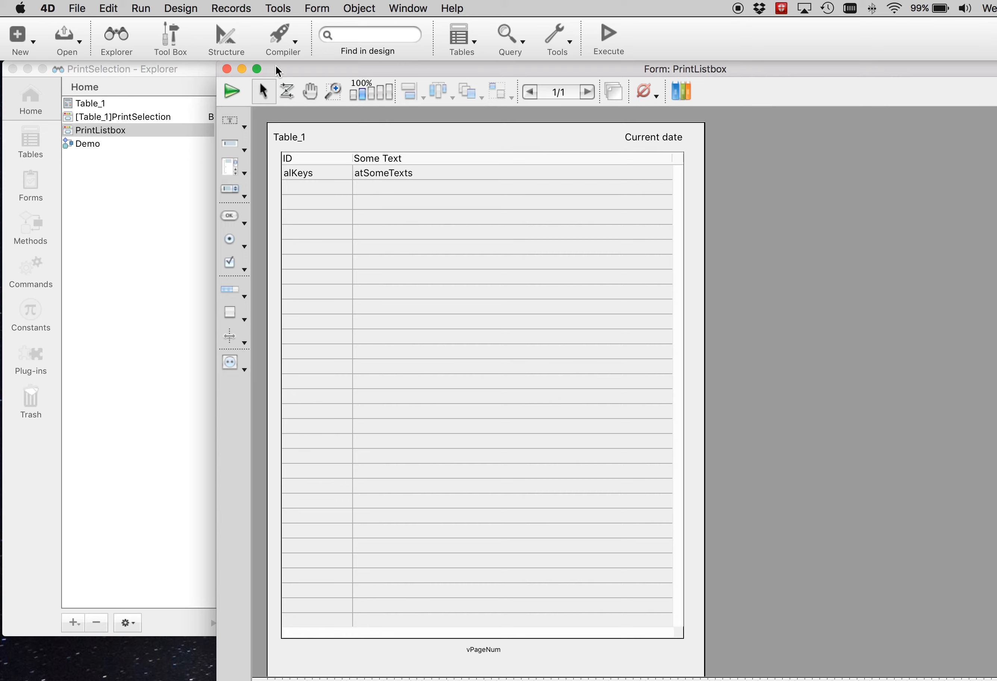
pyautogui.click(101, 130)
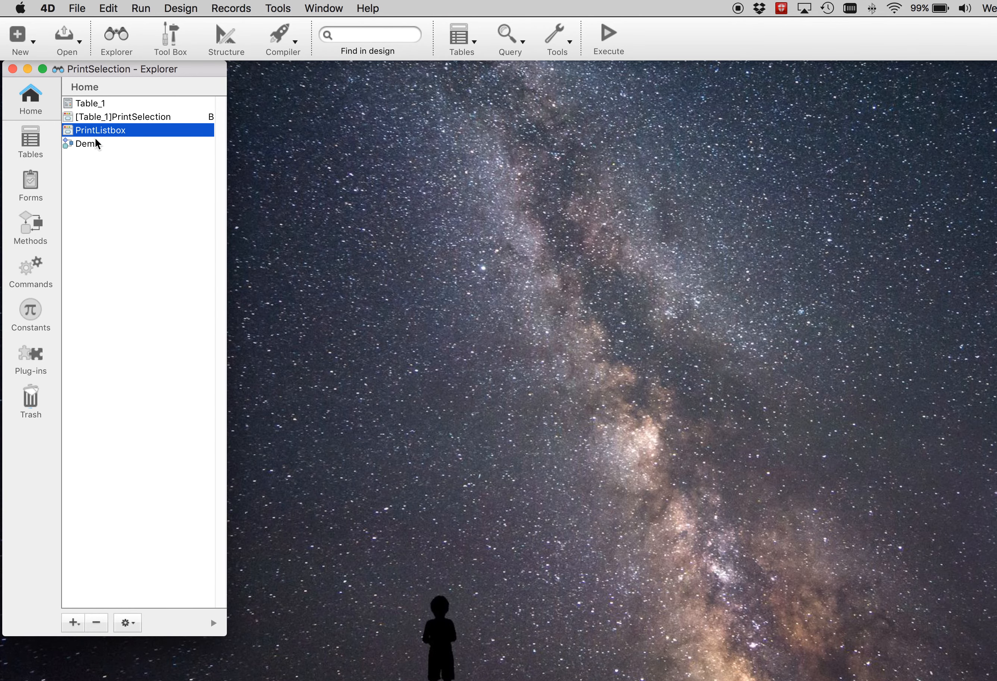
# Open the Demo method from the Explorer Home list to read its PRINT SELECTION code.
pyautogui.doubleClick(88, 144)
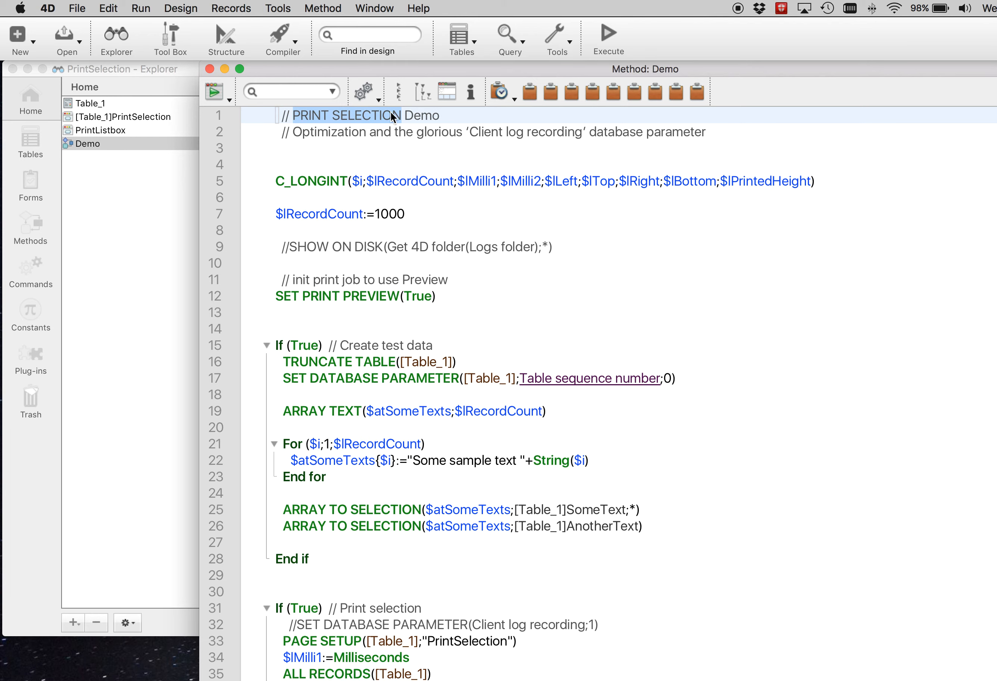
pyautogui.moveTo(418, 126)
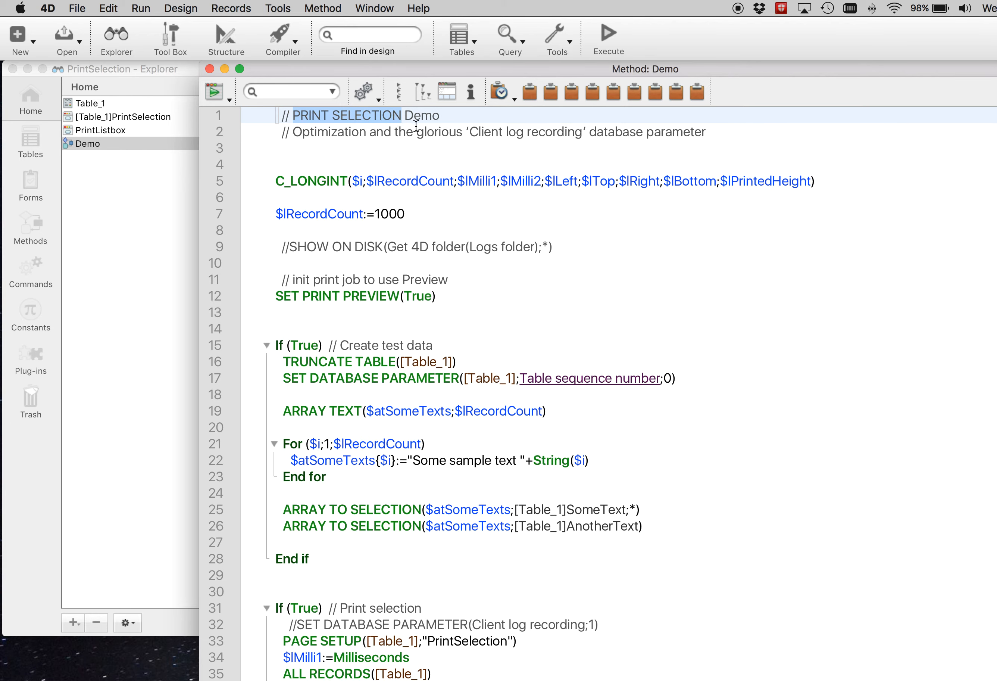
pyautogui.moveTo(397, 124)
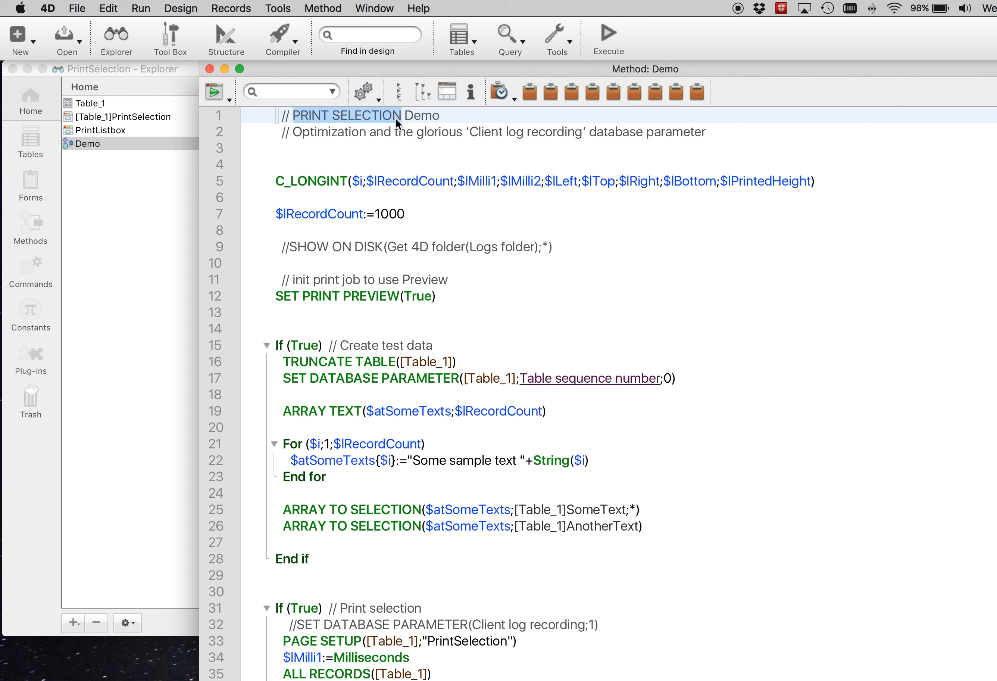
pyautogui.moveTo(571, 91)
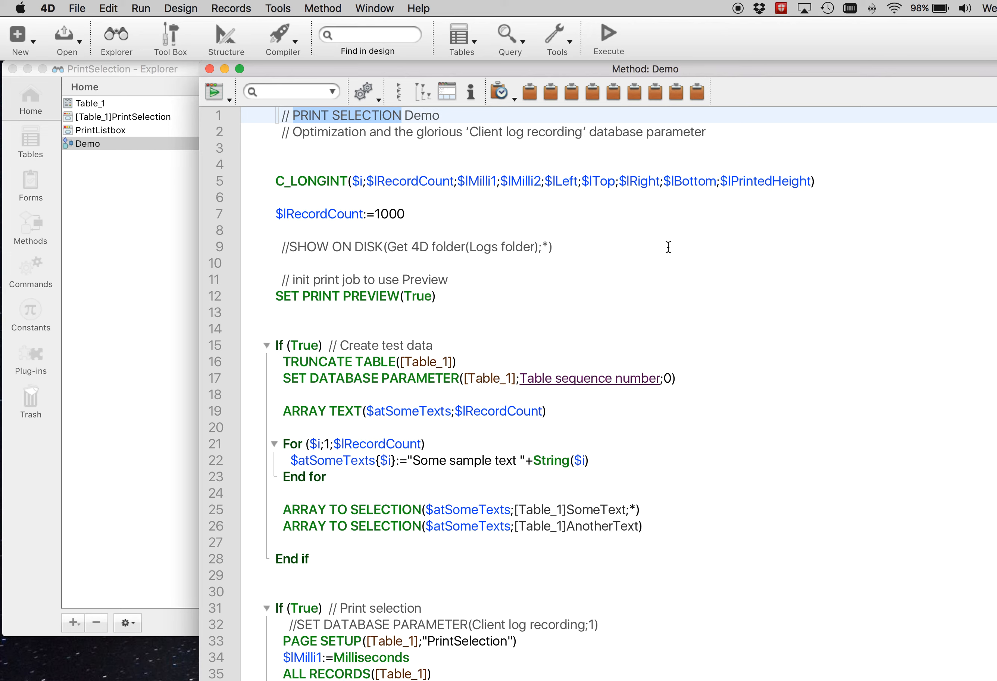
pyautogui.moveTo(355, 127)
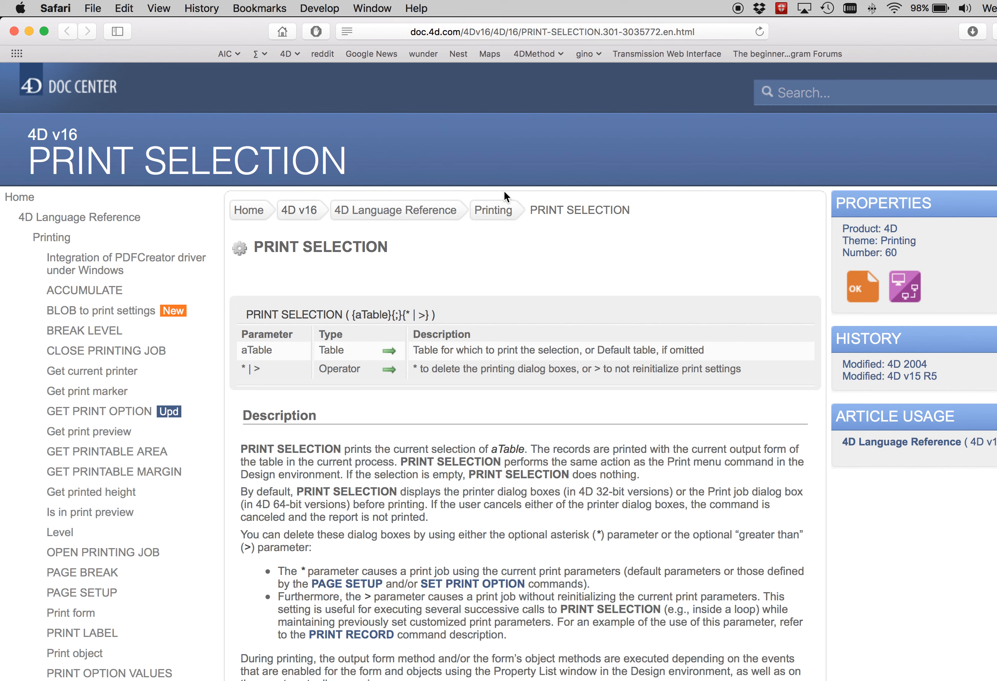
pyautogui.moveTo(499, 300)
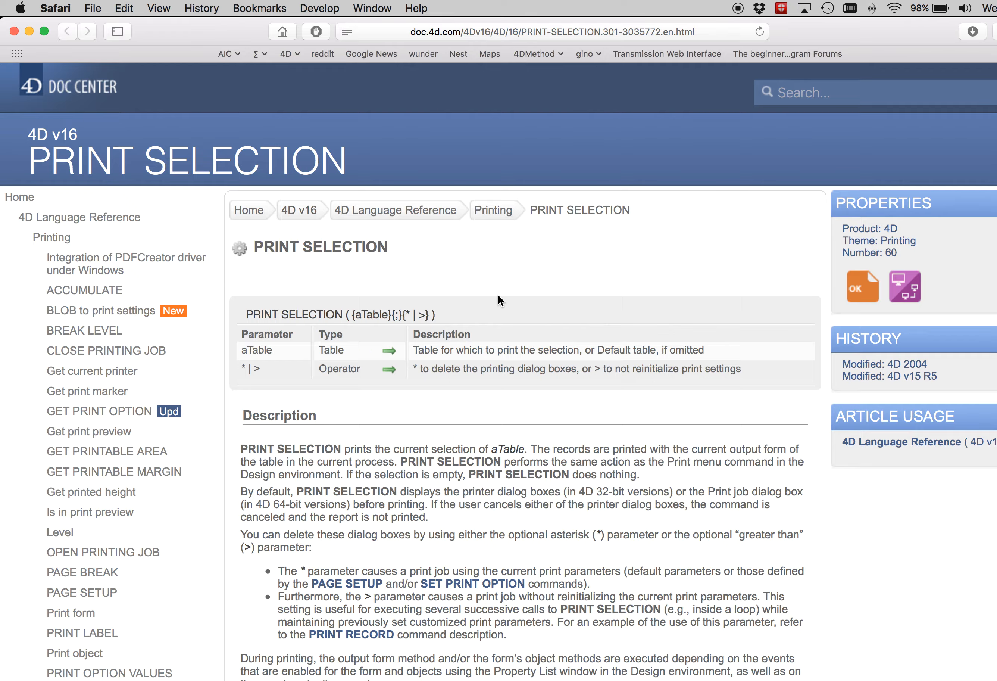
# Read through the PRINT SELECTION reference page on doc.4d.com.
pyautogui.scroll(-3)
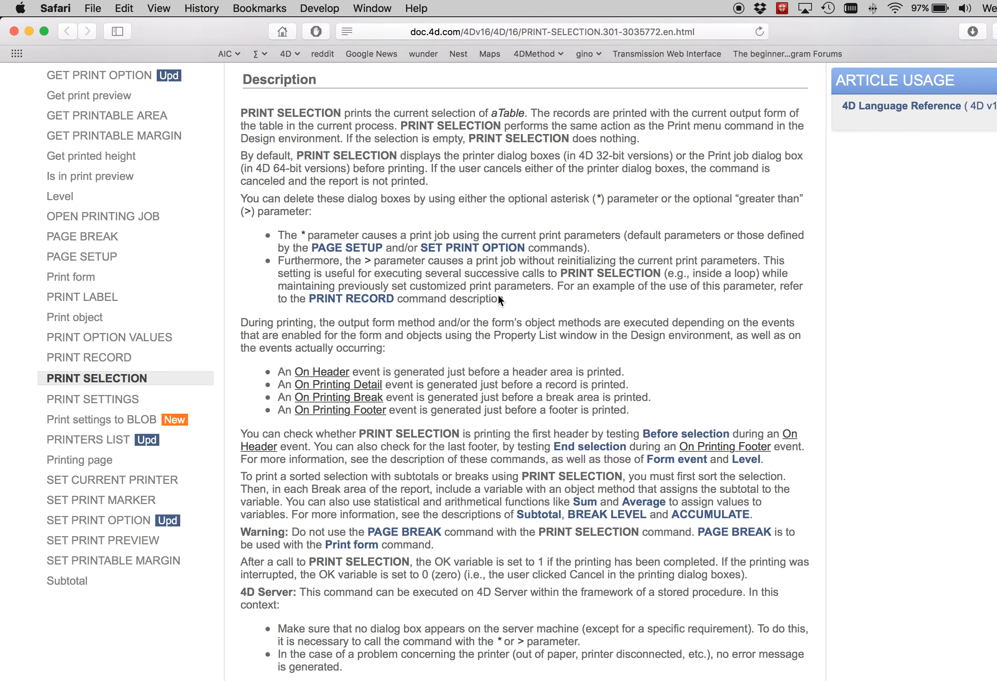
pyautogui.scroll(-3)
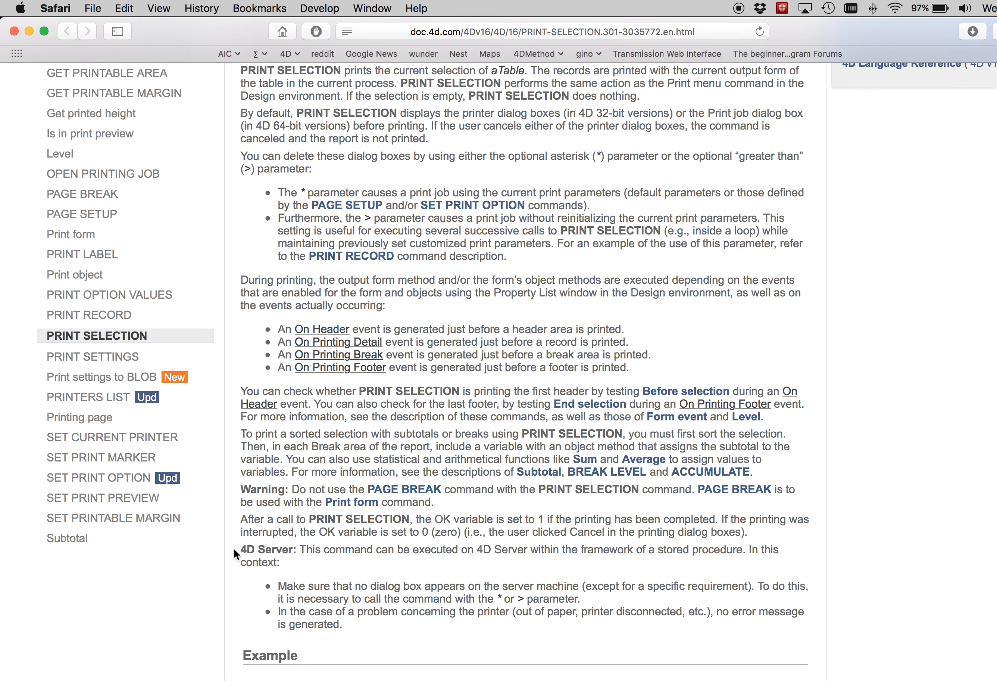
pyautogui.doubleClick(267, 550)
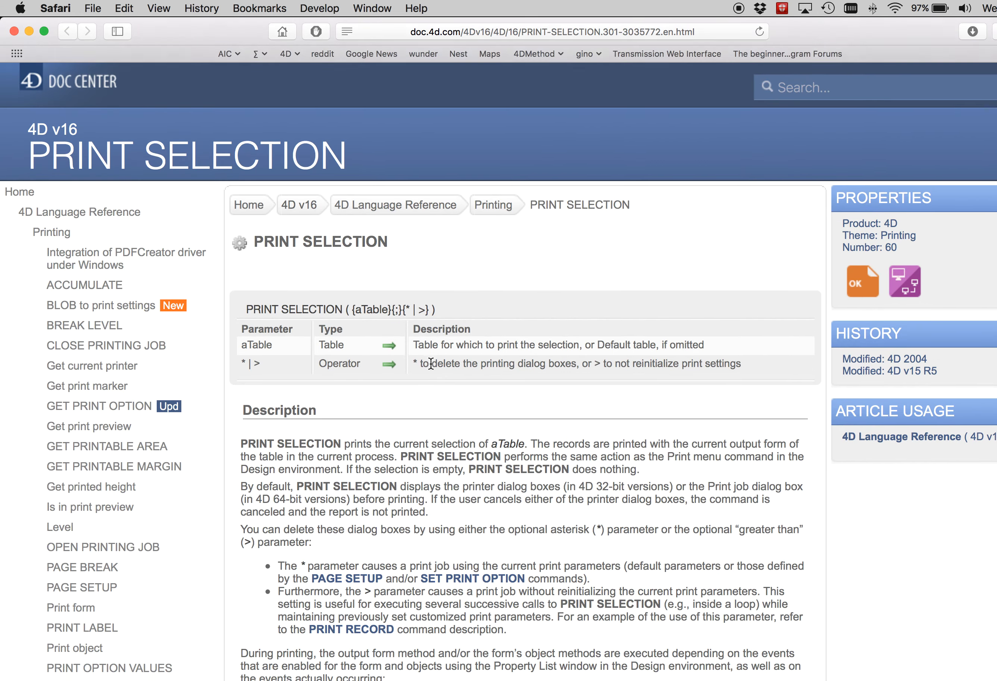
pyautogui.scroll(-3)
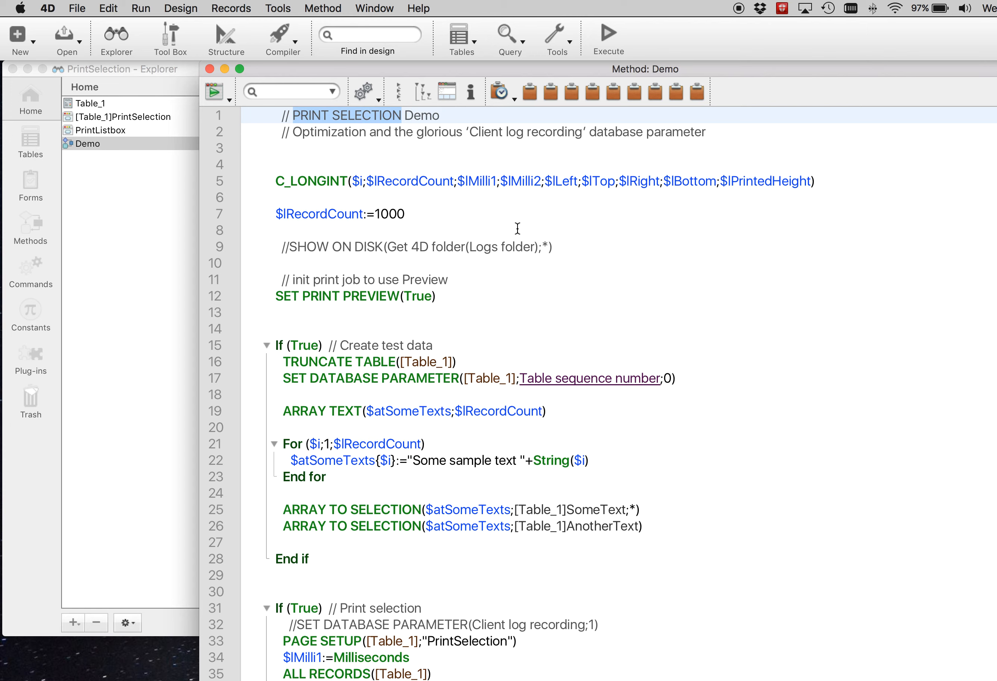
pyautogui.moveTo(364, 213)
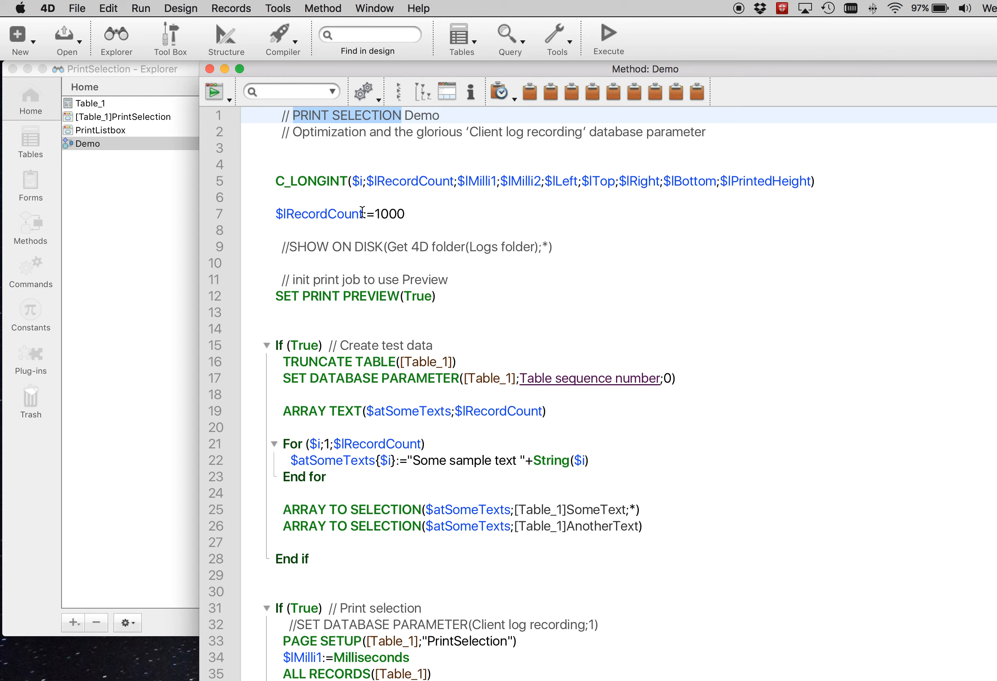
pyautogui.doubleClick(321, 214)
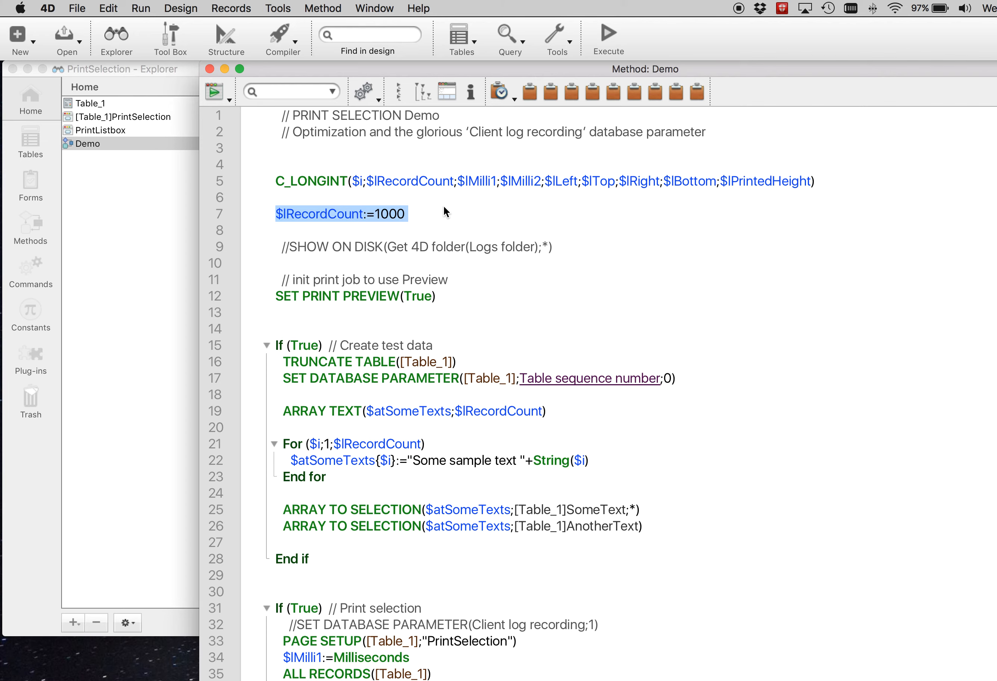
pyautogui.scroll(-3)
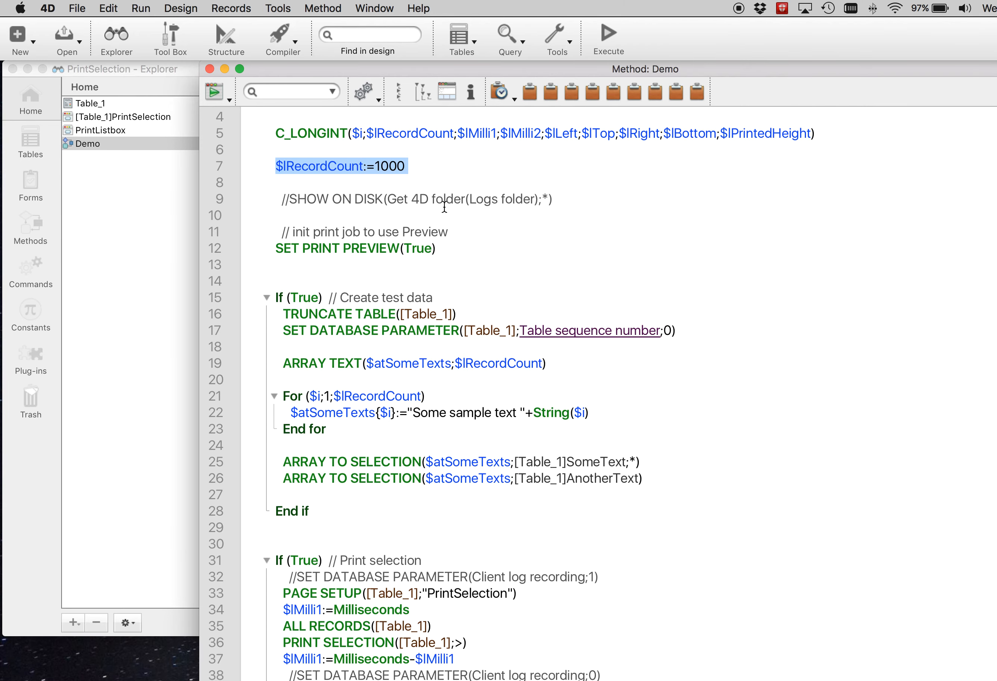
pyautogui.scroll(-3)
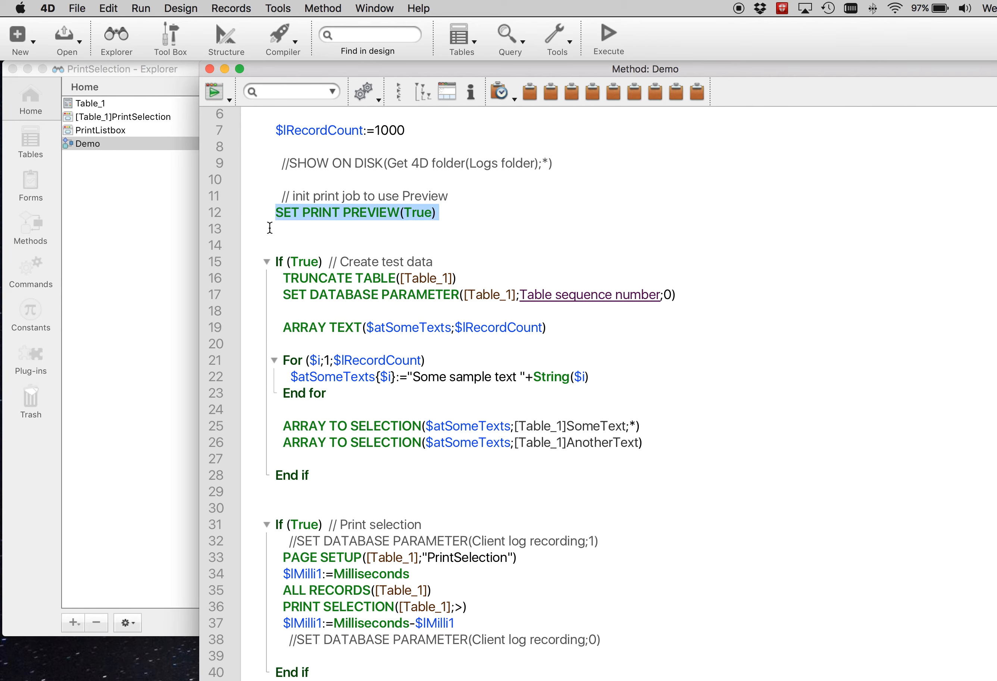
pyautogui.scroll(-3)
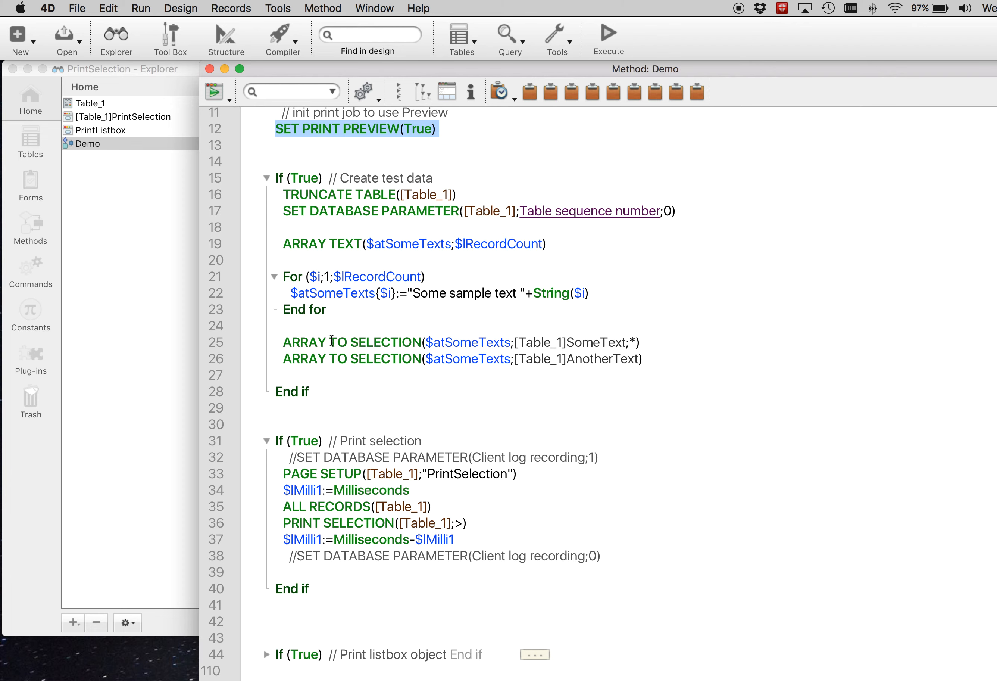
pyautogui.moveTo(350, 361)
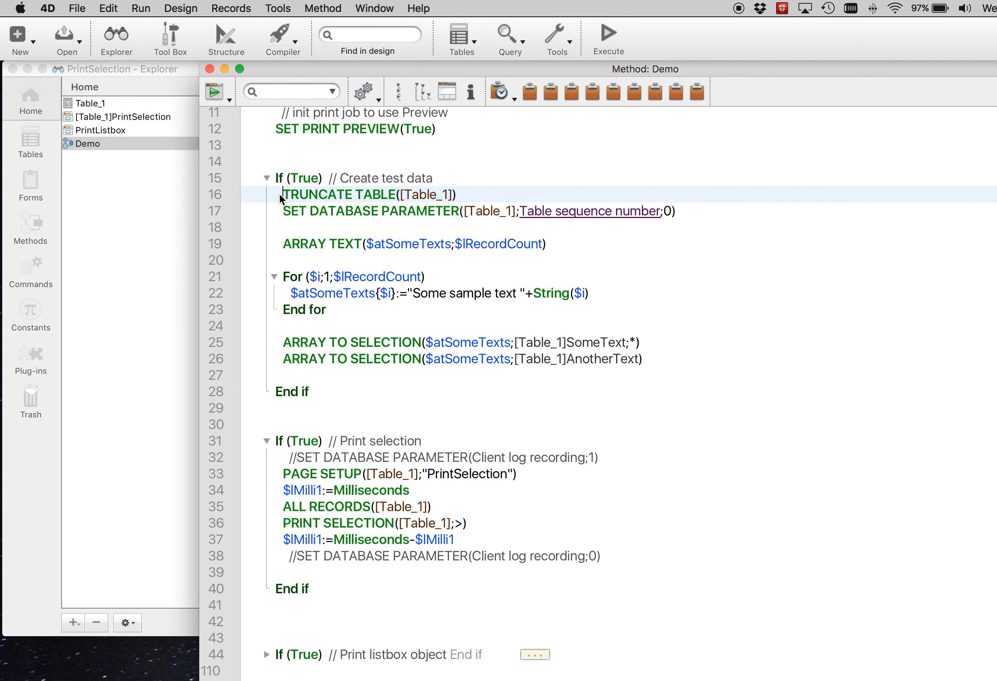
pyautogui.moveTo(285, 194); pyautogui.dragTo(674, 211)
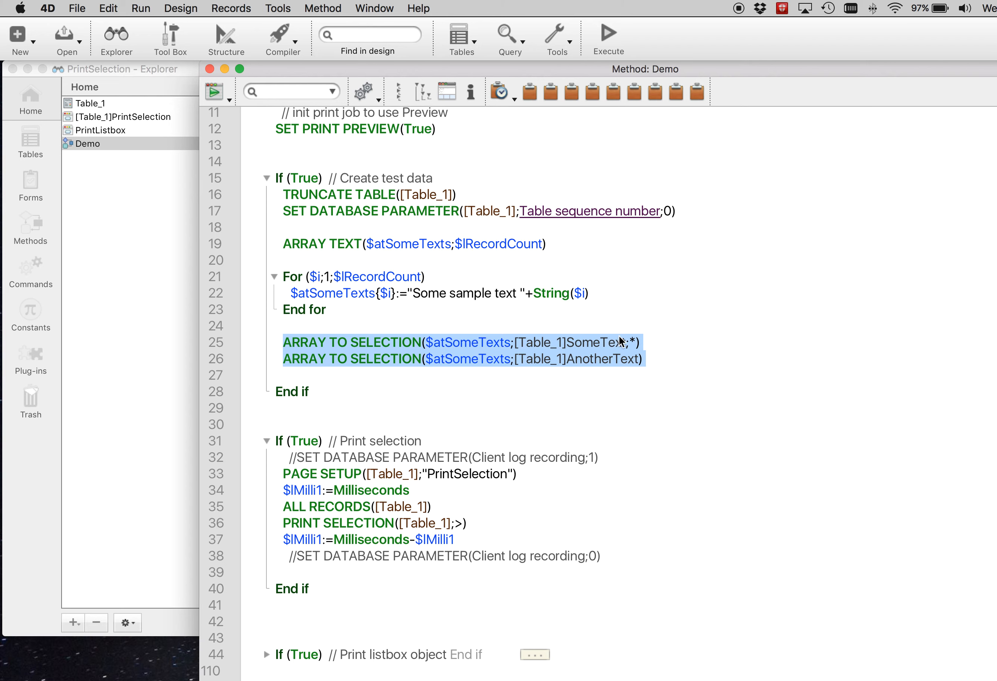
pyautogui.moveTo(592, 369)
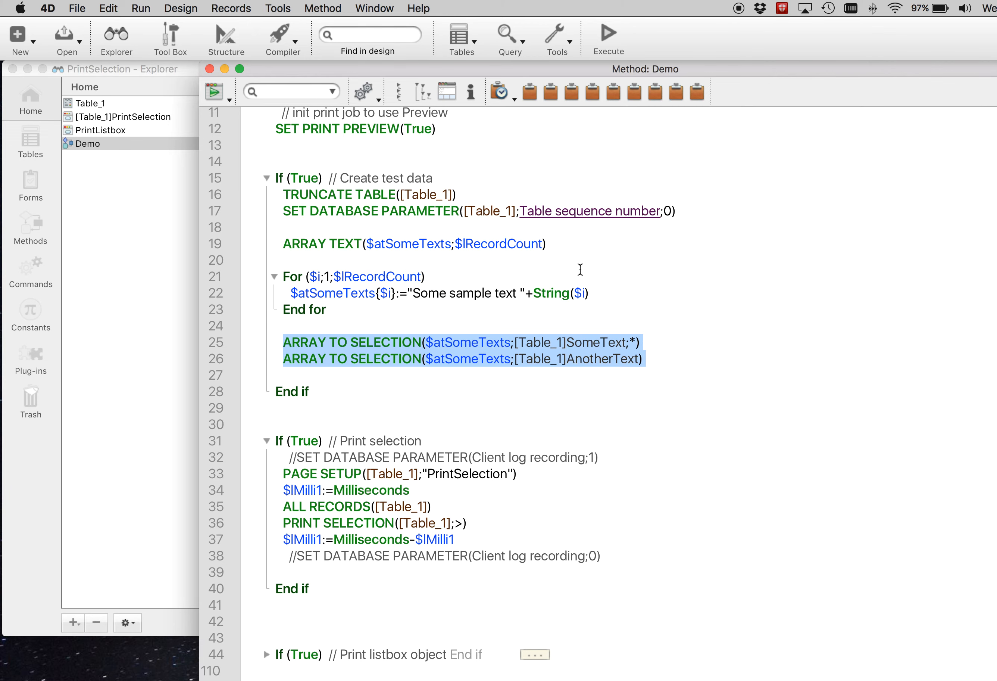
pyautogui.scroll(-3)
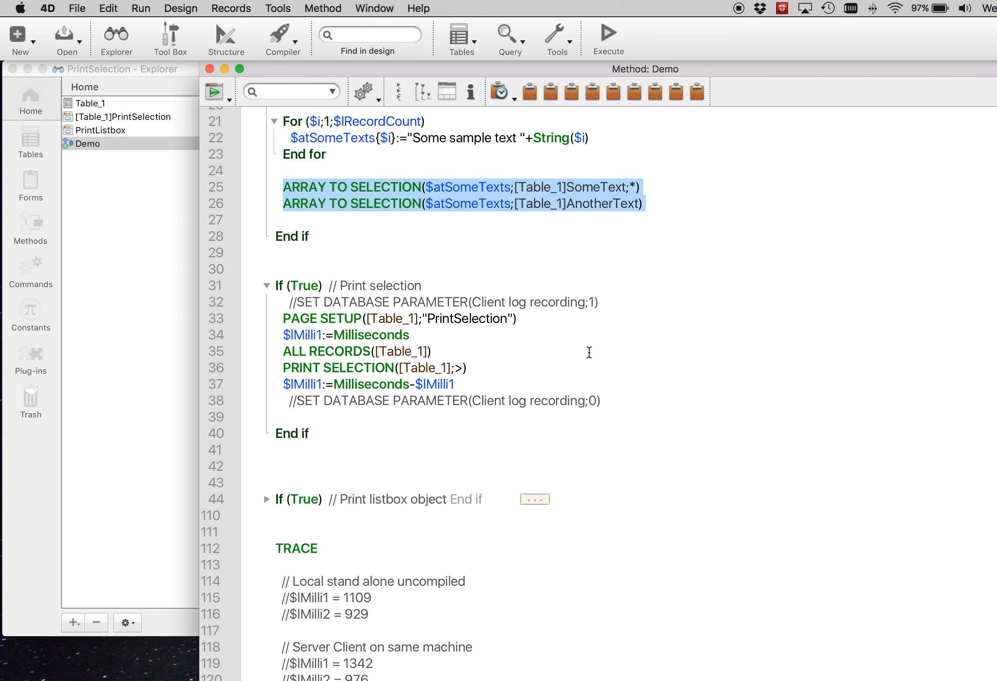
pyautogui.moveTo(342, 297)
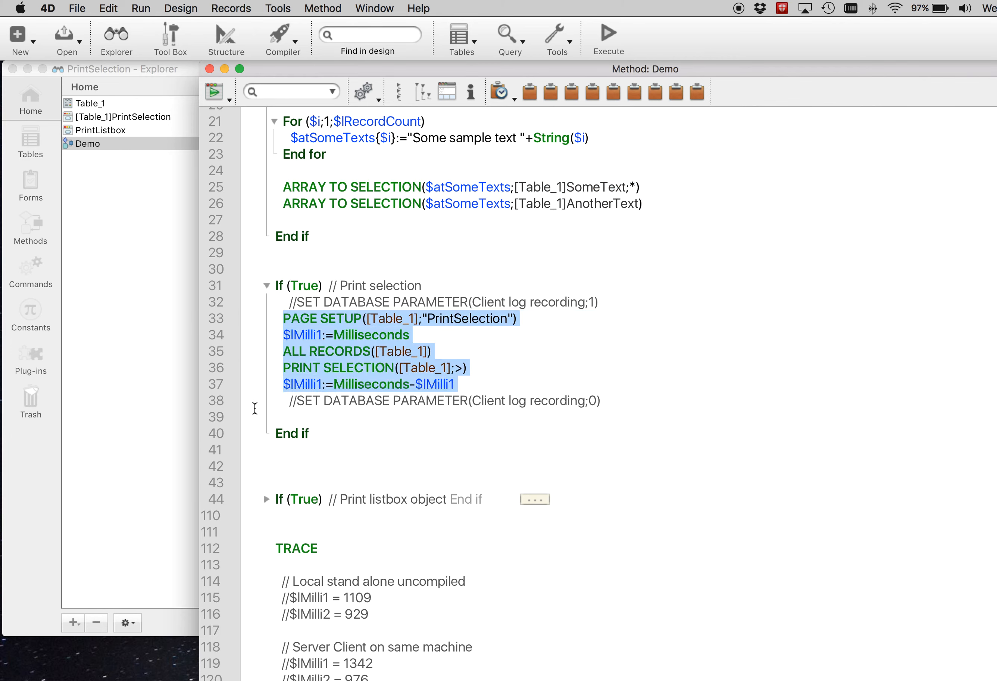
pyautogui.moveTo(438, 277)
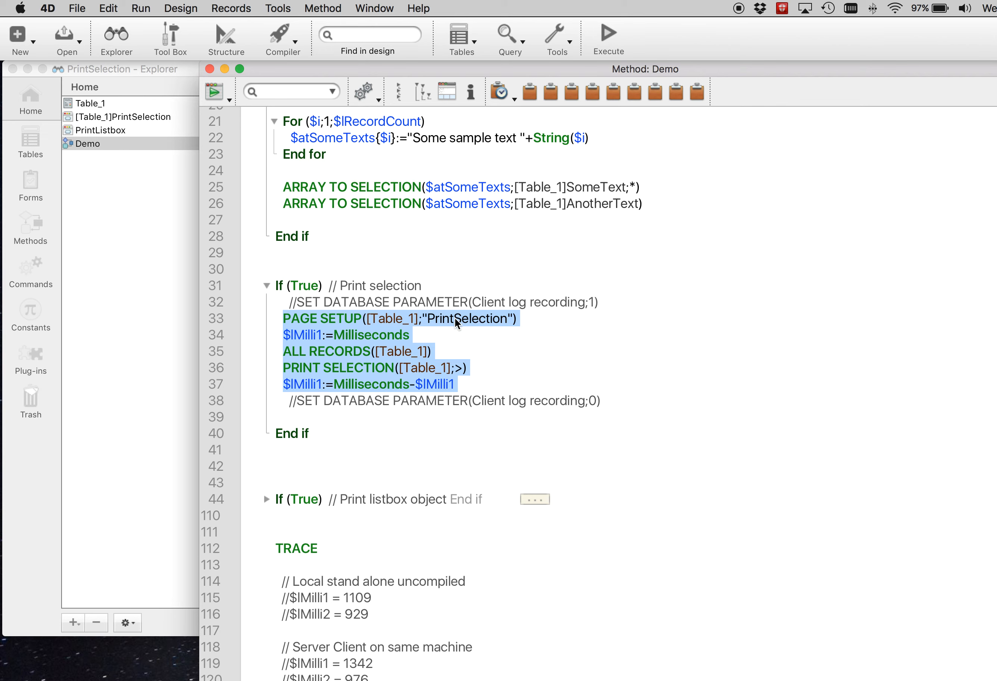
pyautogui.moveTo(502, 329)
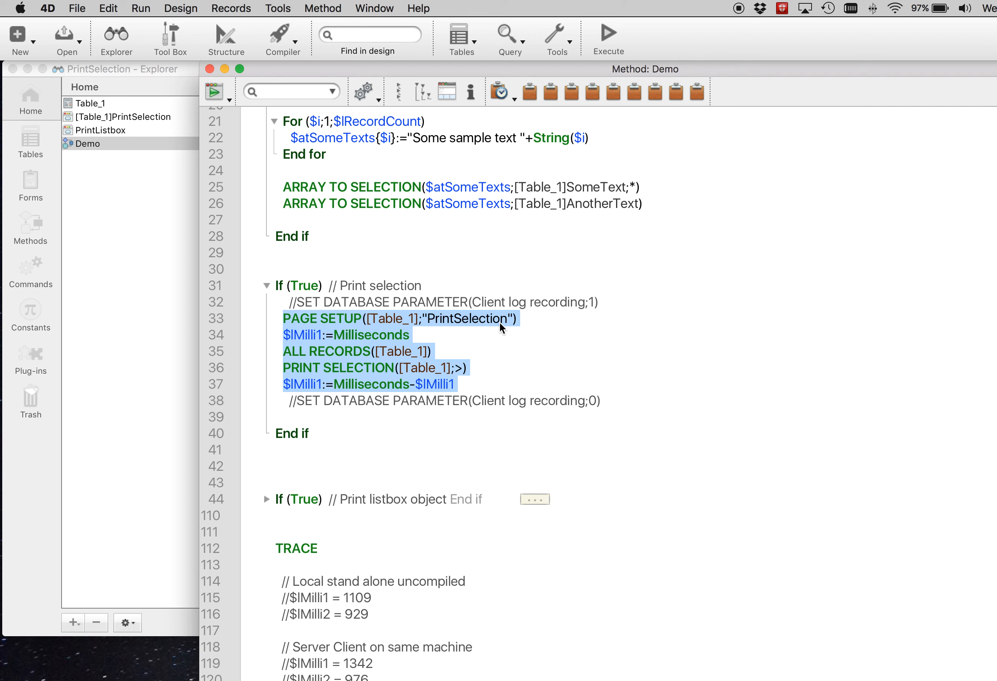
pyautogui.moveTo(553, 323)
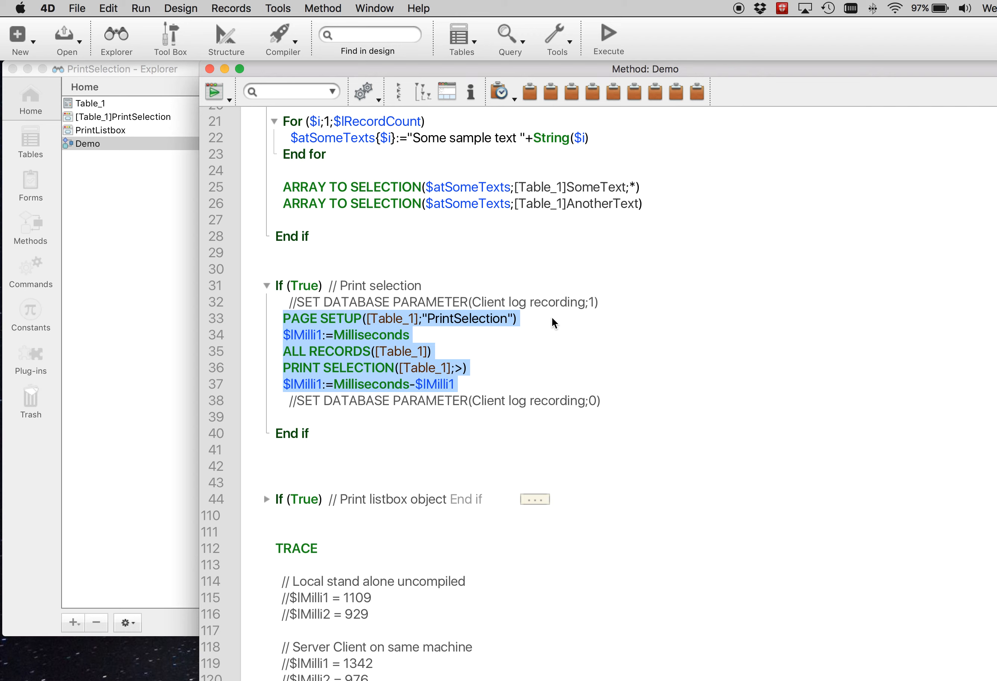
pyautogui.moveTo(286, 343)
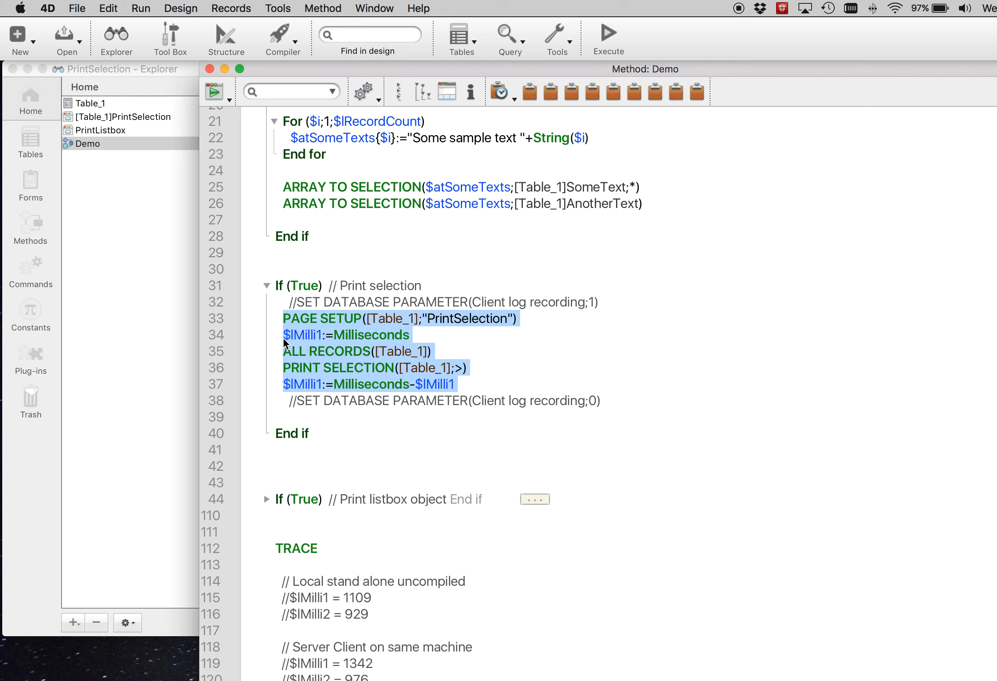
pyautogui.moveTo(297, 339)
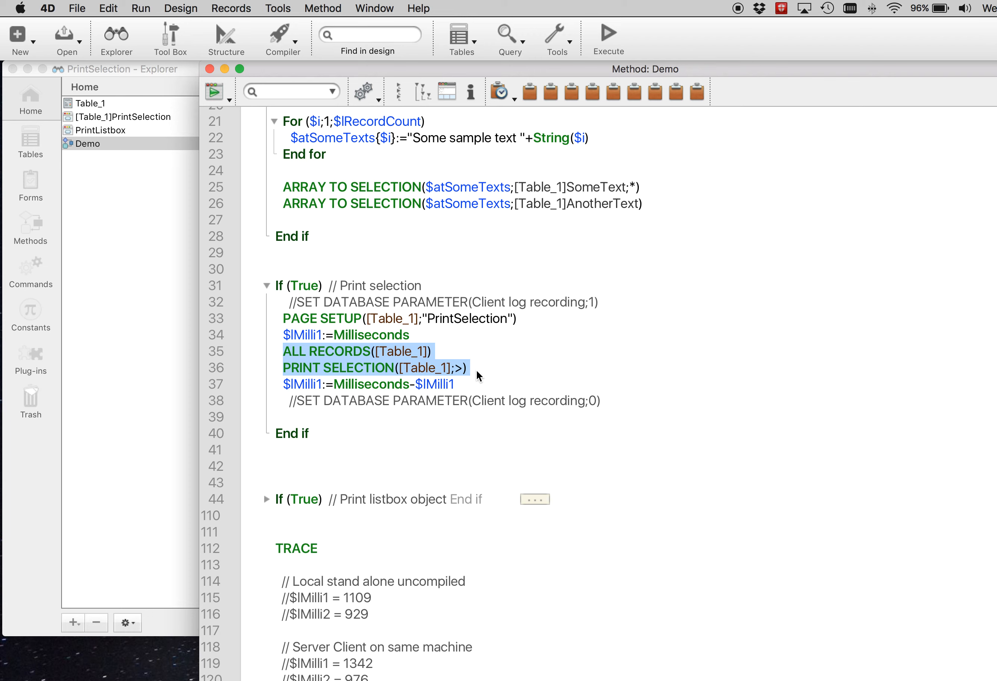
pyautogui.scroll(-3)
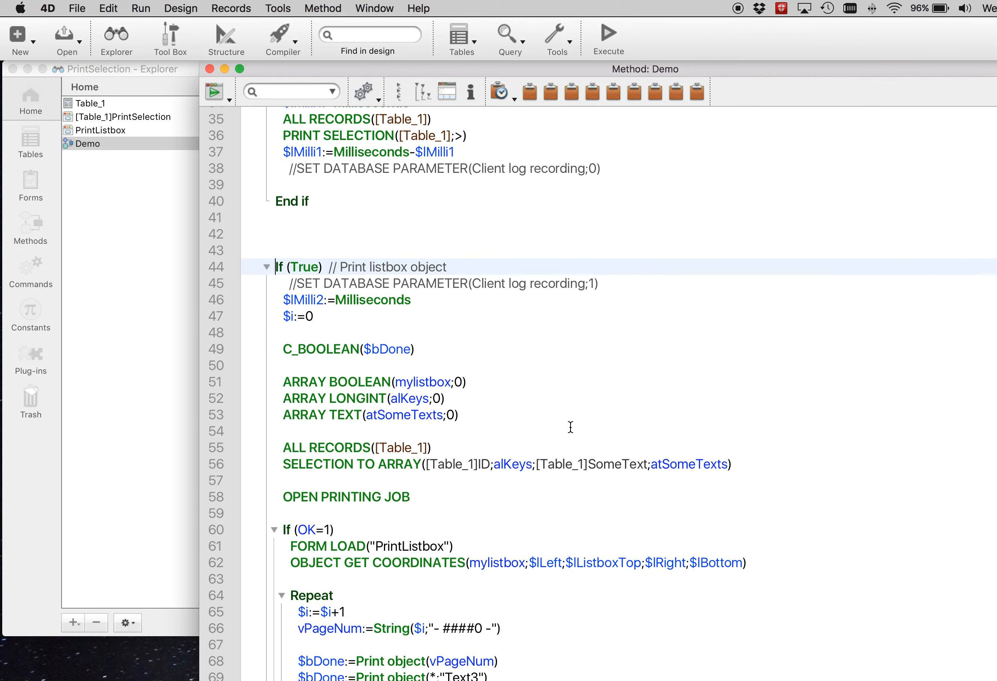
pyautogui.scroll(-3)
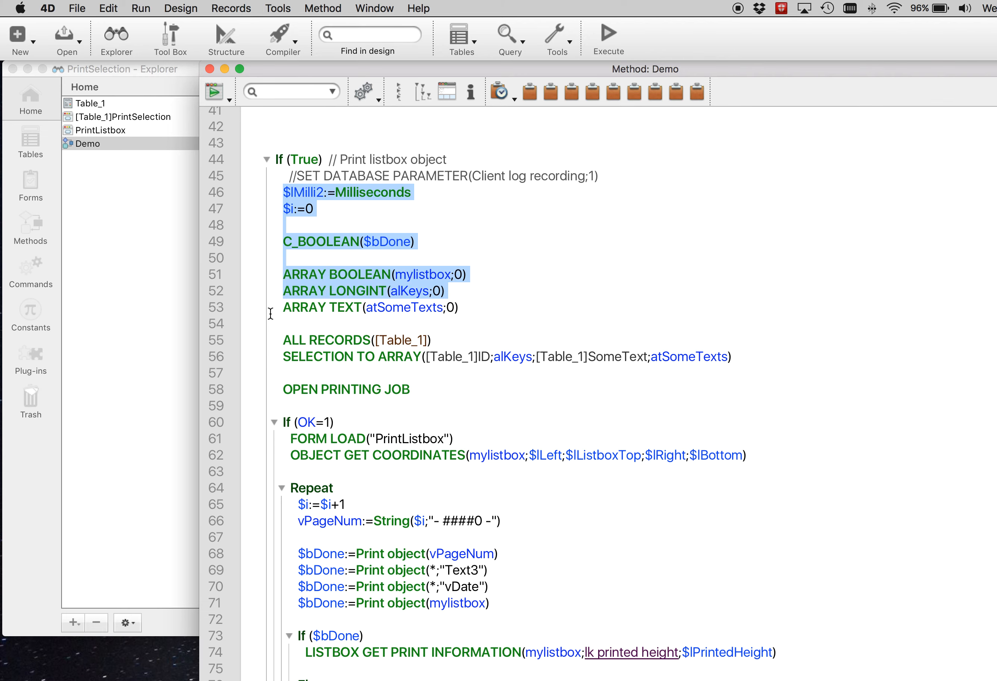
pyautogui.scroll(-3)
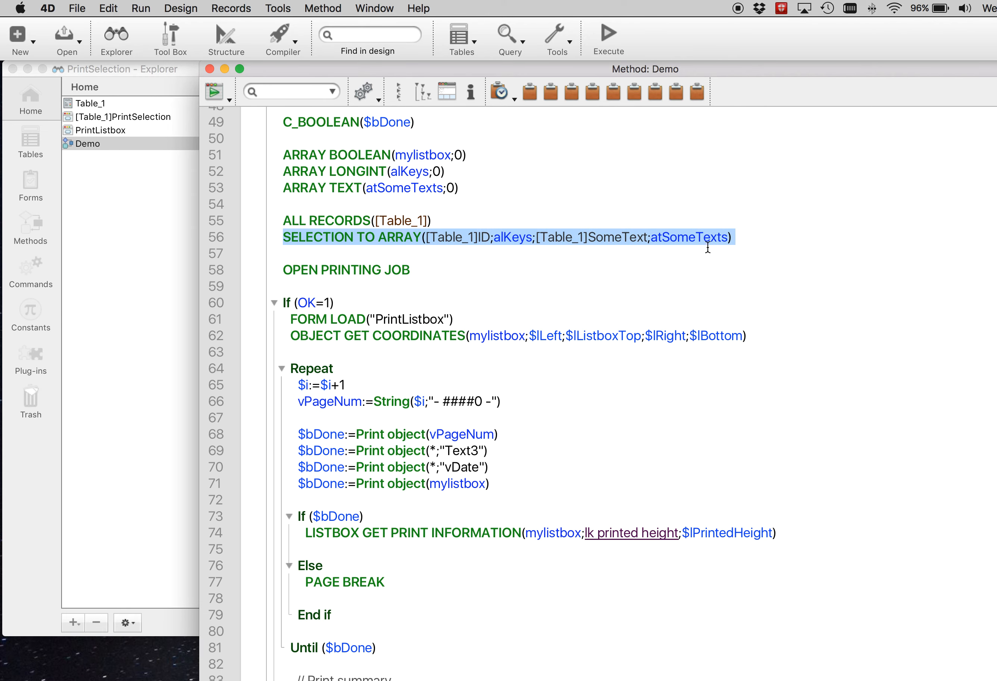
pyautogui.moveTo(694, 240)
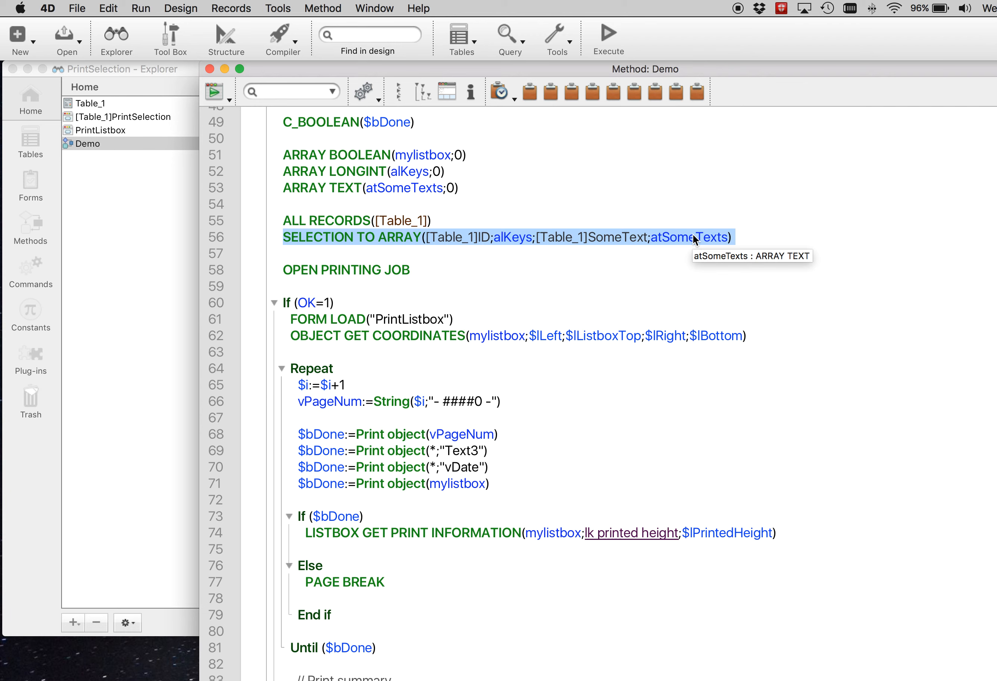
pyautogui.moveTo(522, 243)
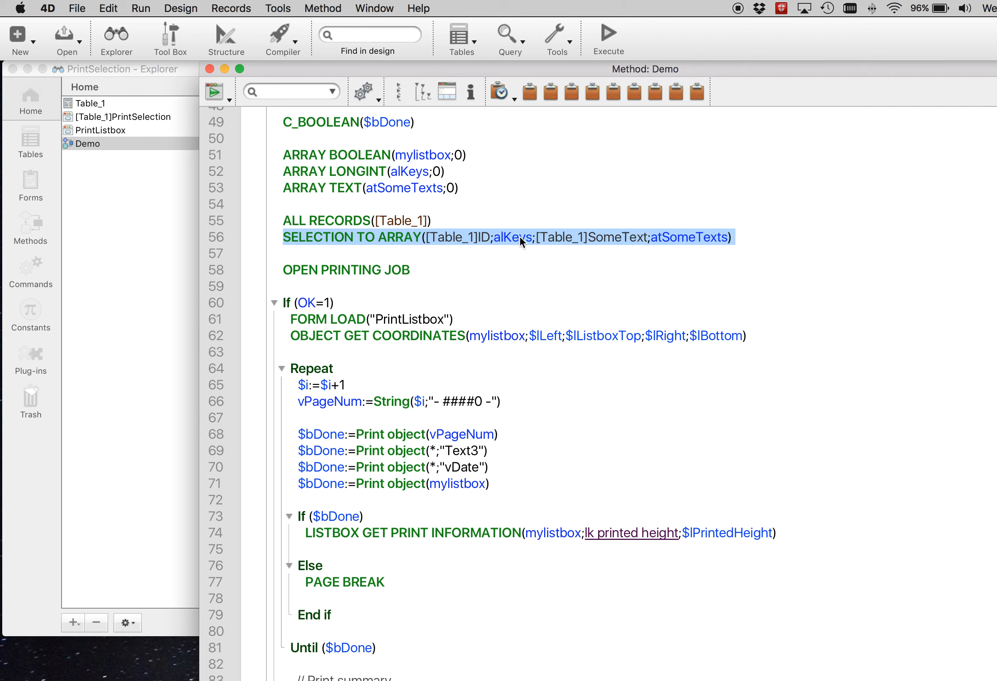
pyautogui.moveTo(688, 238)
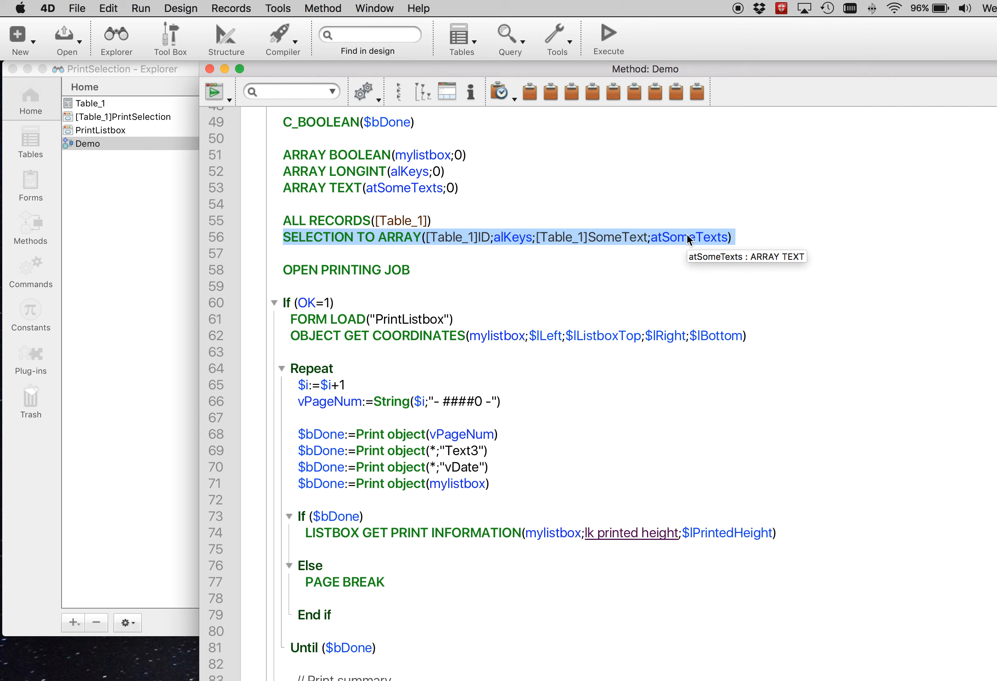
pyautogui.moveTo(615, 256)
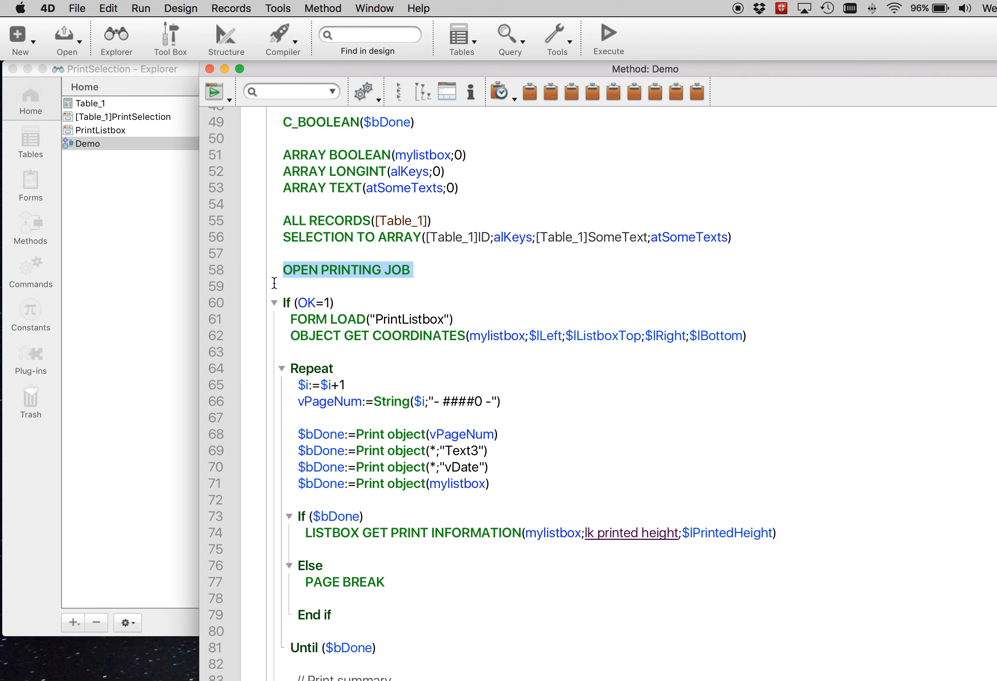
pyautogui.scroll(-3)
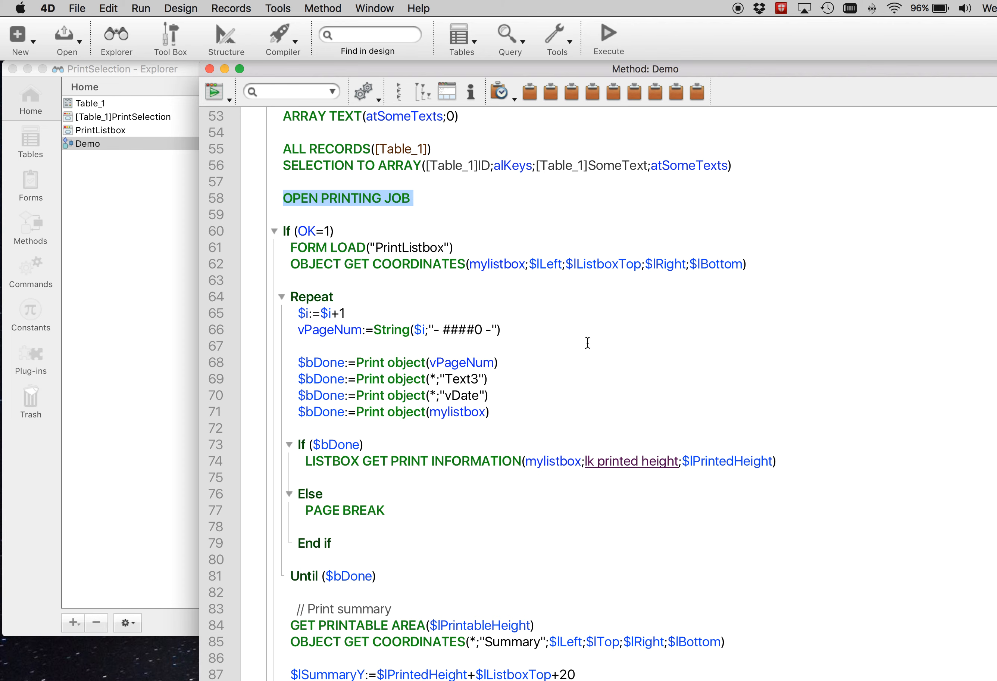
pyautogui.moveTo(289, 251)
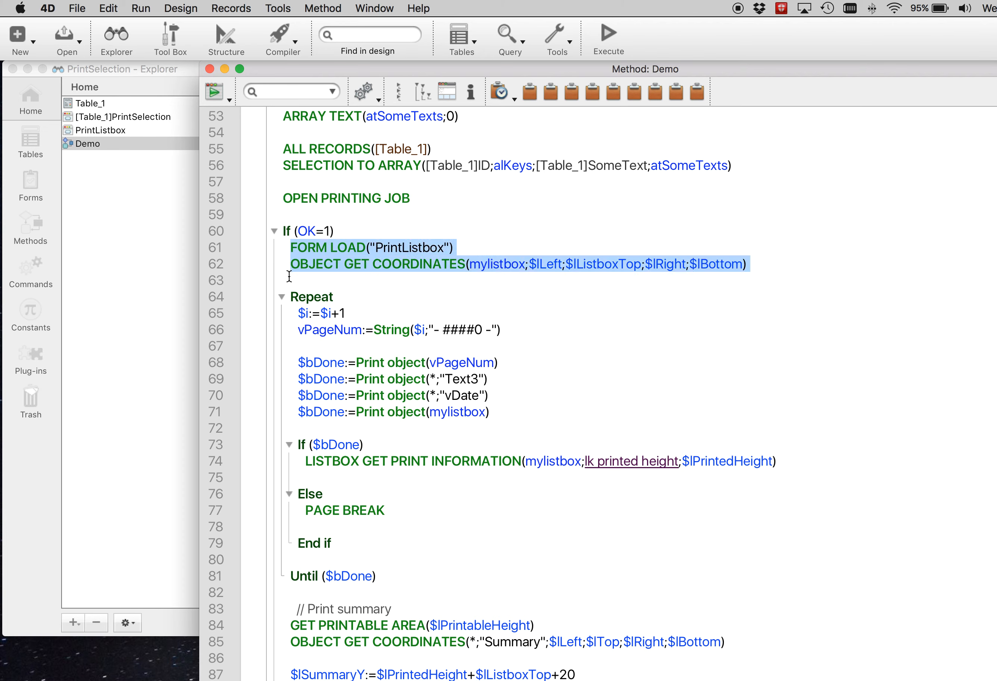
pyautogui.scroll(-3)
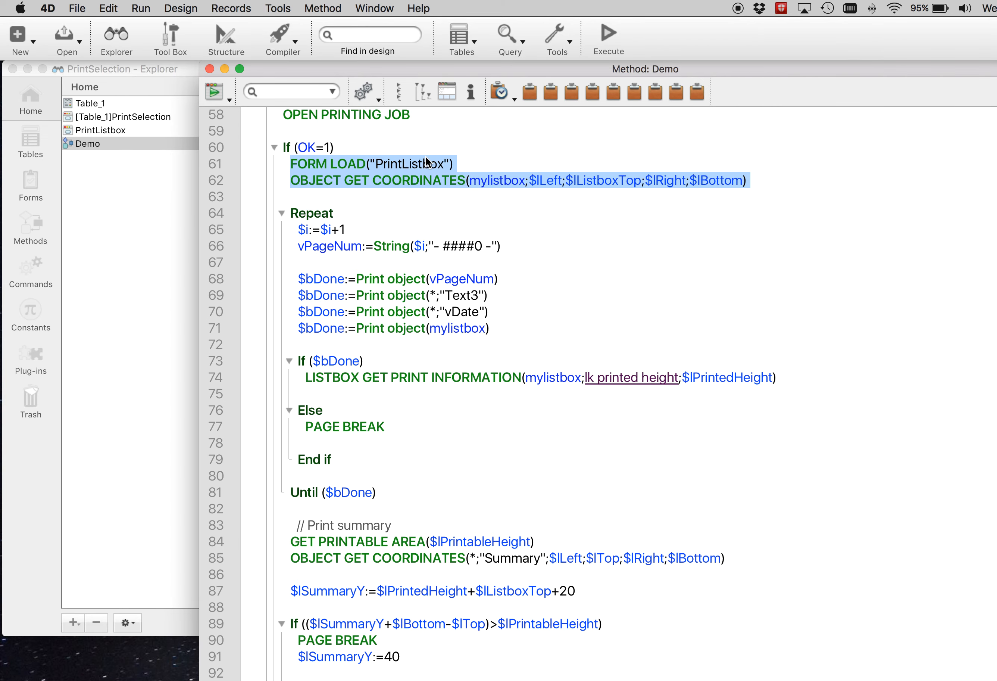
pyautogui.moveTo(283, 197)
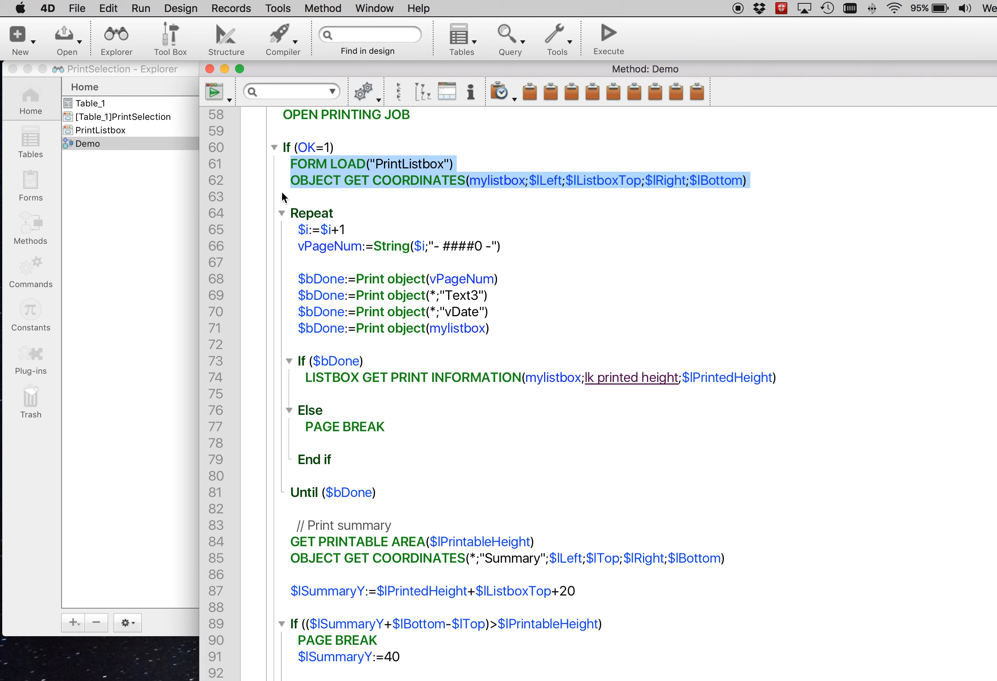
pyautogui.moveTo(601, 217)
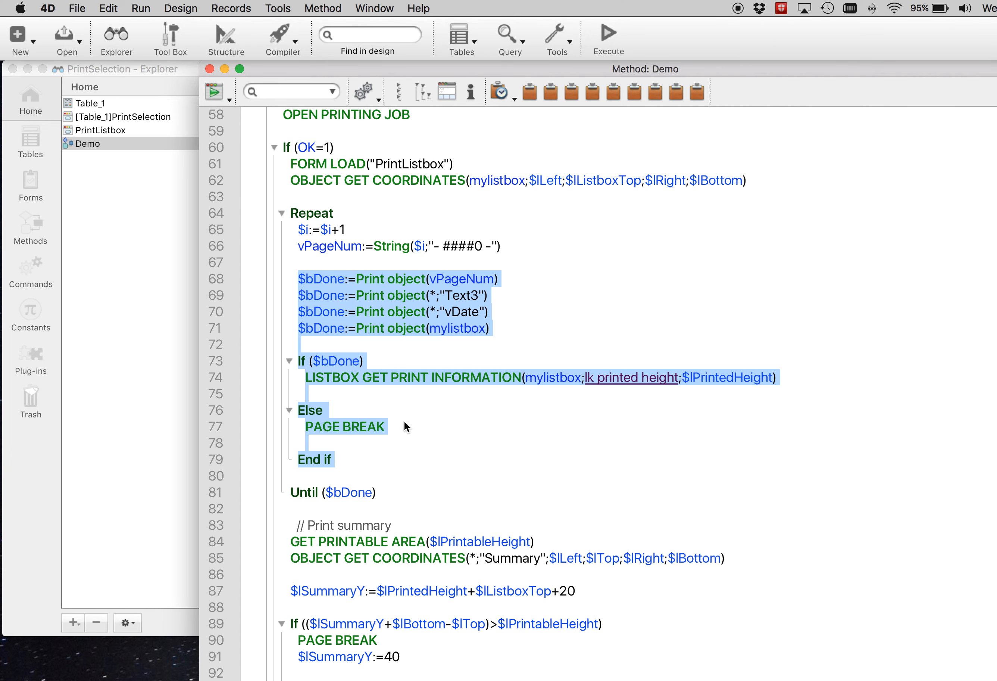
pyautogui.scroll(-3)
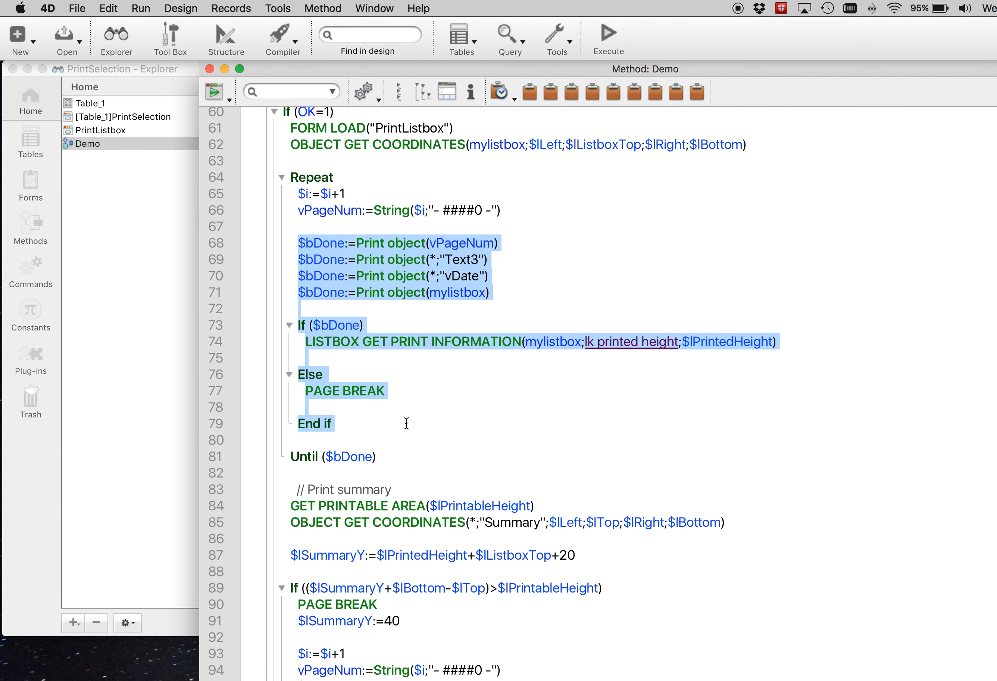
pyautogui.scroll(-3)
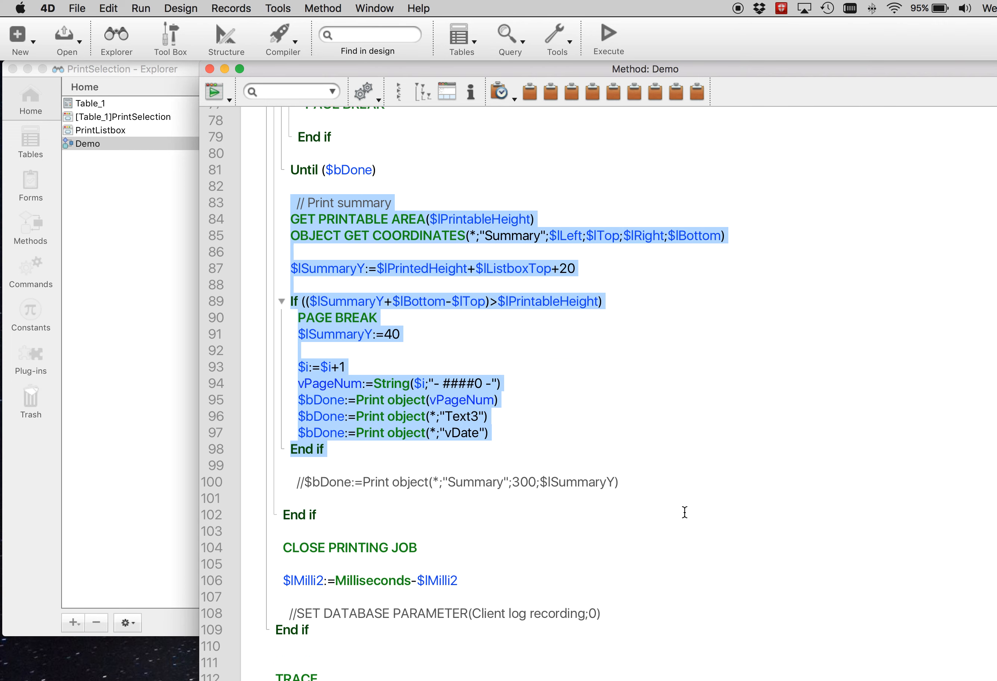
pyautogui.scroll(-3)
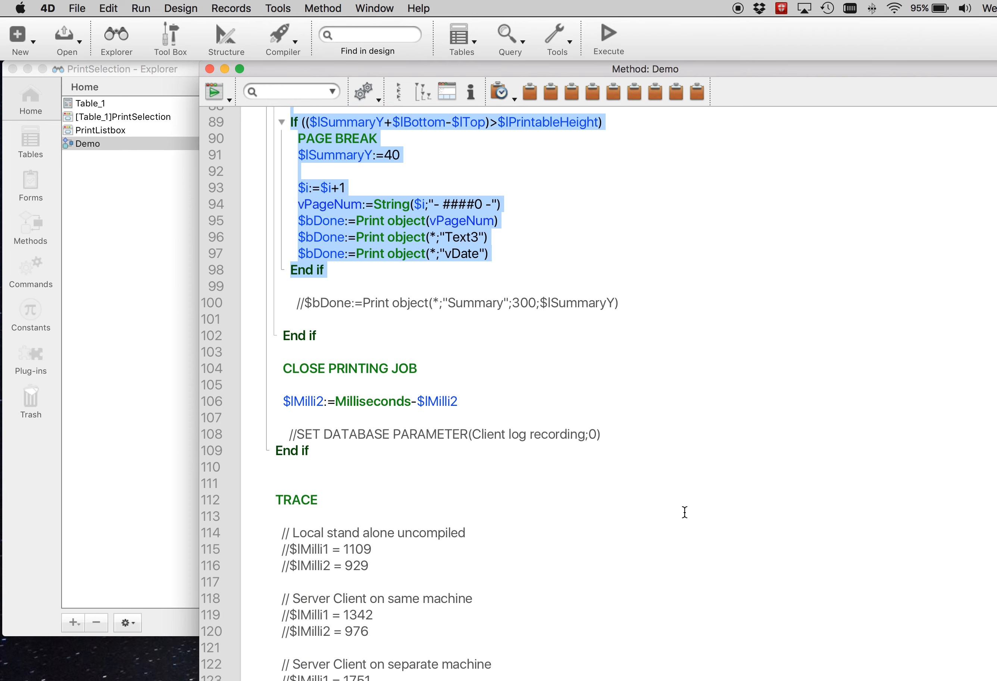
pyautogui.scroll(-3)
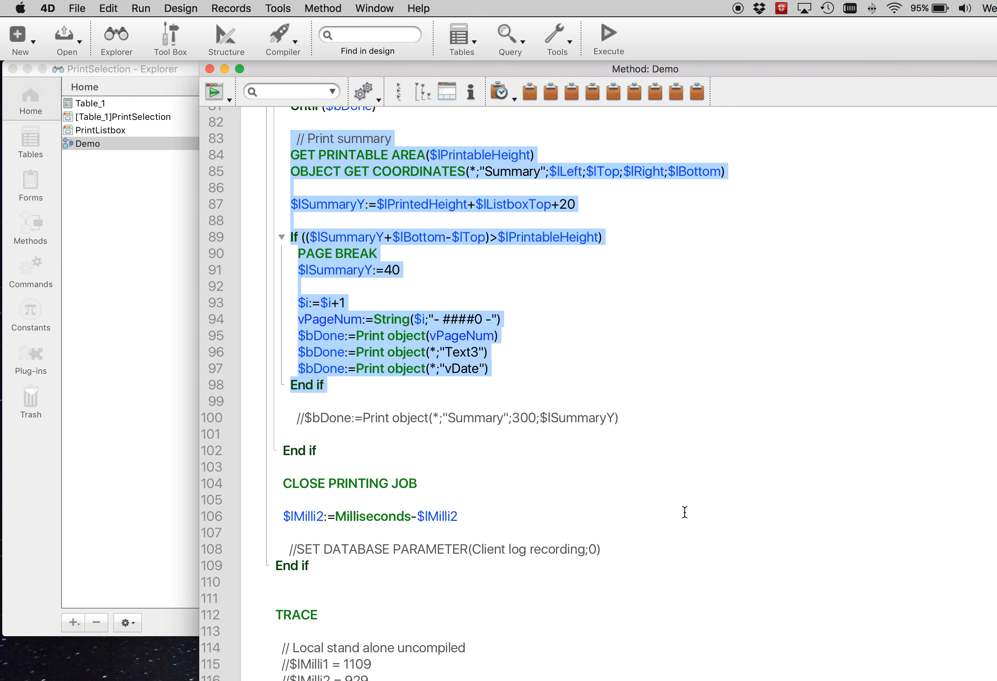
pyautogui.scroll(-3)
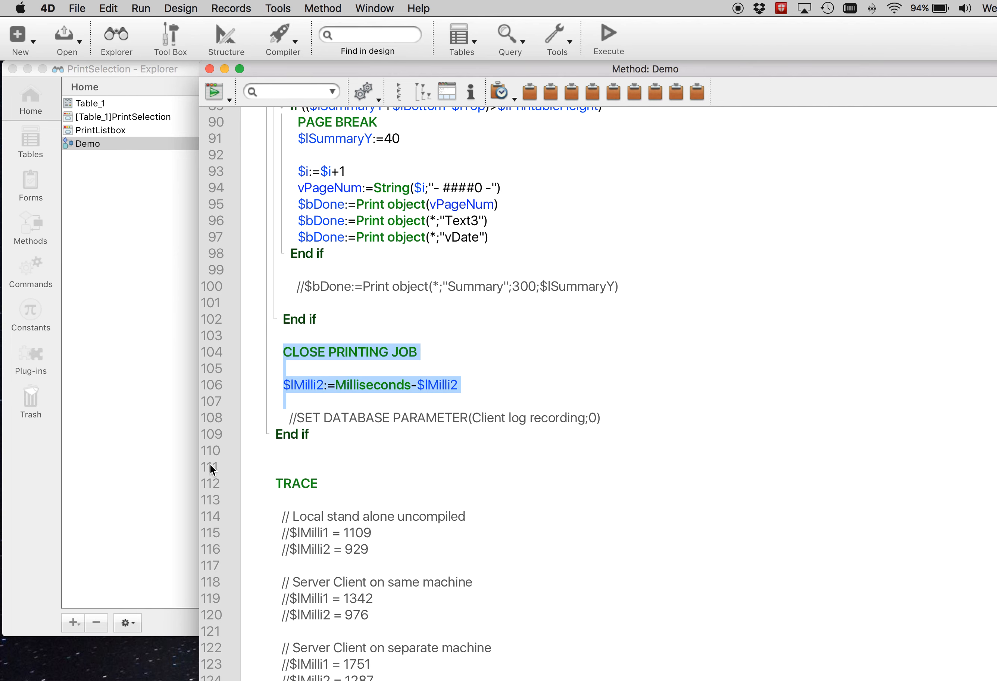
# Set a breakpoint on line 111 of the Demo method, just before the TRACE call.
pyautogui.click(229, 465)
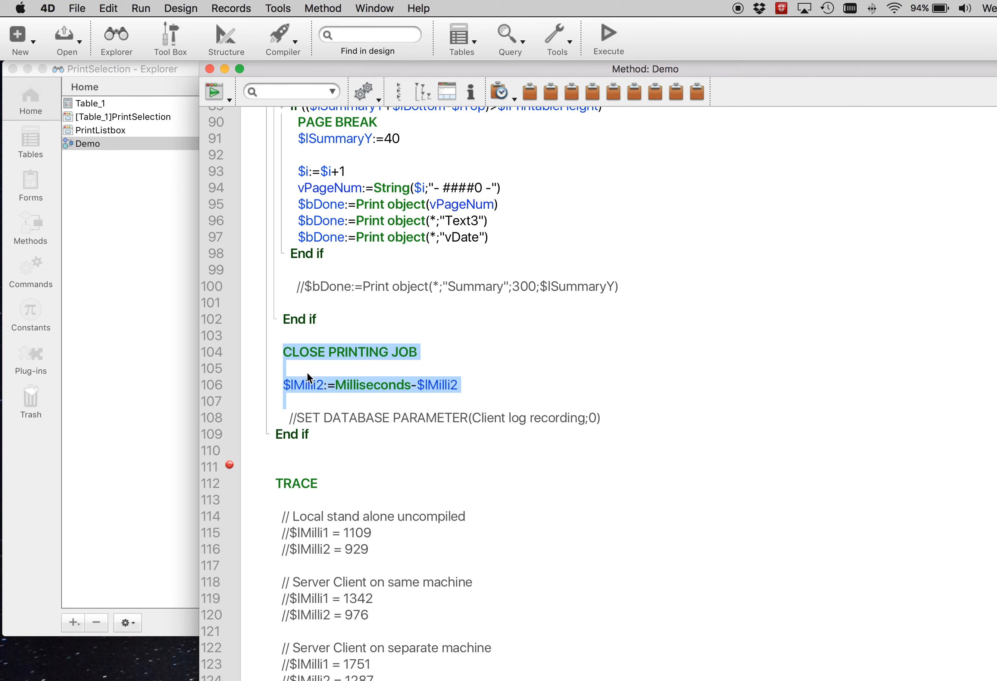
pyautogui.moveTo(38, 133)
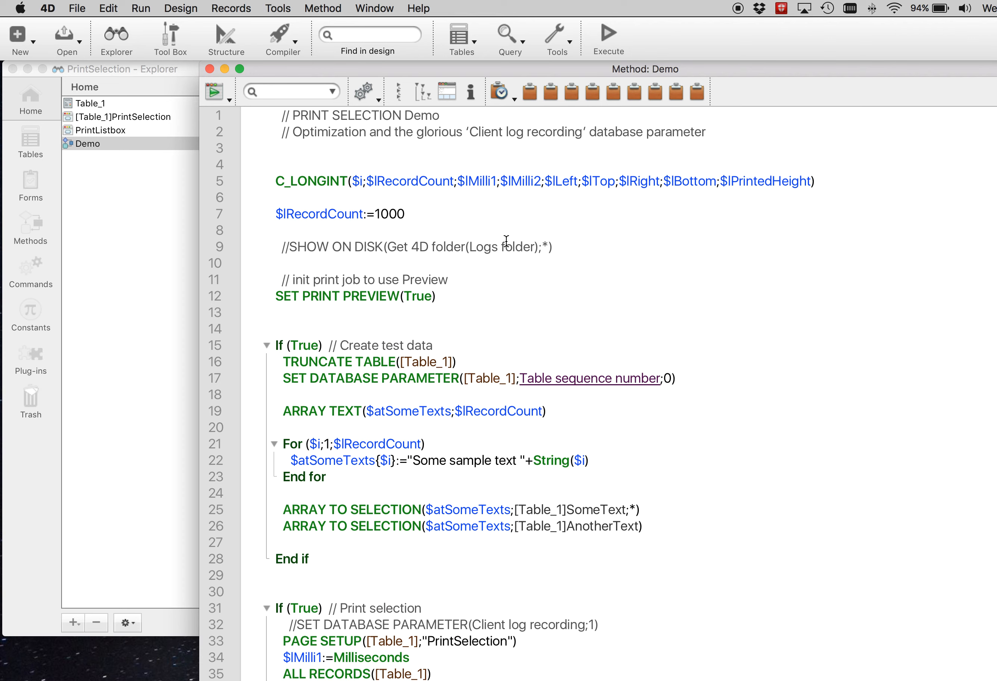
pyautogui.moveTo(302, 112)
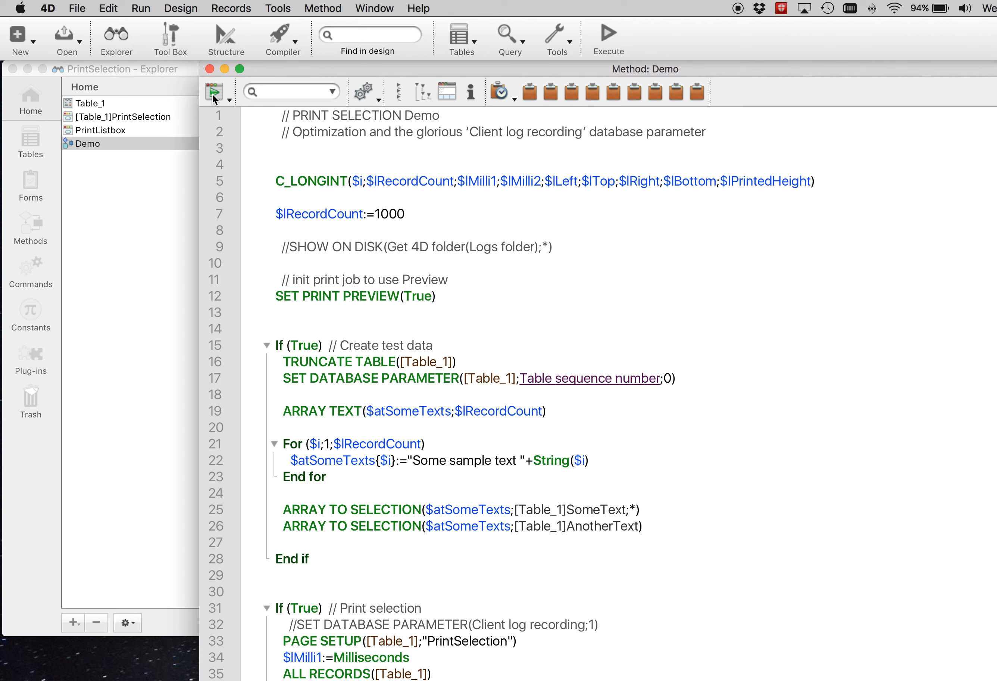
# Run the Demo method and page through the 33-page printing job PDF in Preview.
pyautogui.click(212, 92)
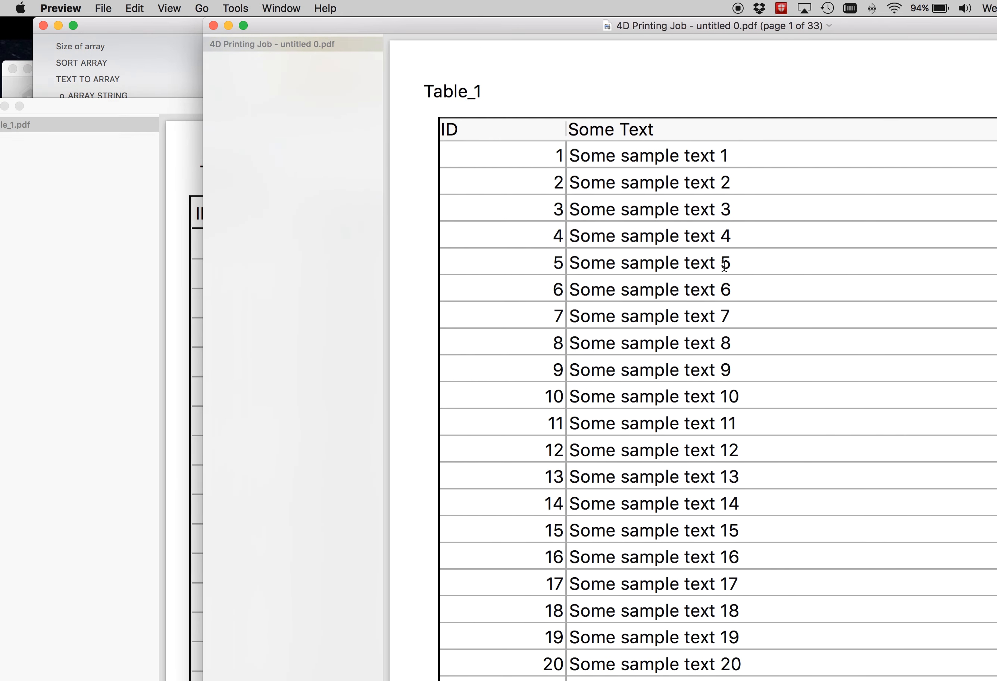
pyautogui.scroll(-3)
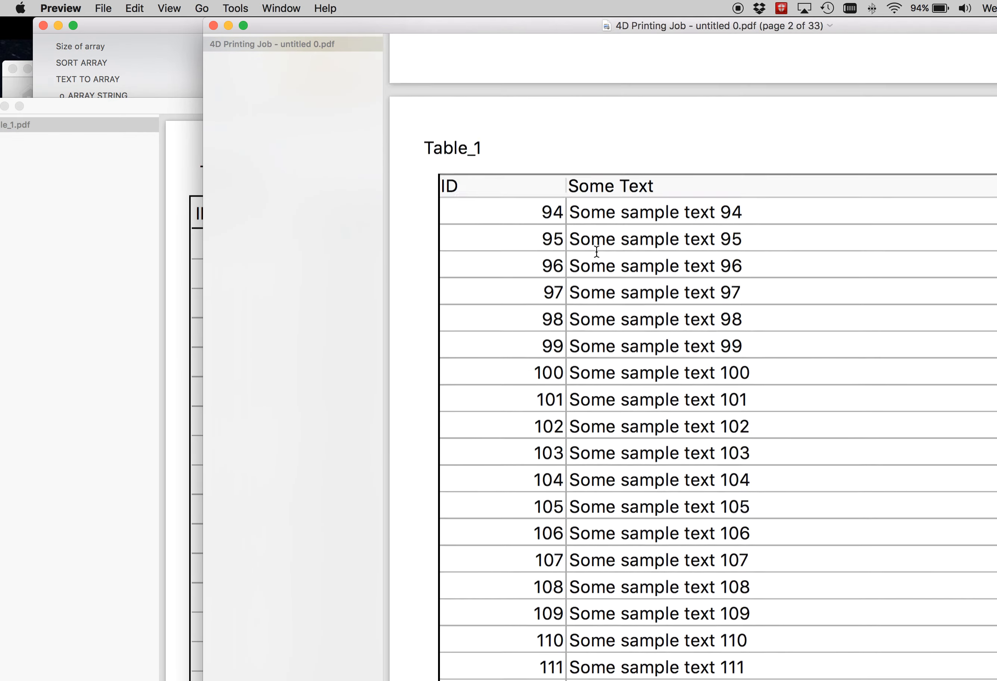
pyautogui.scroll(-3)
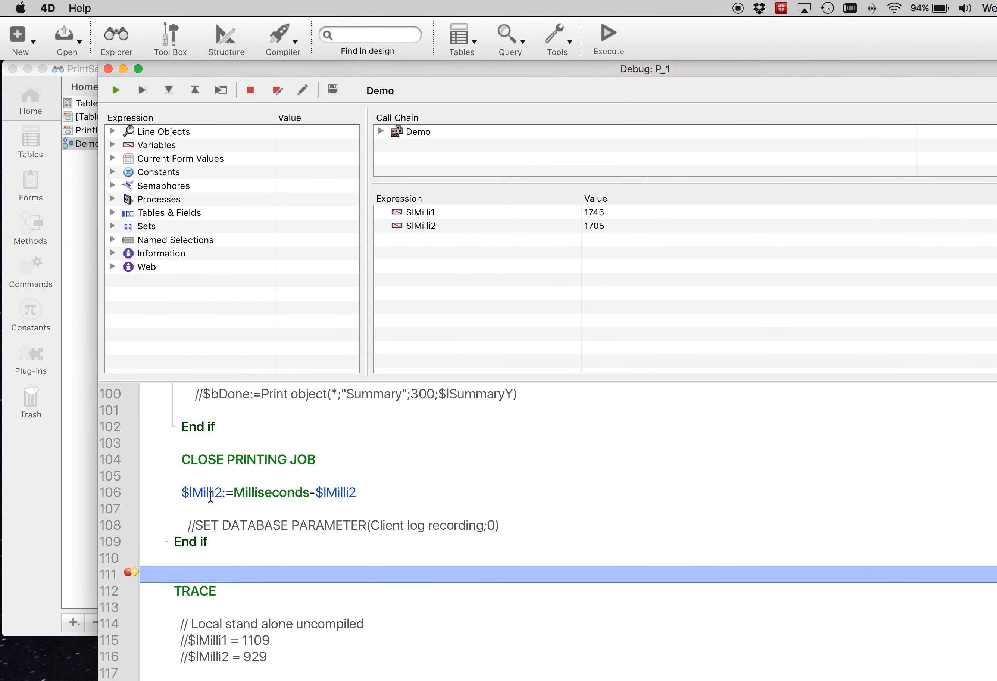
pyautogui.moveTo(626, 222)
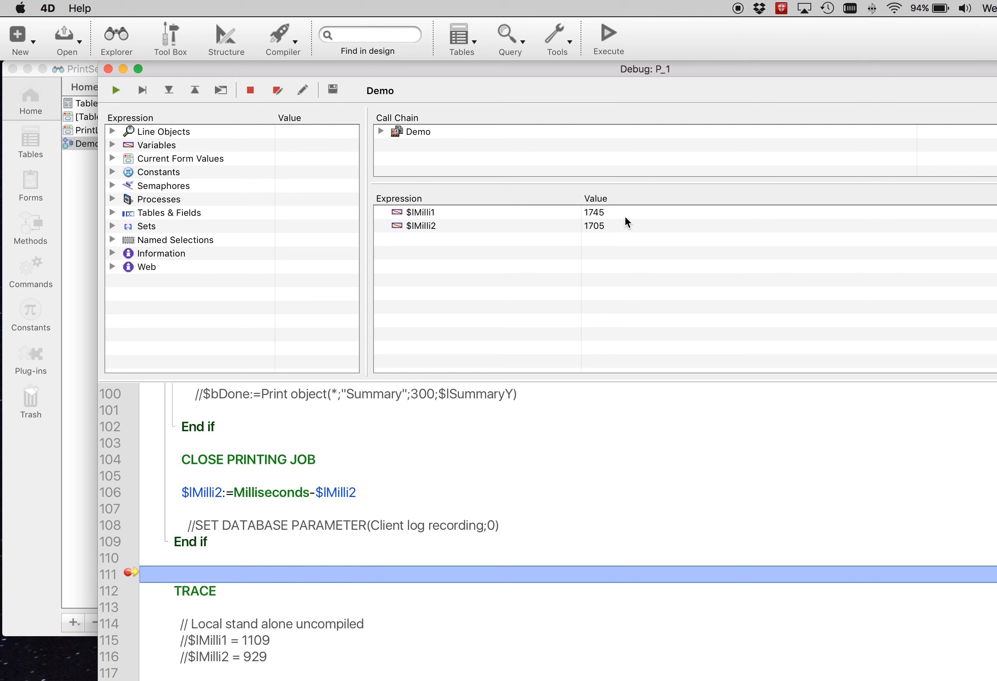
pyautogui.moveTo(629, 222)
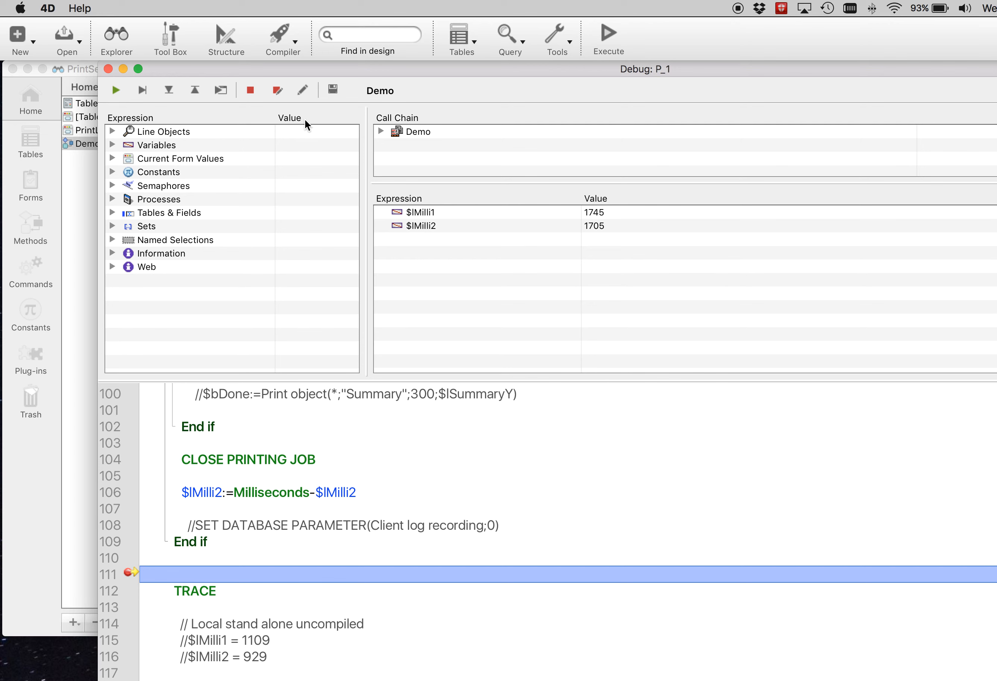
pyautogui.moveTo(595, 206)
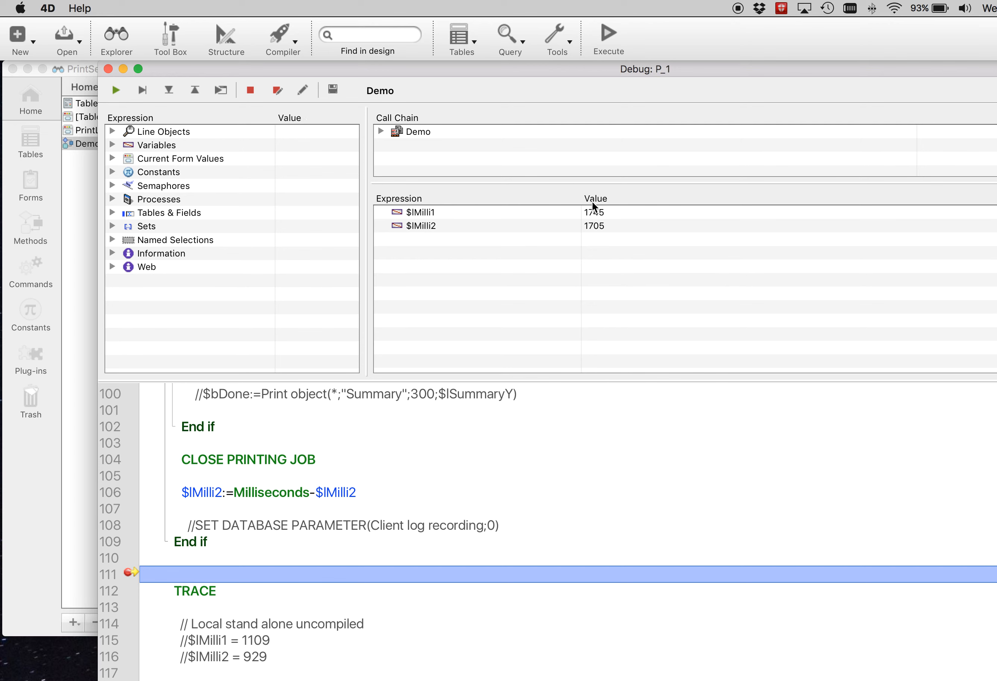
pyautogui.moveTo(562, 223)
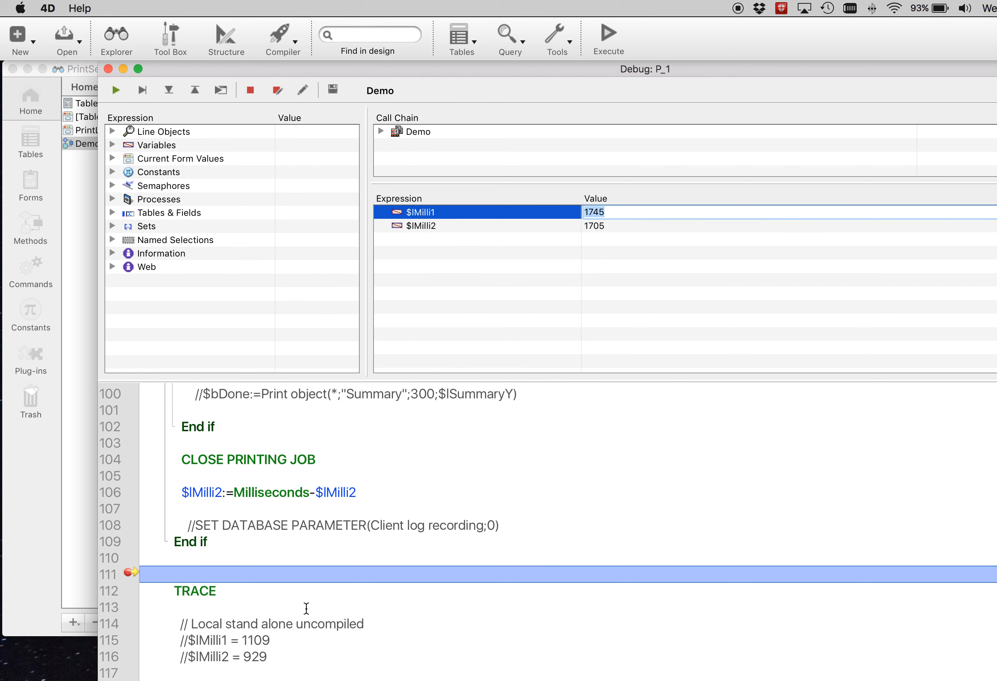
pyautogui.moveTo(205, 39)
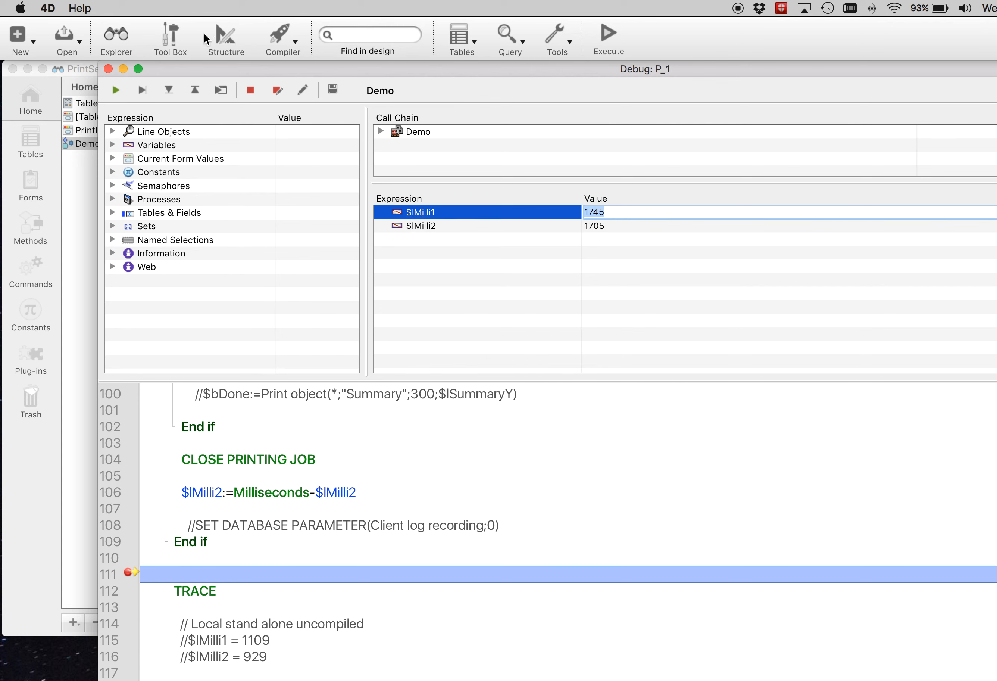
pyautogui.moveTo(191, 552)
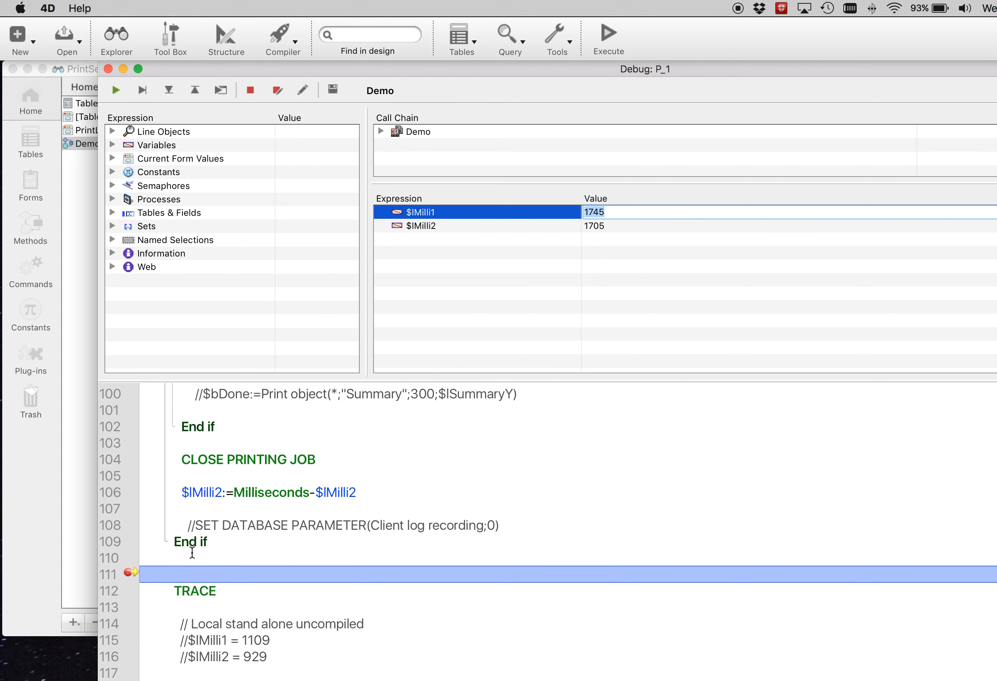
# Read the $lMilli1 (1745) and $lMilli2 (1705) timings in the debugger's expression pane.
pyautogui.scroll(-3)
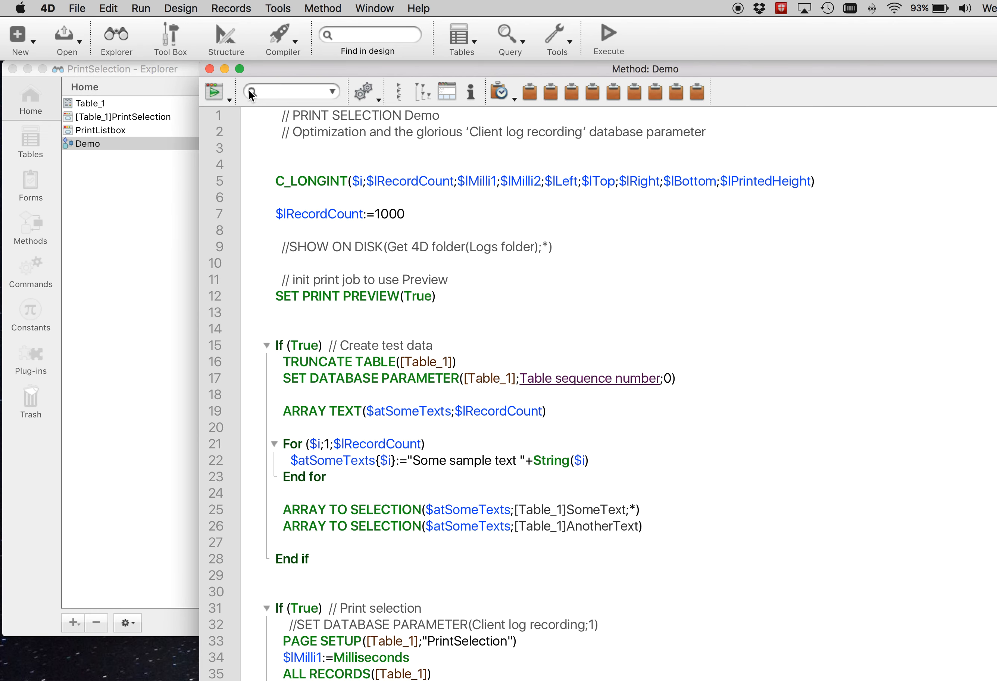
pyautogui.moveTo(250, 77)
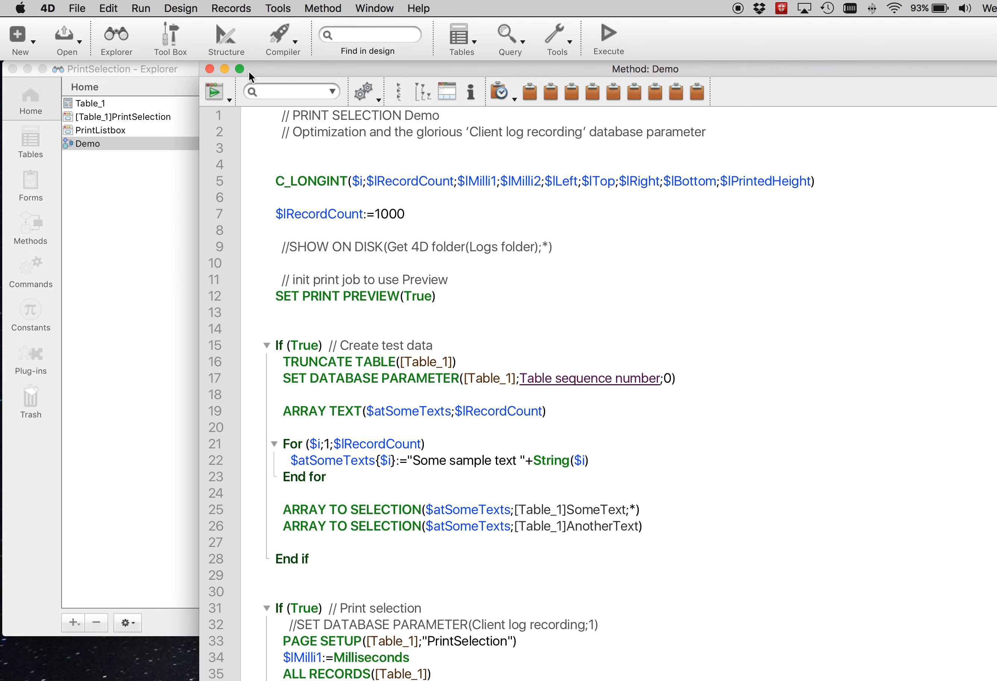
pyautogui.moveTo(387, 181)
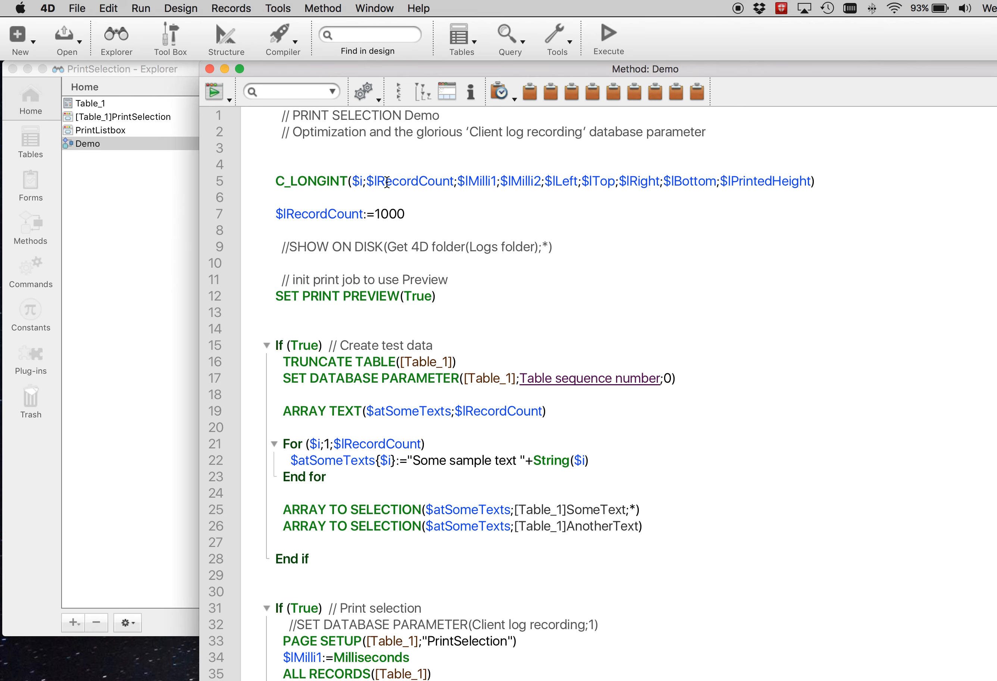
pyautogui.moveTo(223, 84)
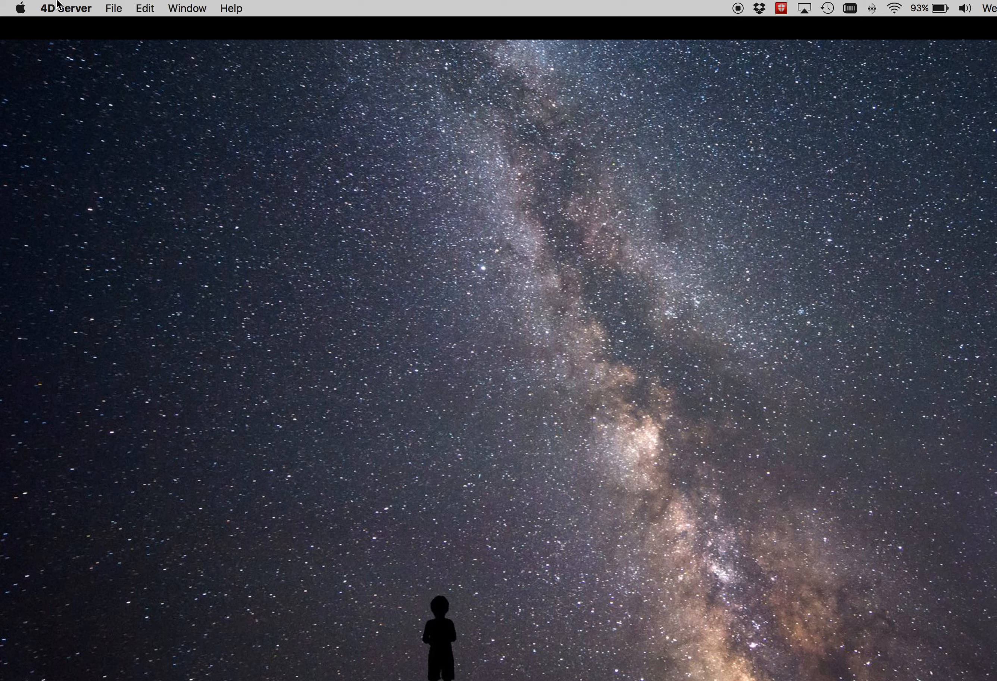
# Show the PrintSelection 4D Server administration monitor, then bring the 4D client back to the front.
pyautogui.click(113, 8)
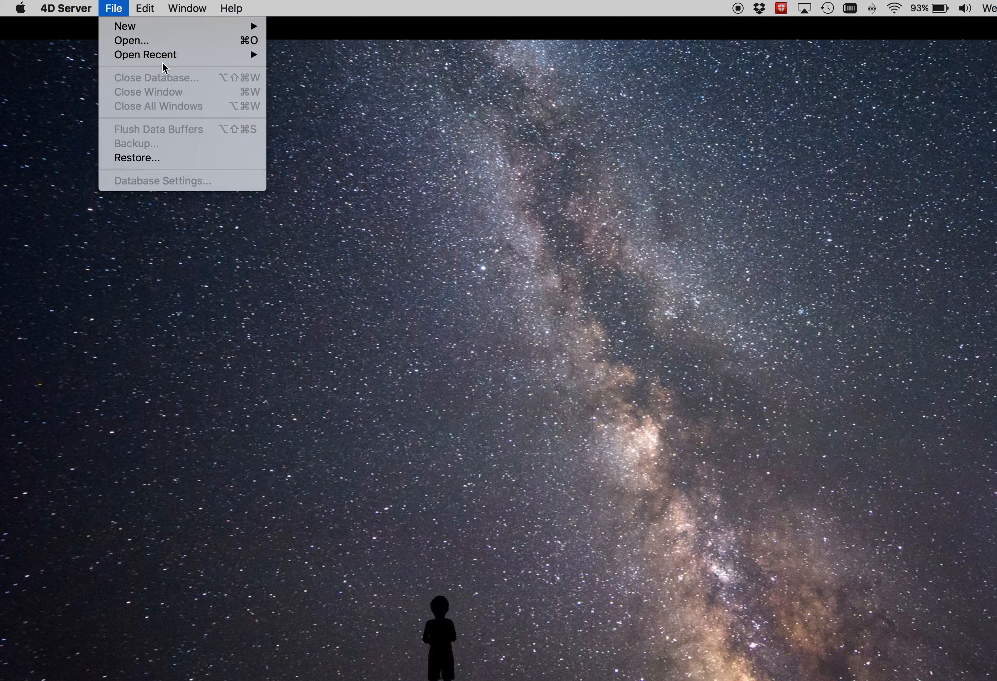
pyautogui.click(349, 103)
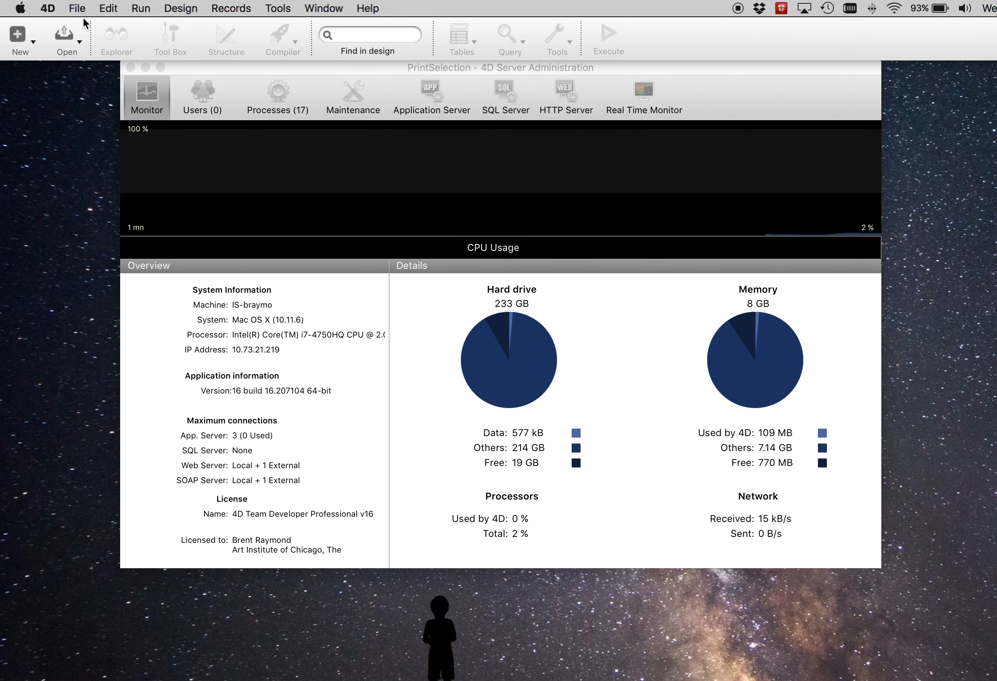
pyautogui.click(66, 38)
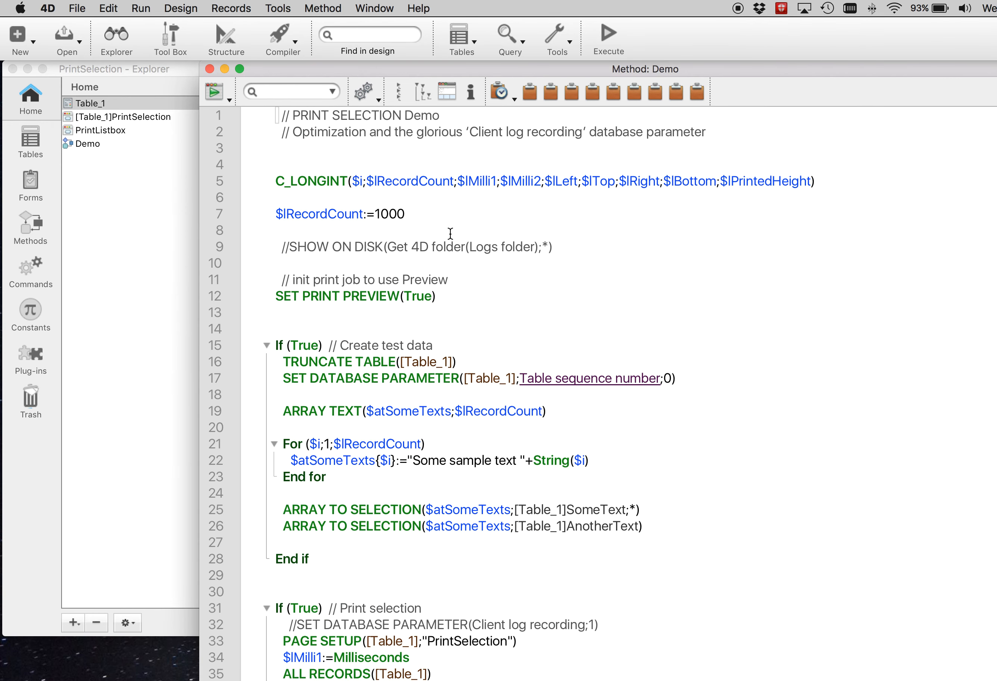
pyautogui.moveTo(214, 92)
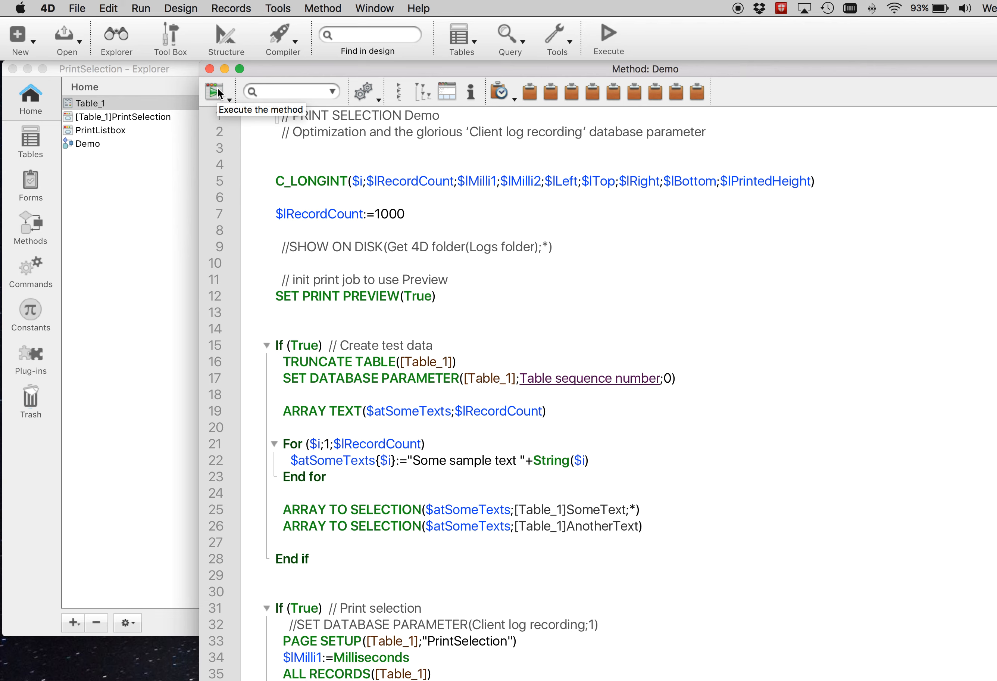
# Run the Demo method again from the 4D client under 4D Server.
pyautogui.click(214, 92)
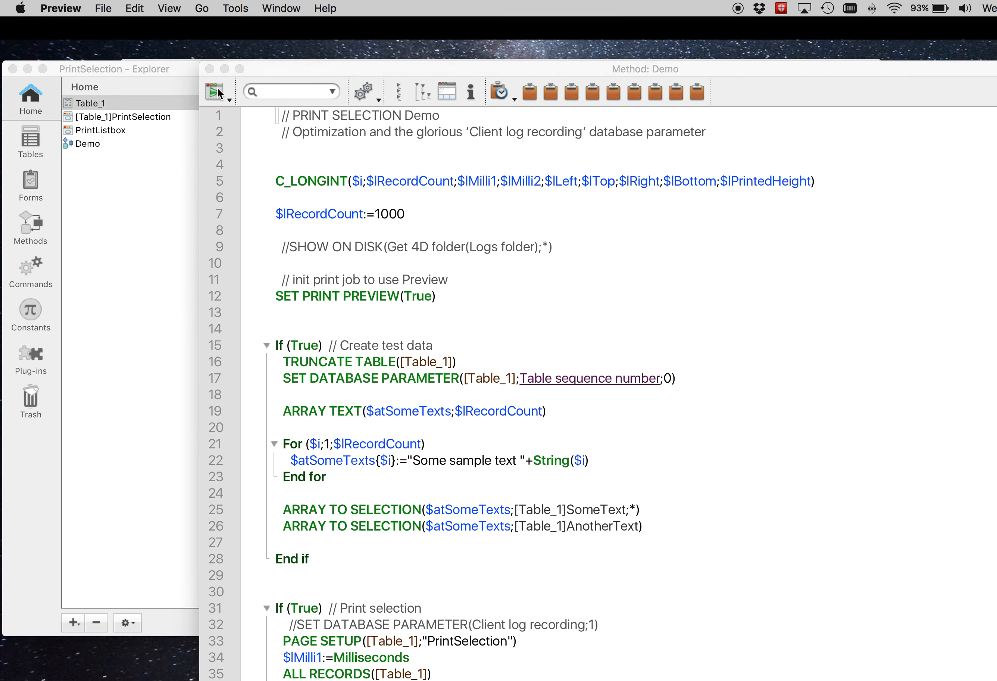
pyautogui.click(218, 91)
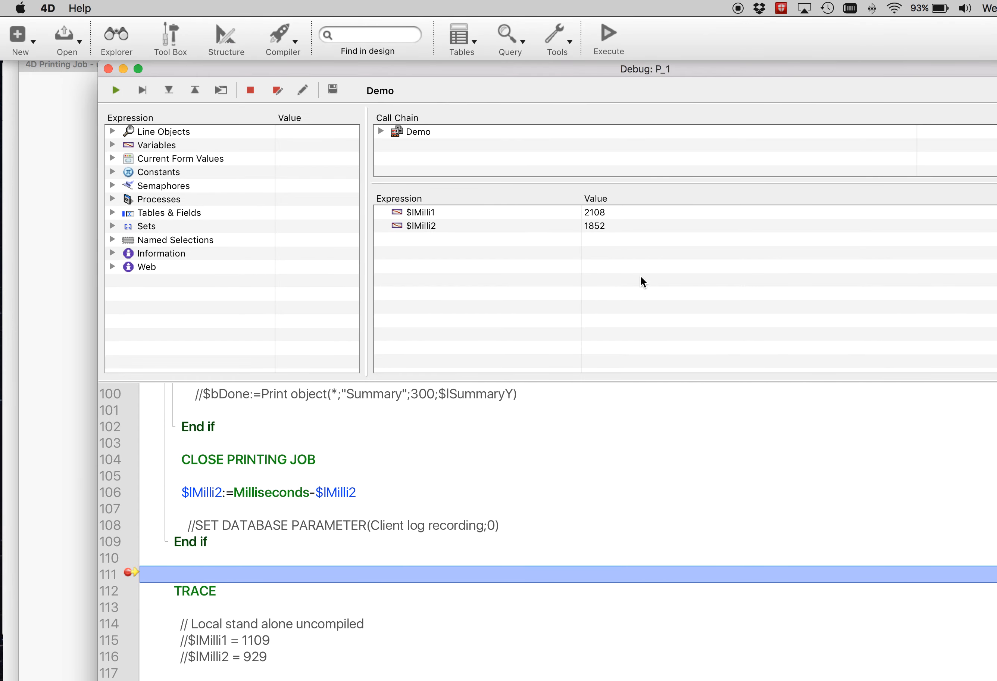
pyautogui.moveTo(604, 229)
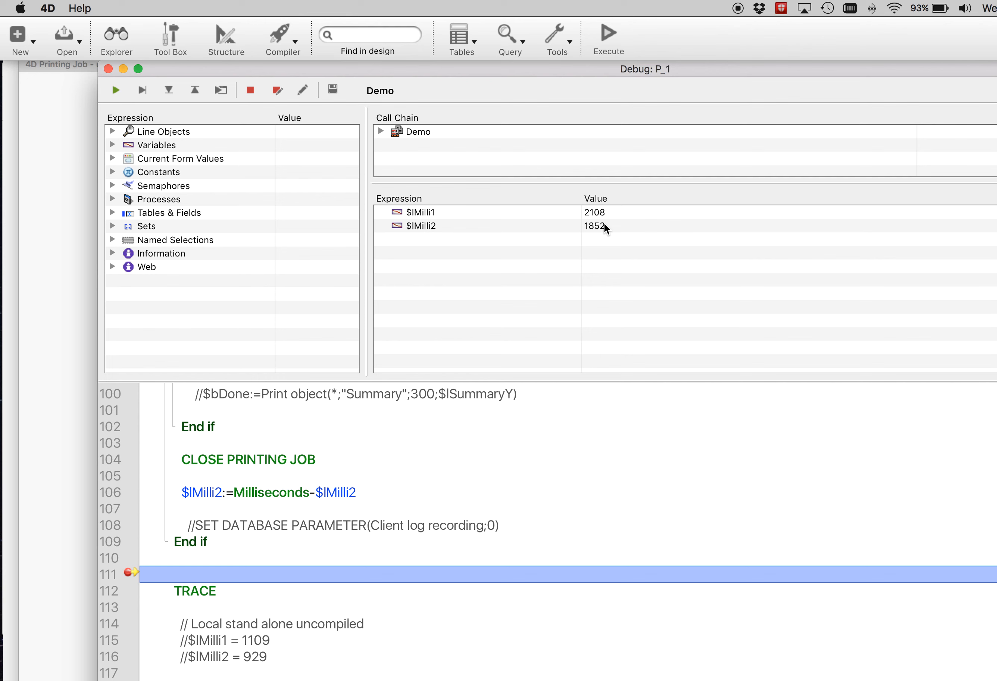
pyautogui.moveTo(593, 238)
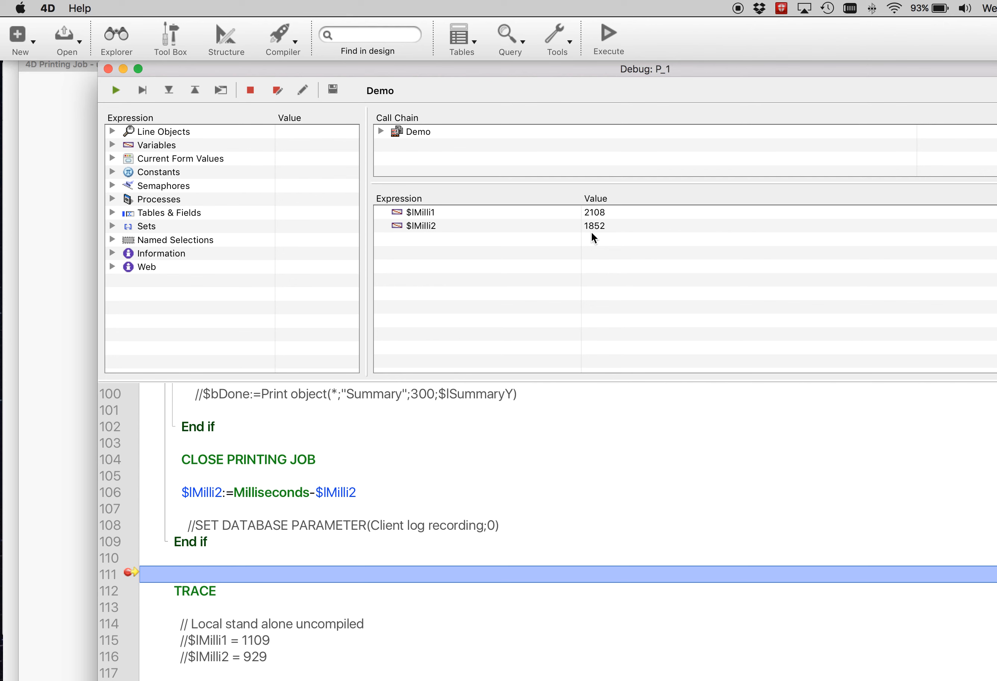
pyautogui.moveTo(630, 222)
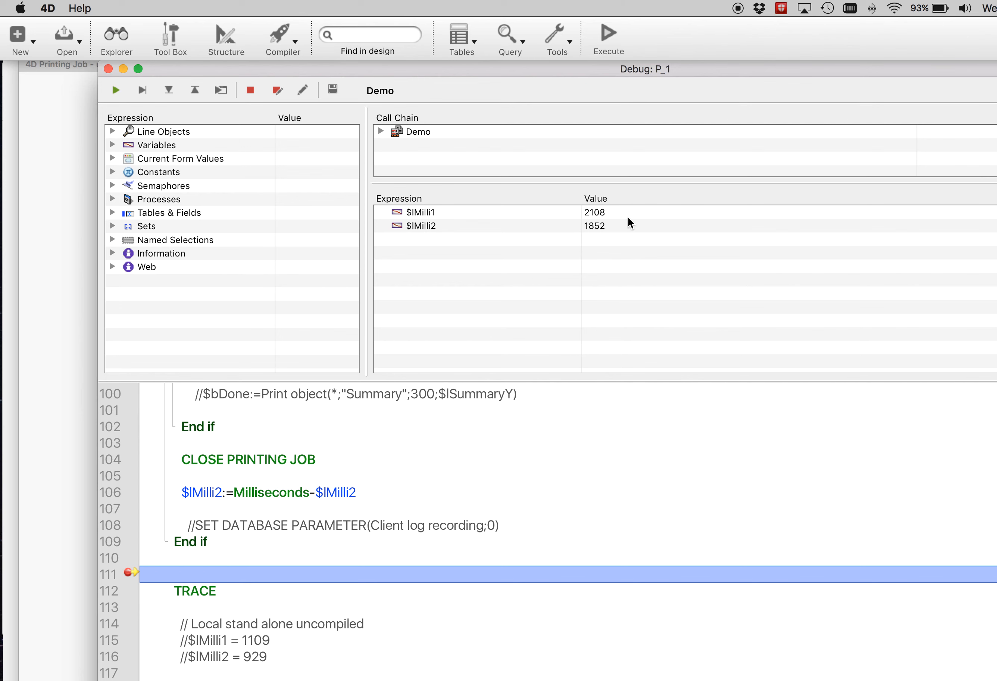
pyautogui.moveTo(612, 224)
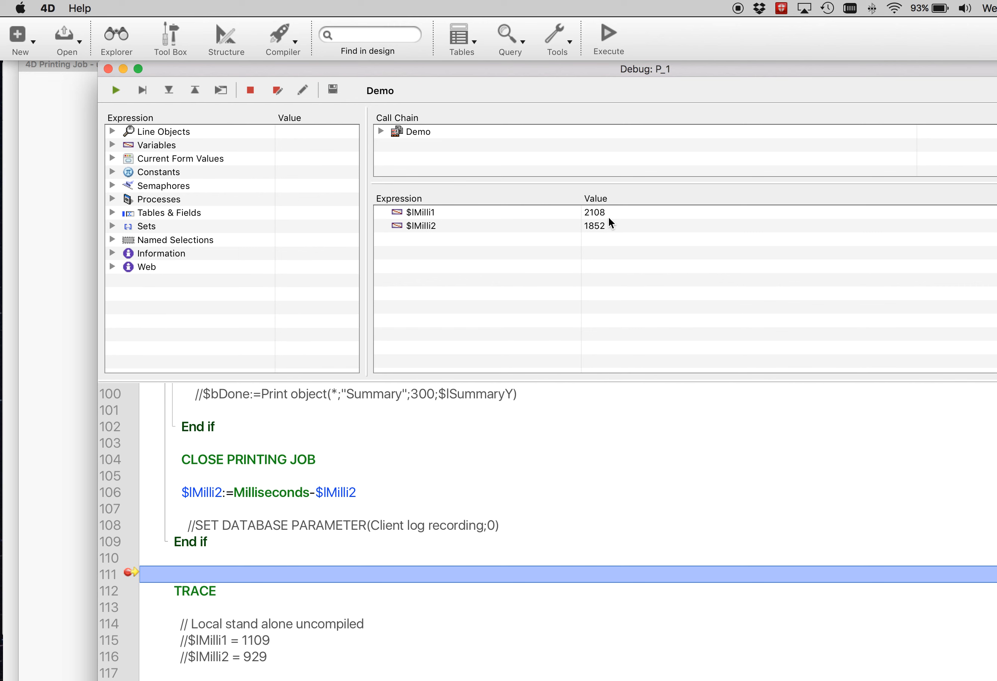
pyautogui.moveTo(389, 68)
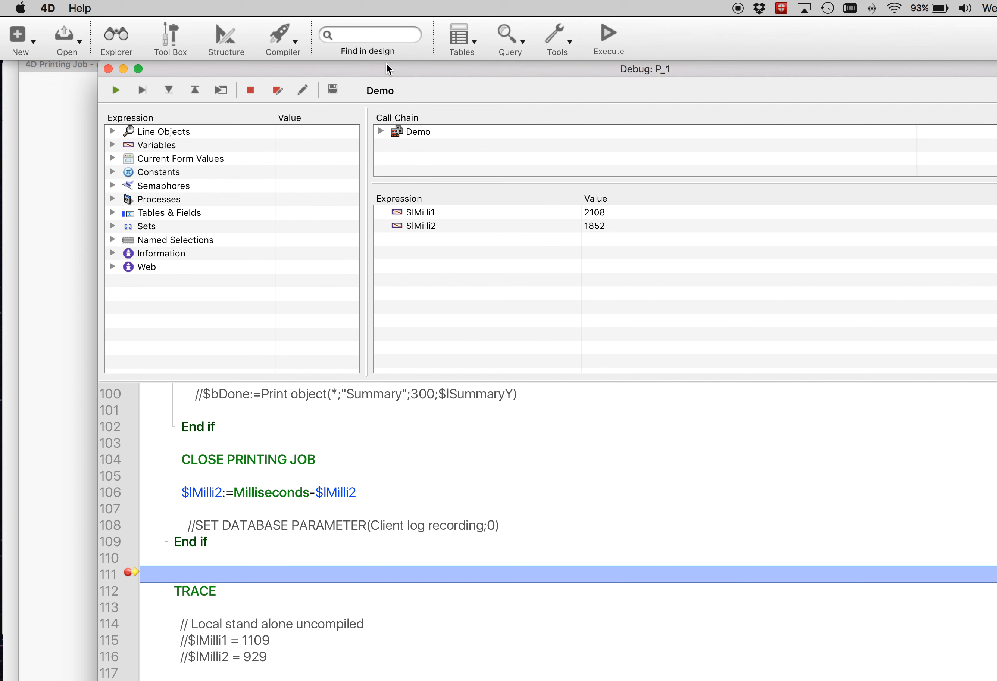
pyautogui.moveTo(316, 386)
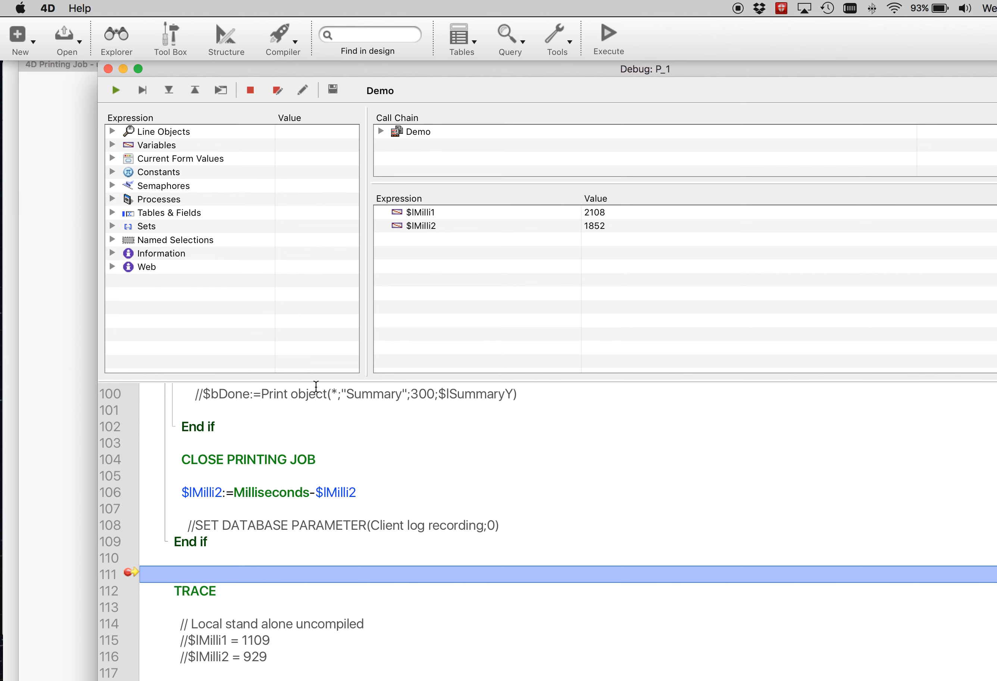
pyautogui.moveTo(491, 473)
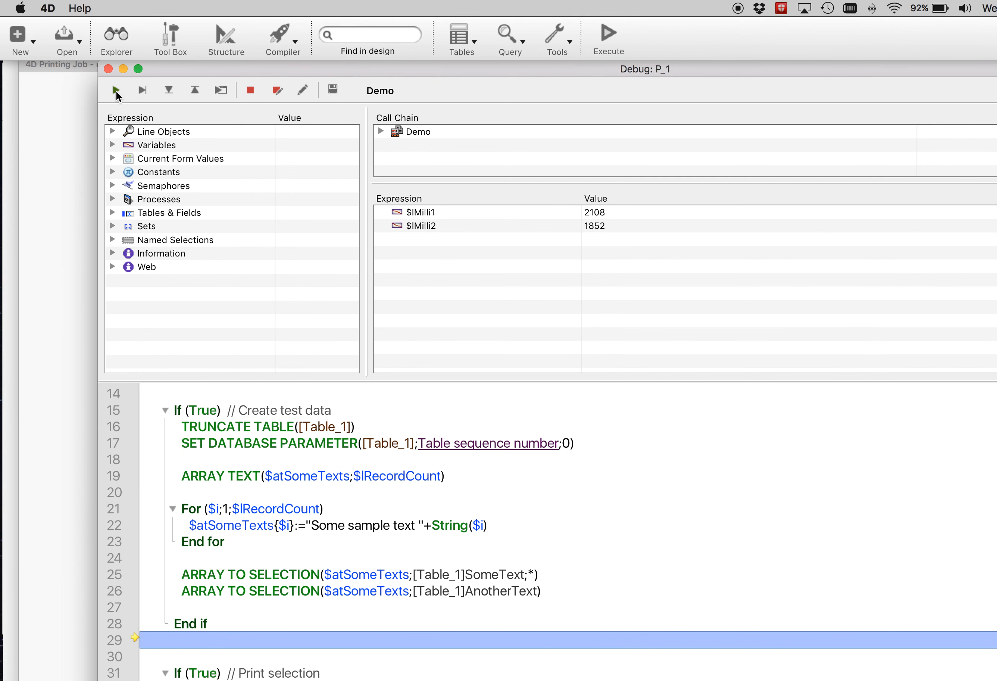
# Resume the paused Demo method so the run finishes with timings 2236 and 1792 ms.
pyautogui.click(115, 90)
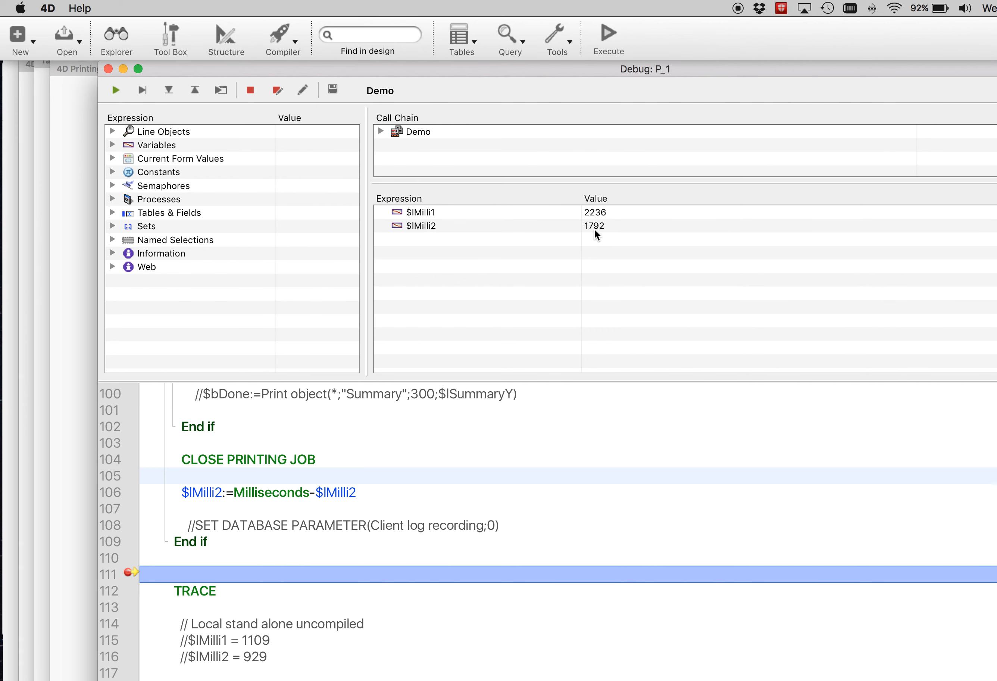
pyautogui.moveTo(609, 229)
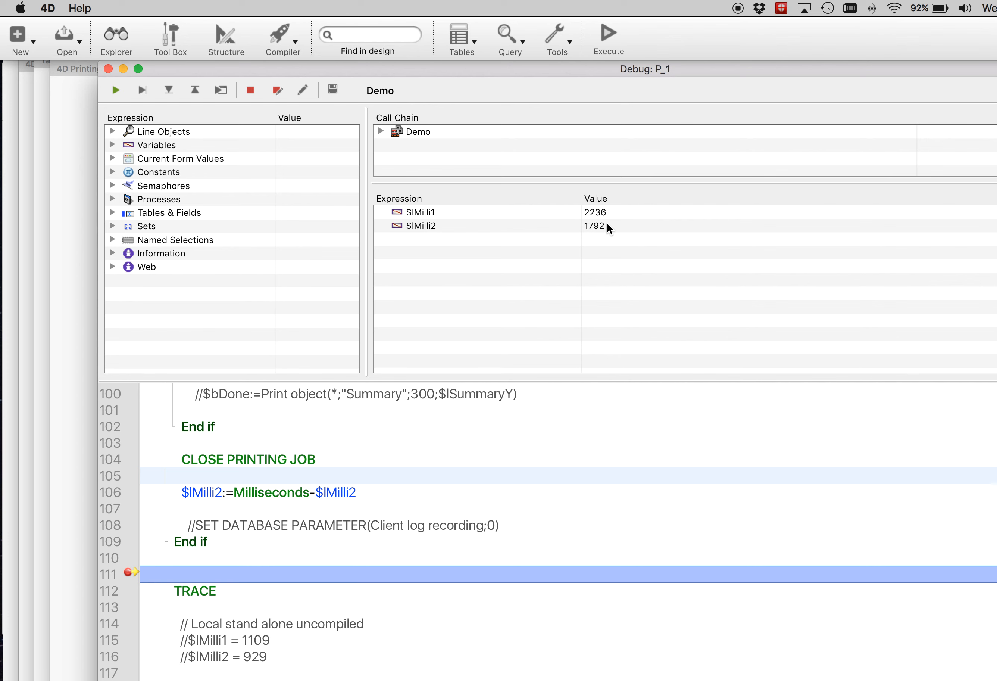
pyautogui.moveTo(129, 145)
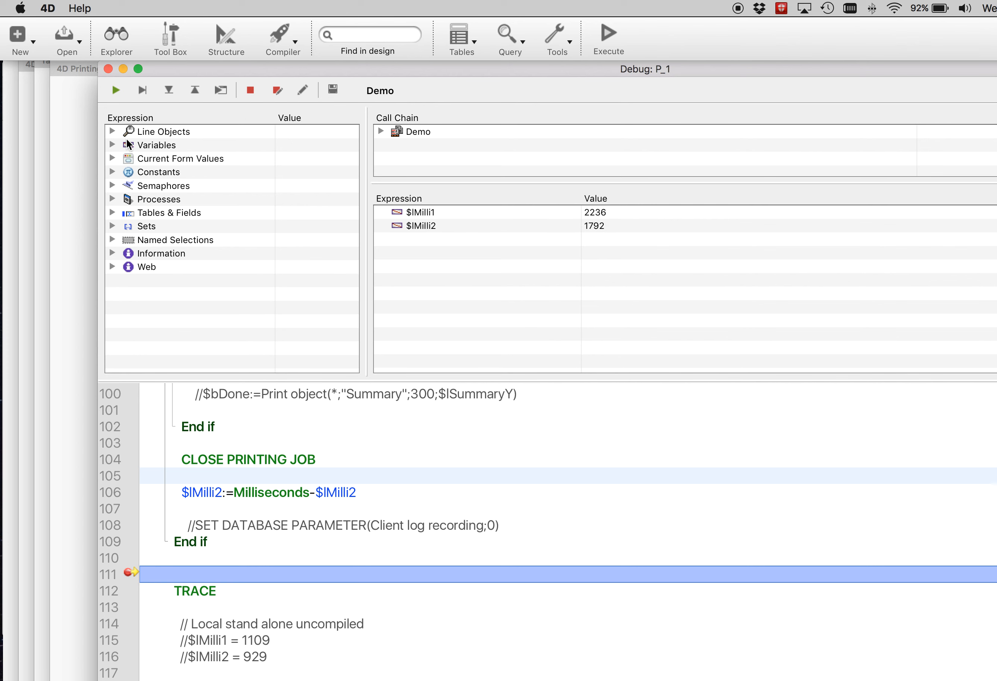
pyautogui.moveTo(622, 235)
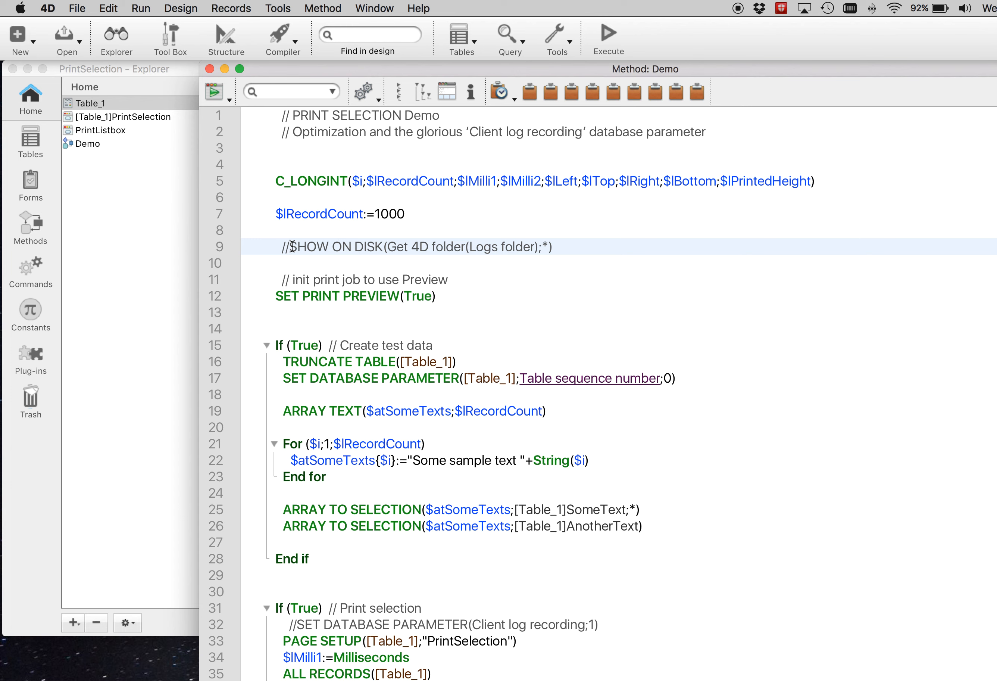
pyautogui.moveTo(312, 237)
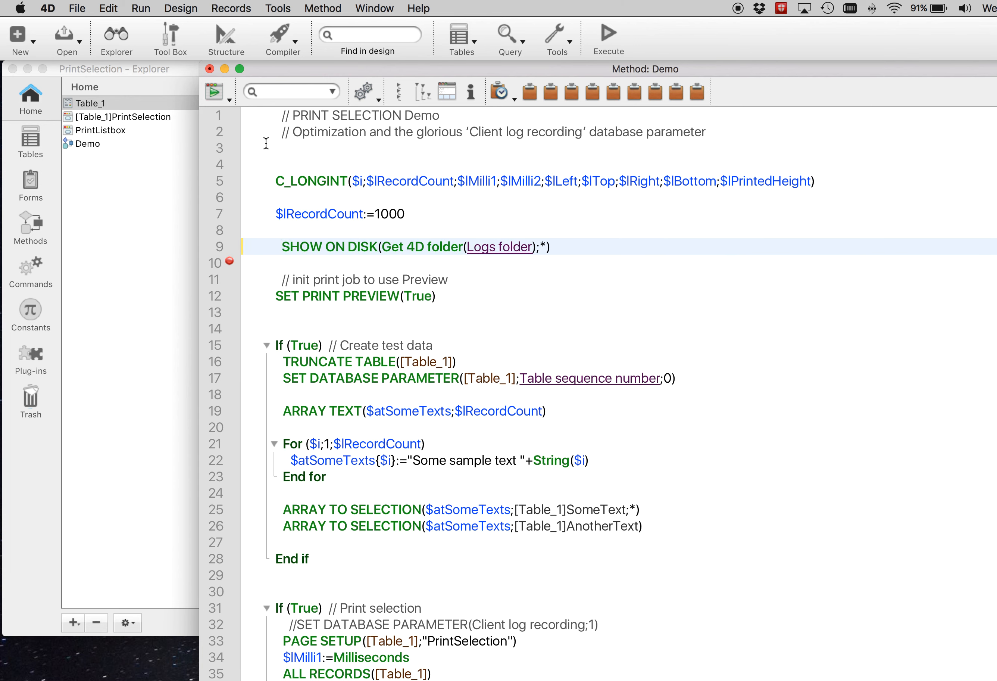
# Execute the Demo method so SHOW ON DISK reveals the empty Logs folder in Finder.
pyautogui.click(213, 91)
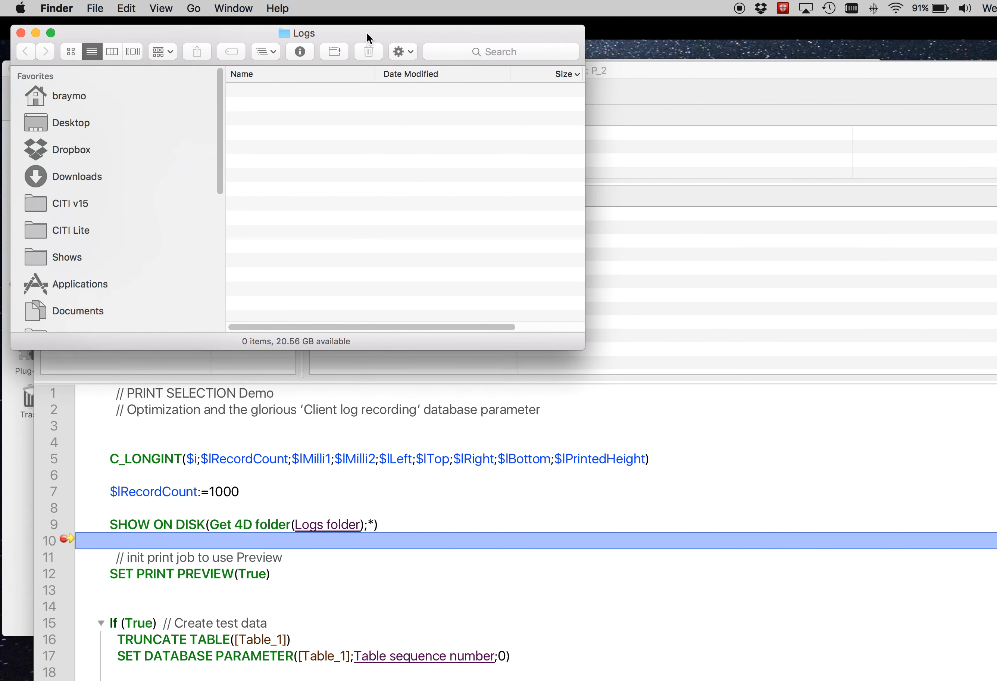
# Show the Logs folder's path running up through PrintSelection_localhost_19813 in the 4D Caches folder.
pyautogui.click(298, 32)
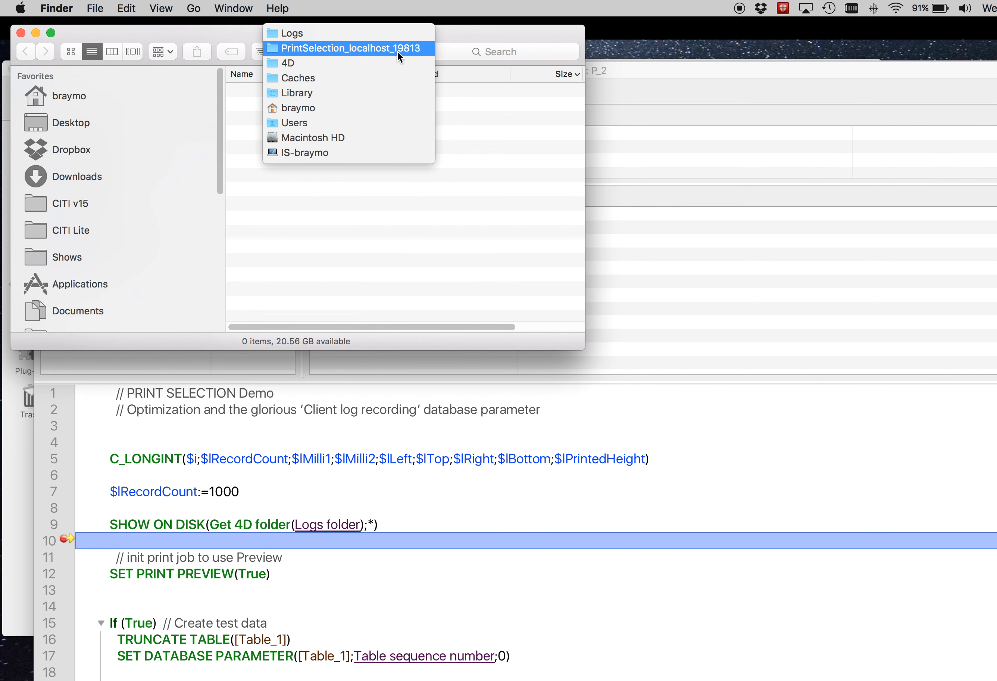
pyautogui.moveTo(303, 29)
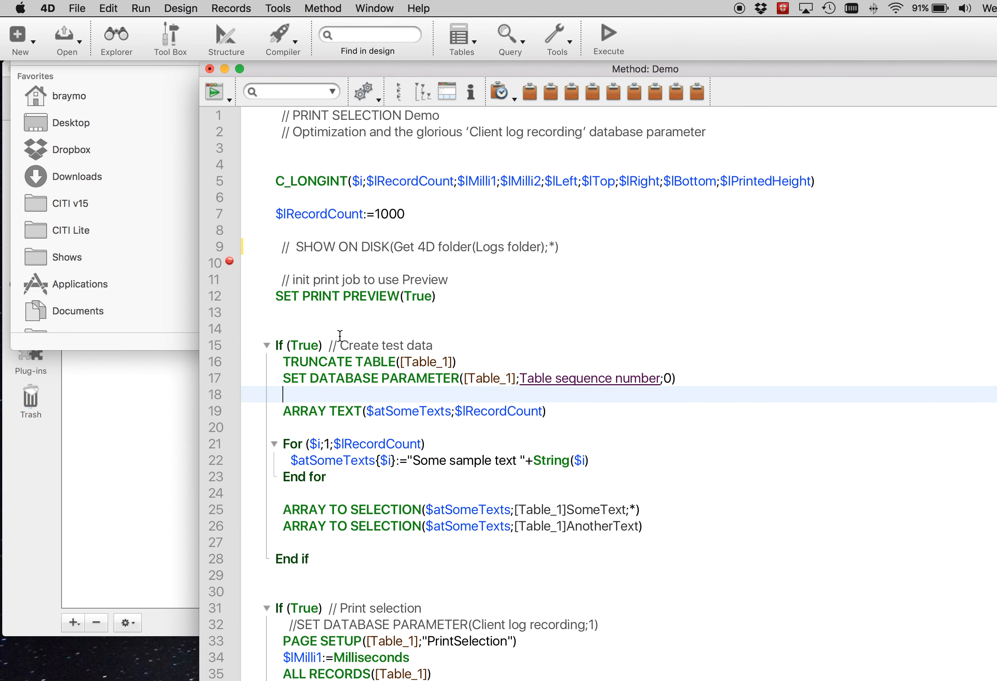
# Disable the test-data block, wrap PRINT SELECTION with Client log recording on/off, and run Demo.
pyautogui.write('false')
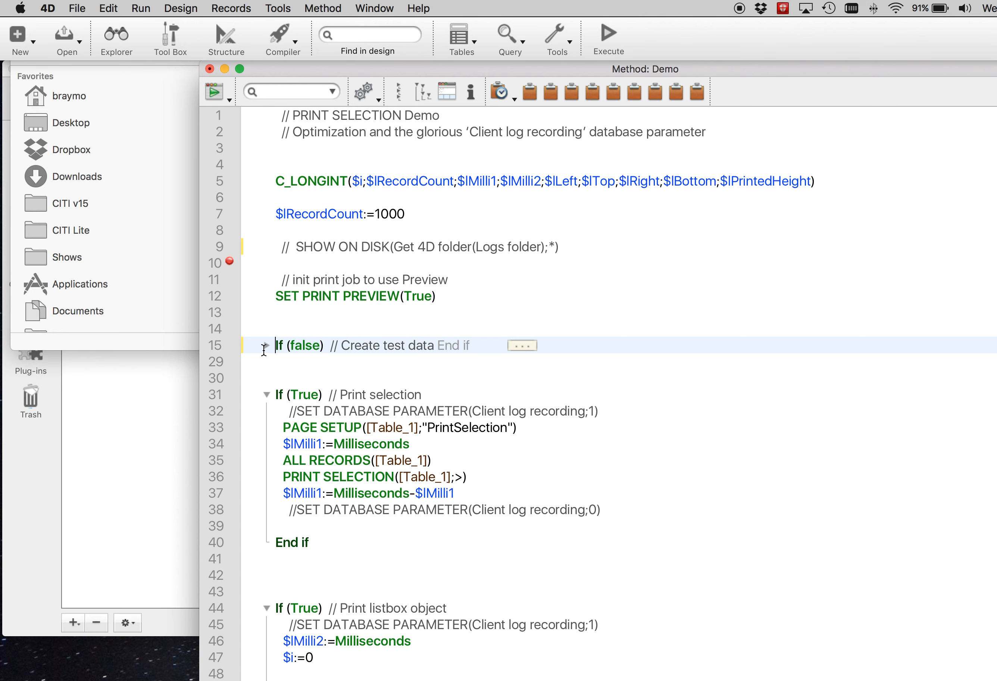
pyautogui.click(268, 346)
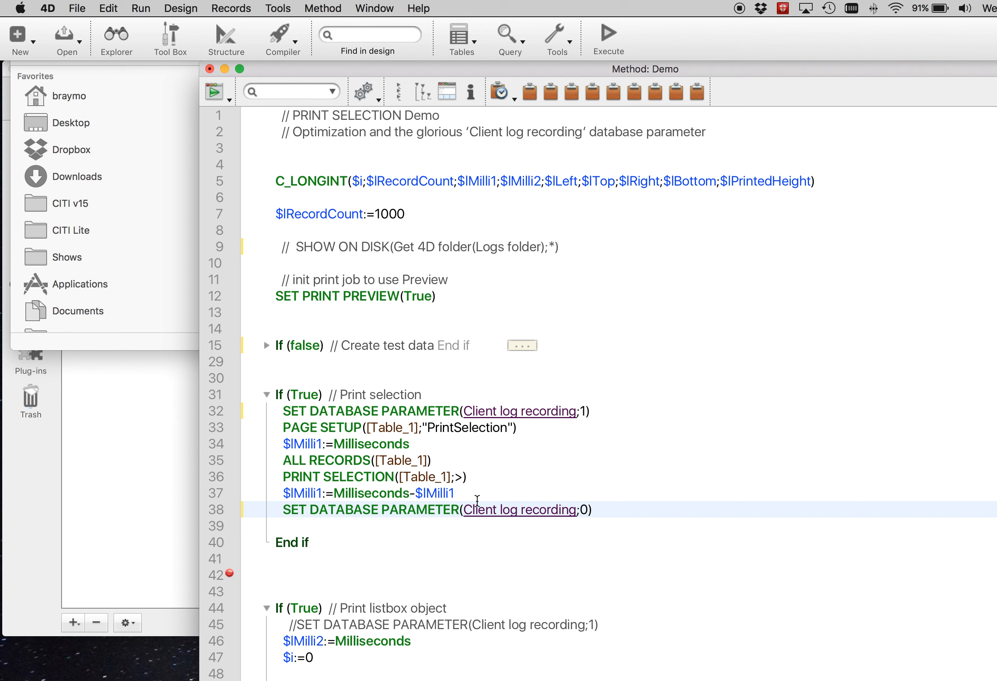
pyautogui.moveTo(434, 268)
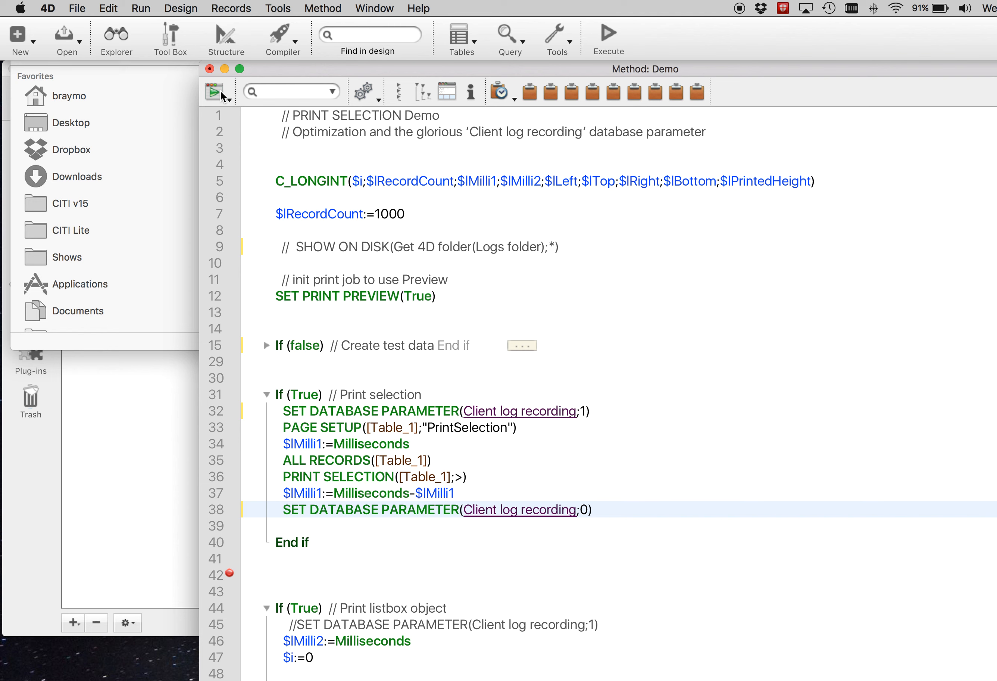
pyautogui.click(591, 509)
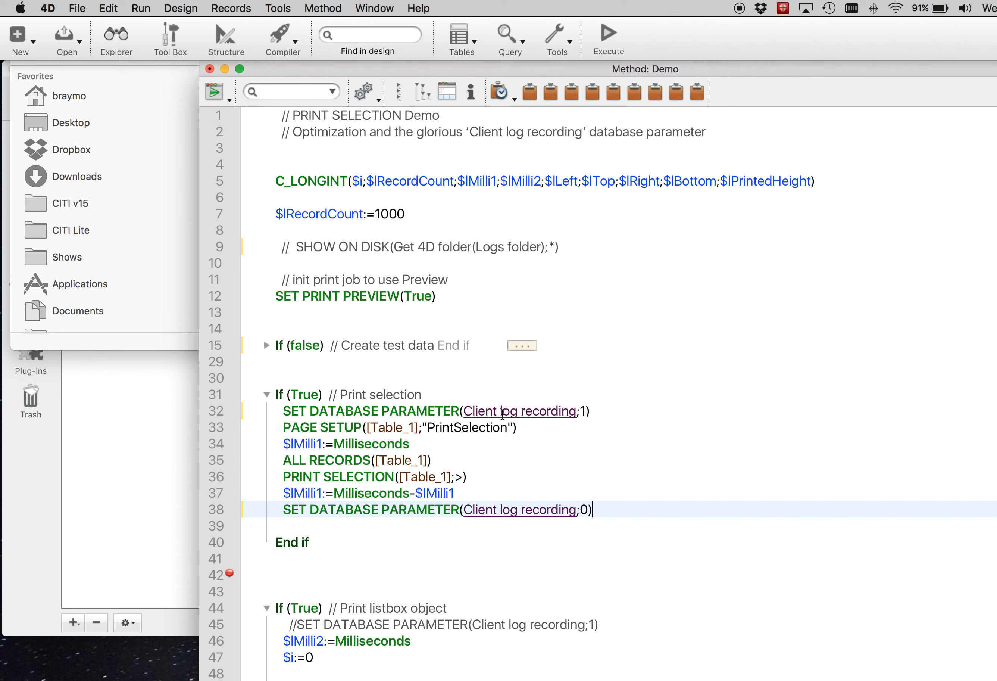
pyautogui.moveTo(560, 515)
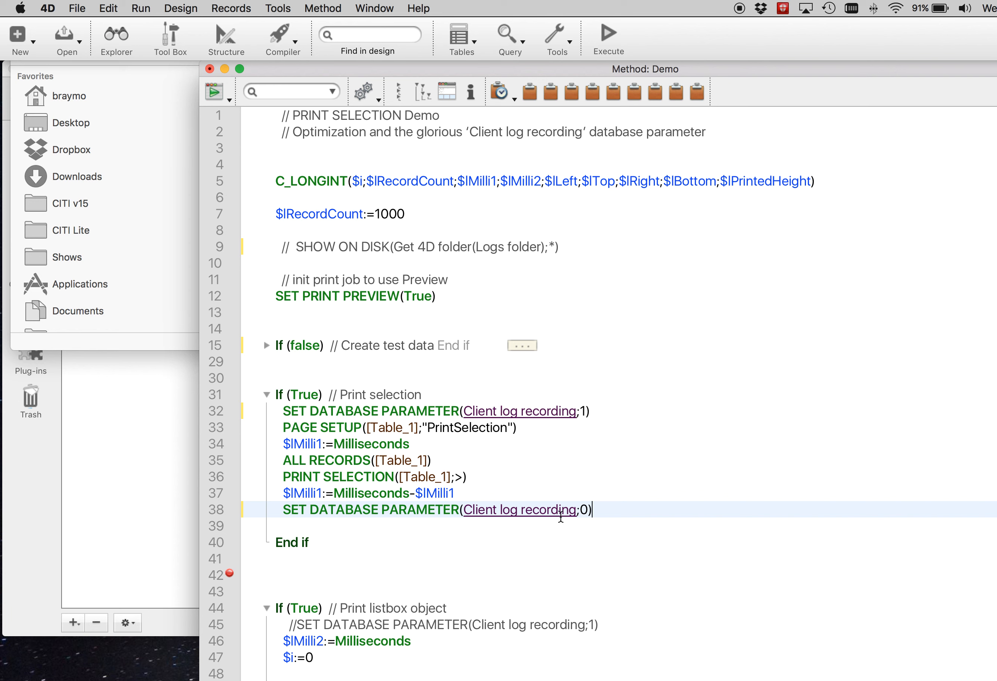
pyautogui.moveTo(311, 74)
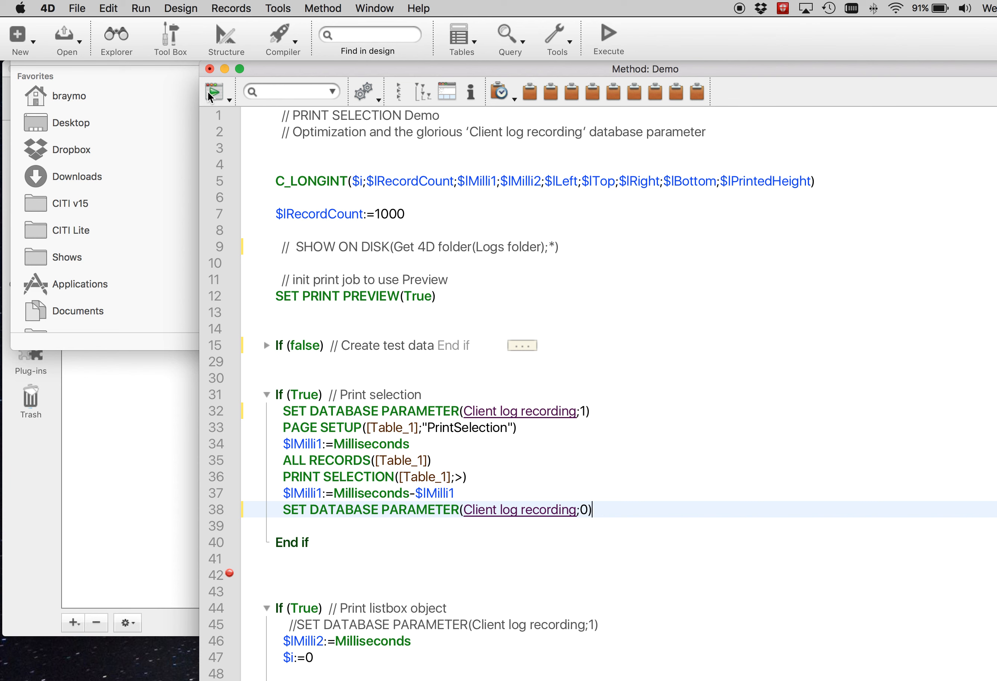
pyautogui.moveTo(217, 97)
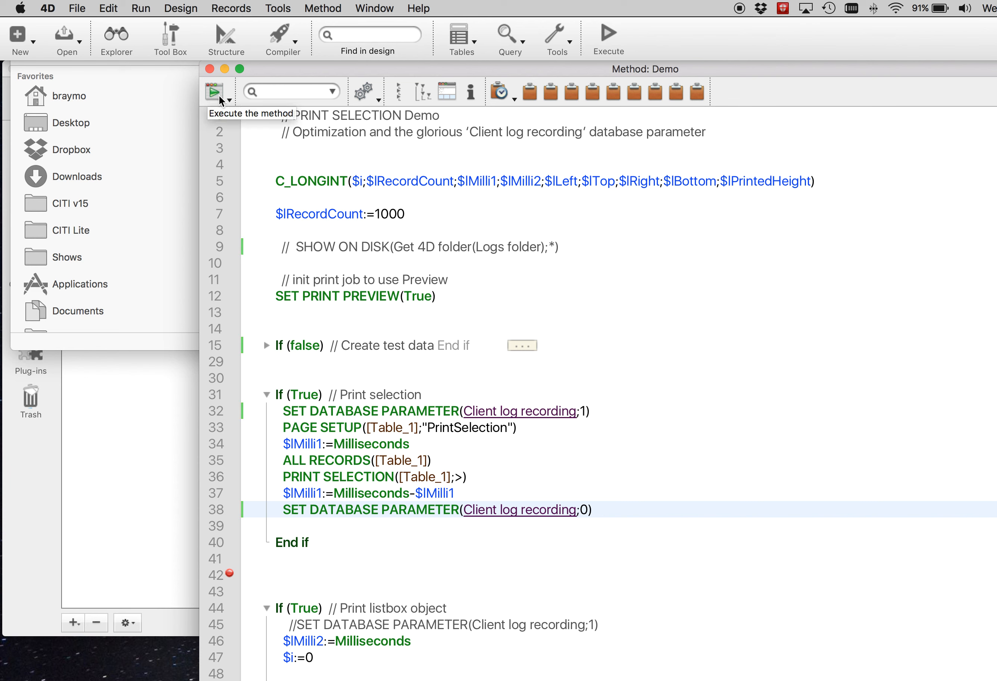
# Run Demo, rename the new log to '4DRequestsLog_1 Print Selection.txt' and move it to the desktop.
pyautogui.click(213, 92)
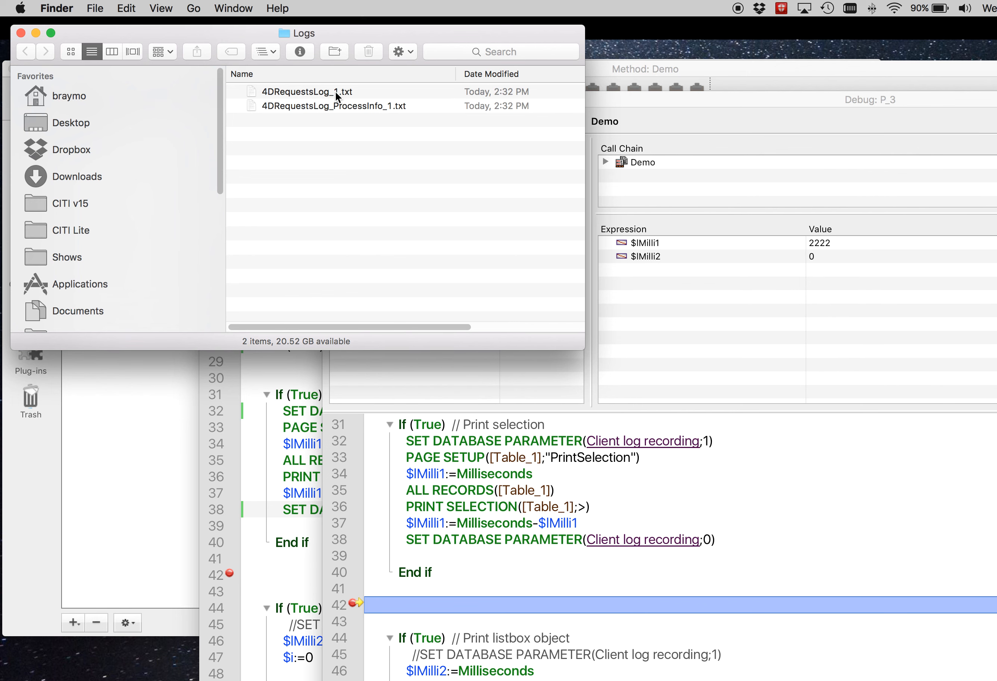
pyautogui.click(308, 92)
pyautogui.write(' Print S')
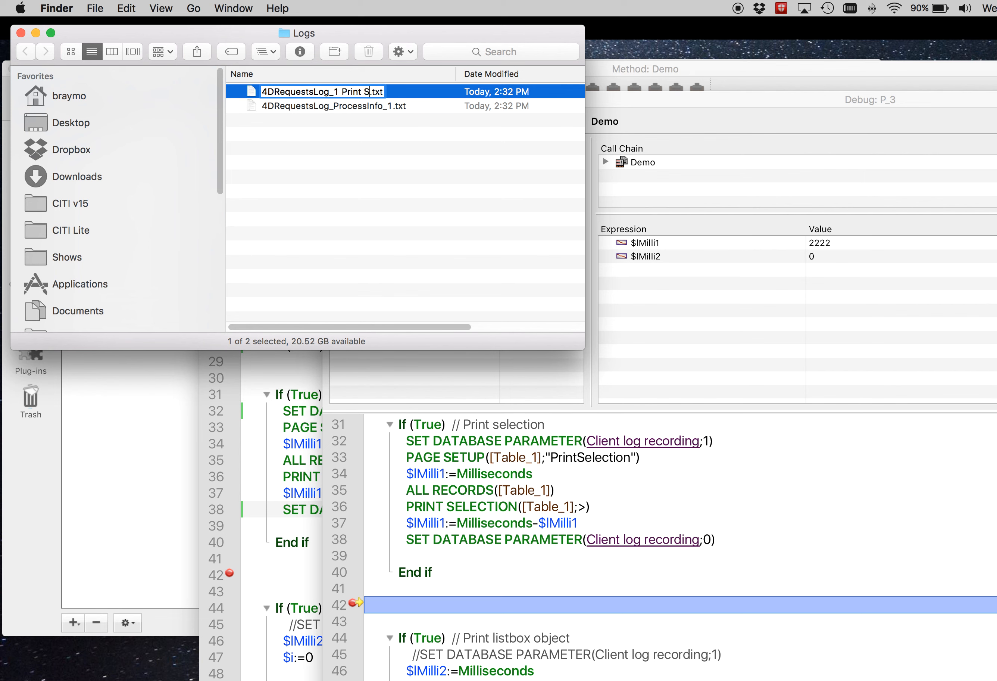
pyautogui.write('election')
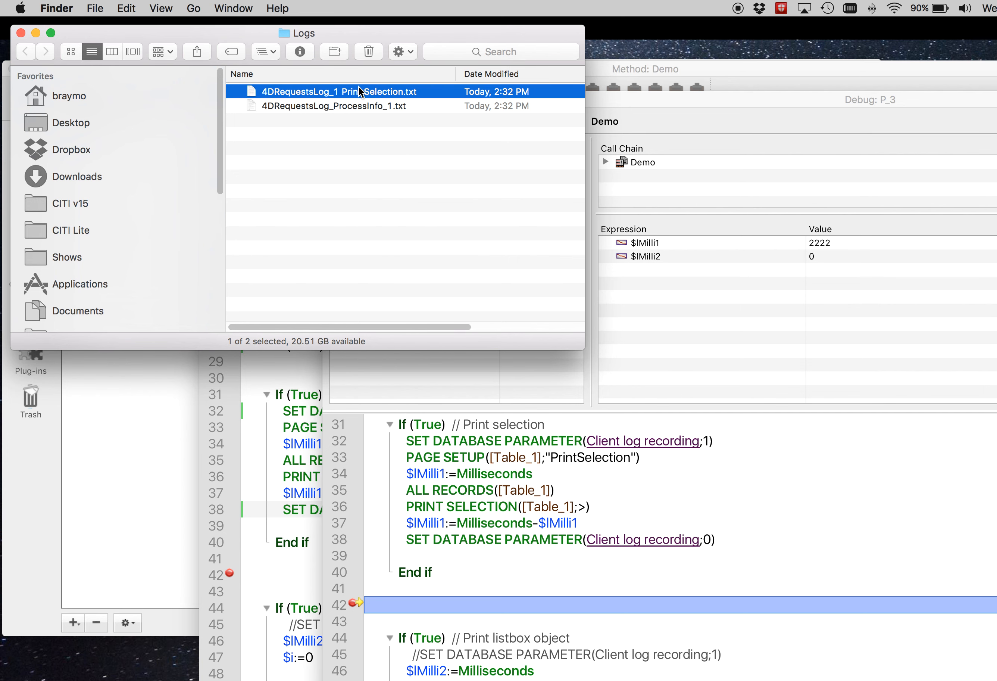
pyautogui.moveTo(122, 663)
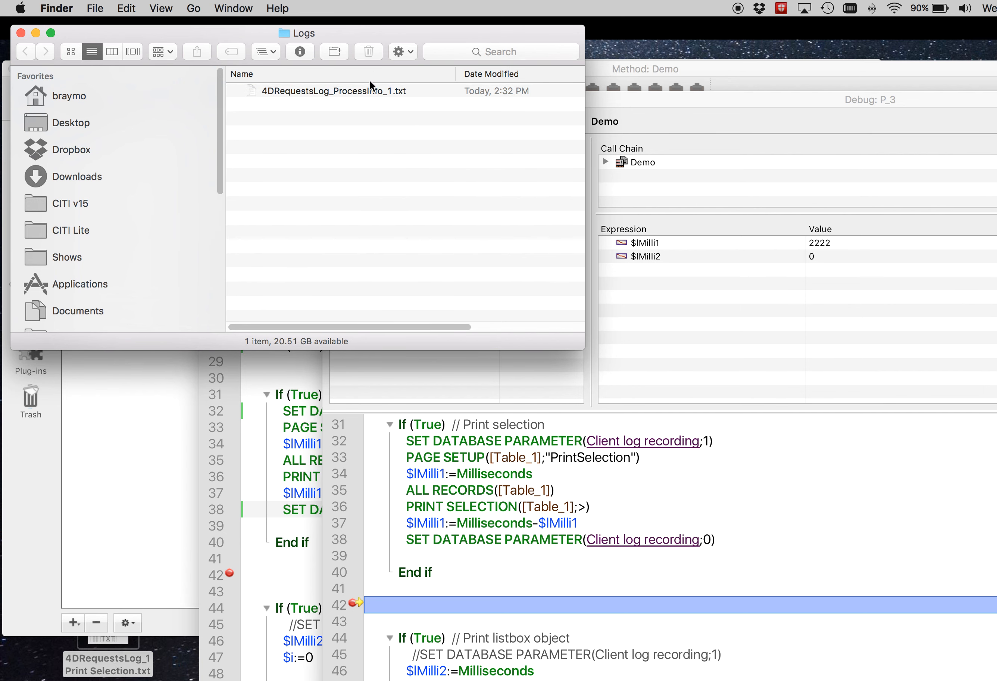
pyautogui.click(368, 51)
pyautogui.write('fa')
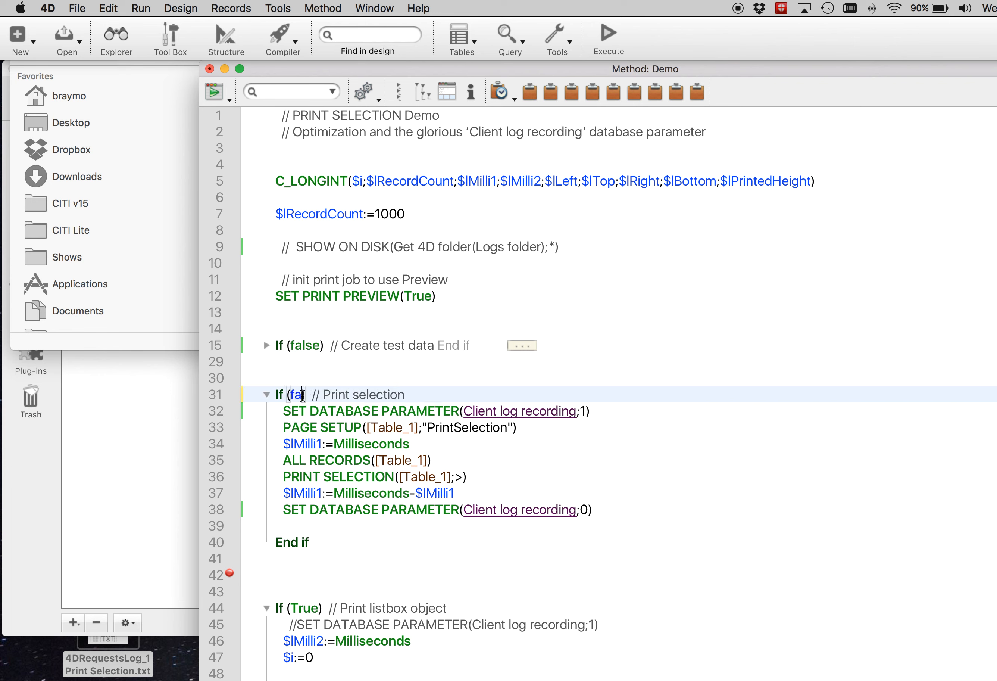
# Enable client log recording in the listbox block instead and run Demo, recording 1584 ms.
pyautogui.click(267, 394)
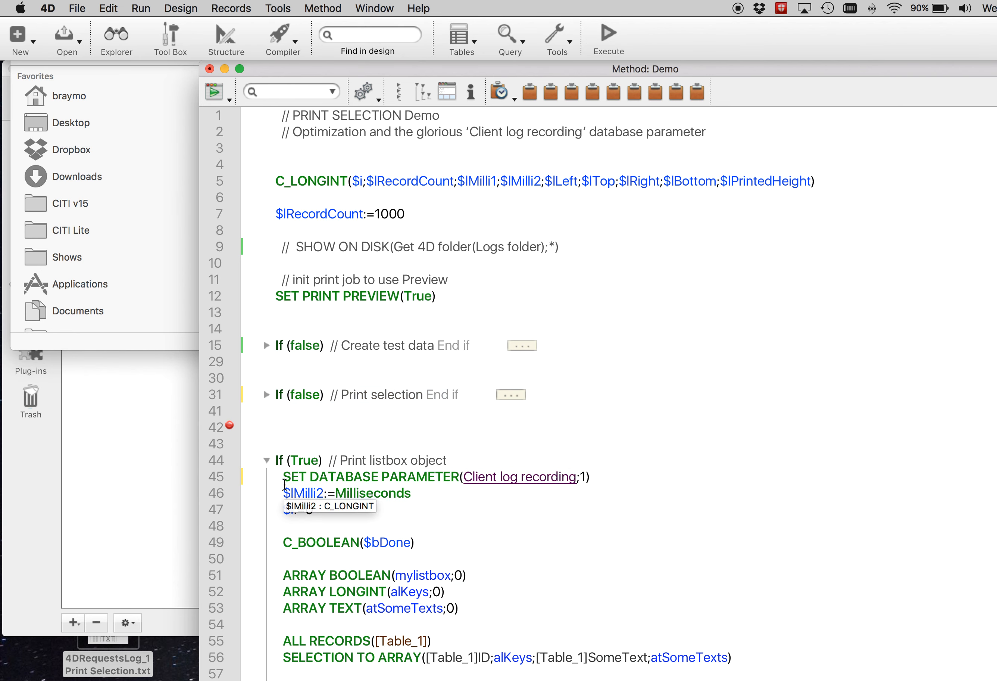
pyautogui.scroll(-3)
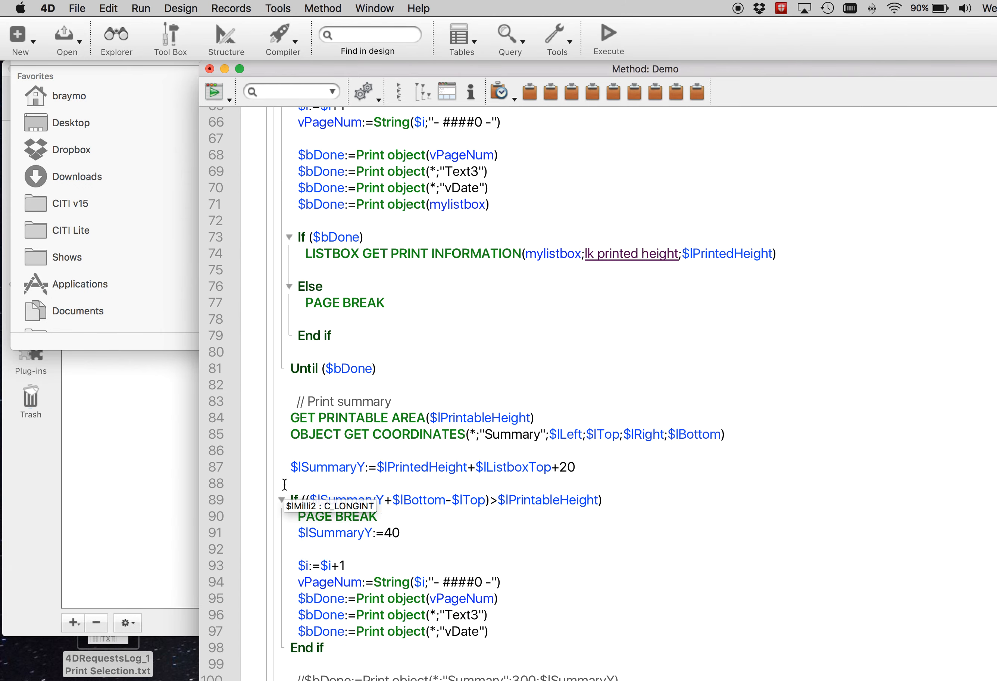
pyautogui.scroll(-3)
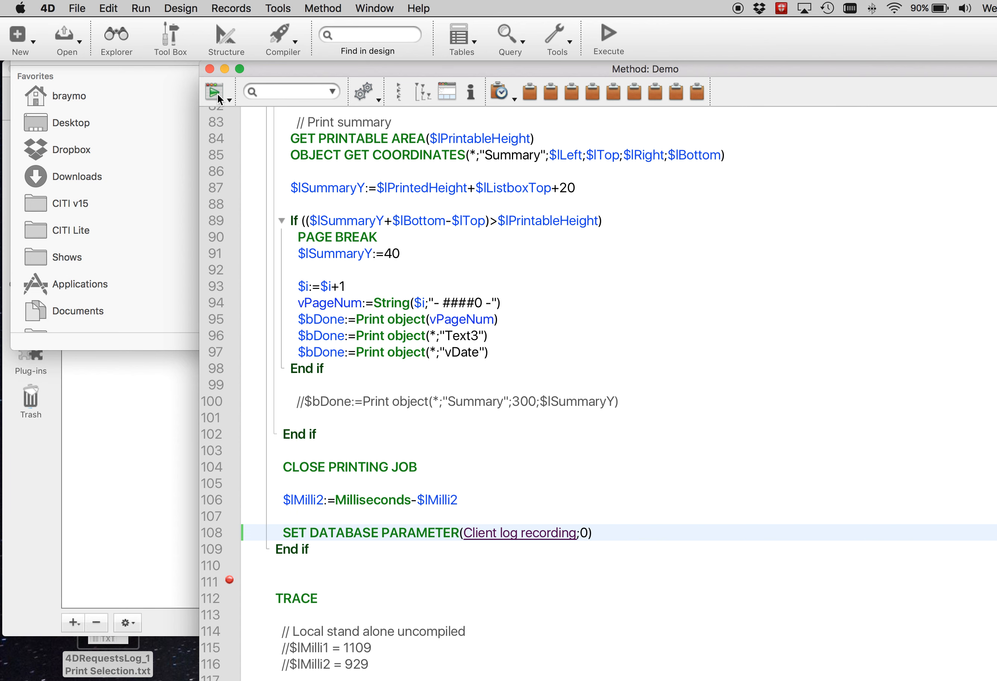
pyautogui.click(214, 91)
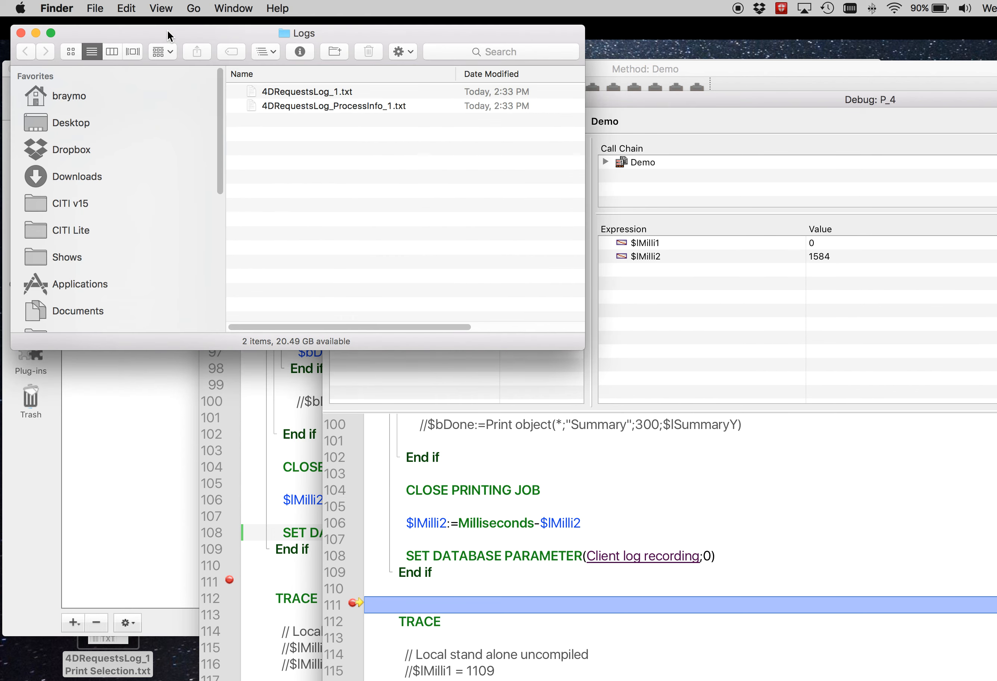
# Rename the new log to '4DRequestsLog_1 Listbox.txt' and place it on the desktop beside the other.
pyautogui.click(308, 92)
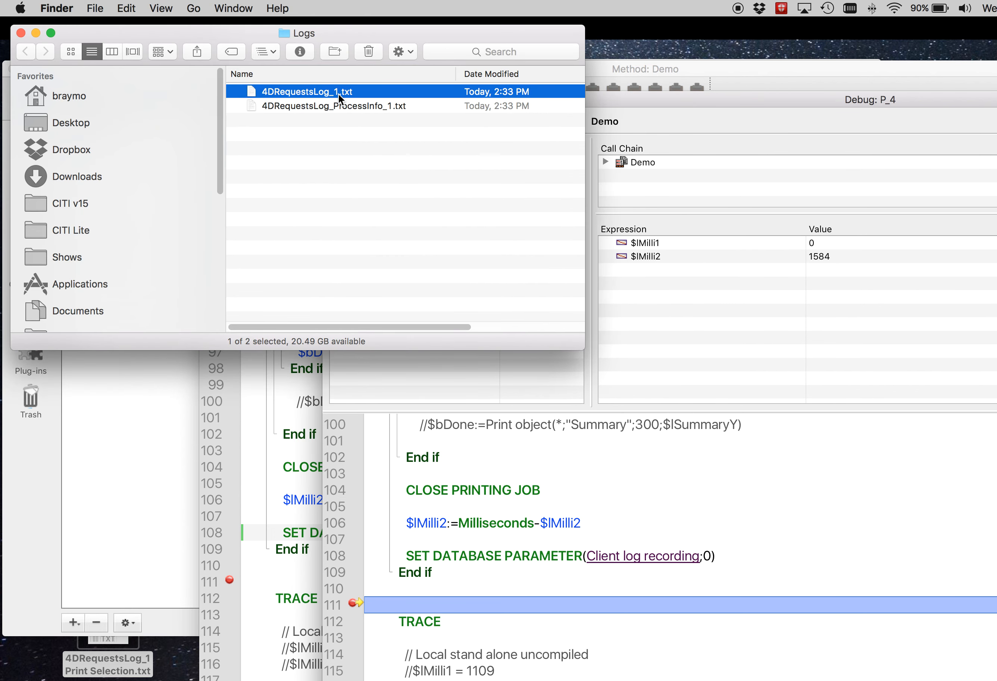
pyautogui.click(308, 91)
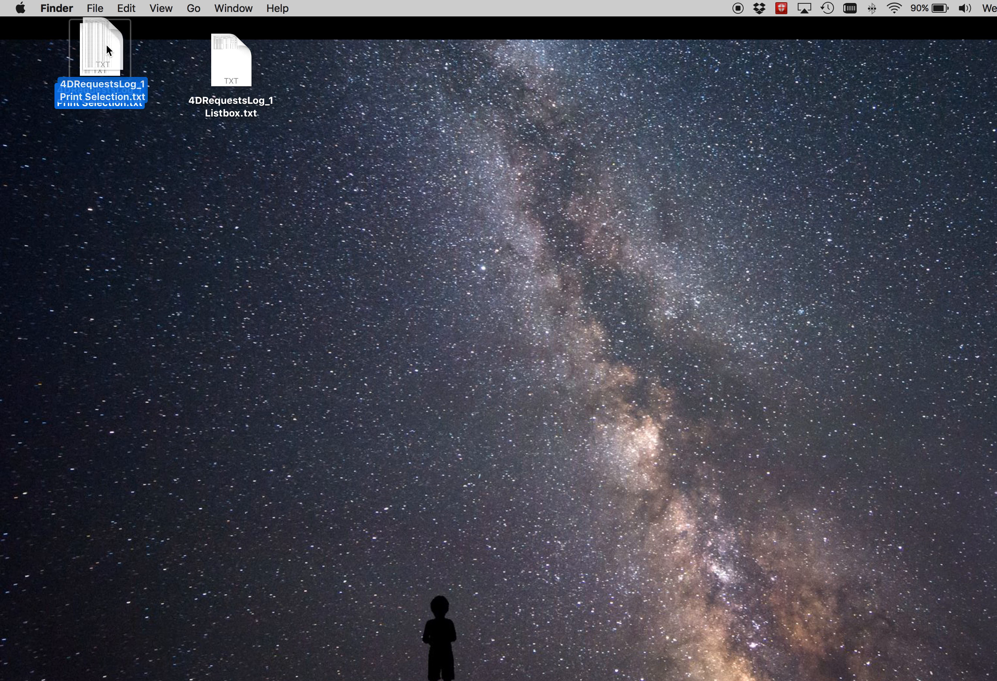
# Launch Microsoft Excel through a Spotlight search for 'excel'.
pyautogui.click(478, 237)
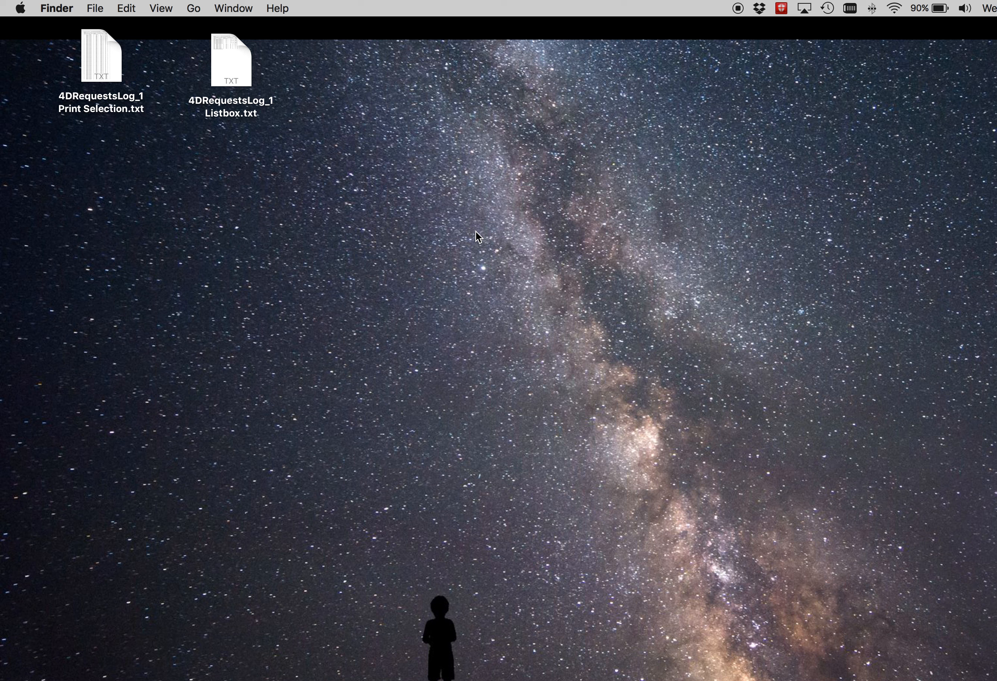
pyautogui.write('e')
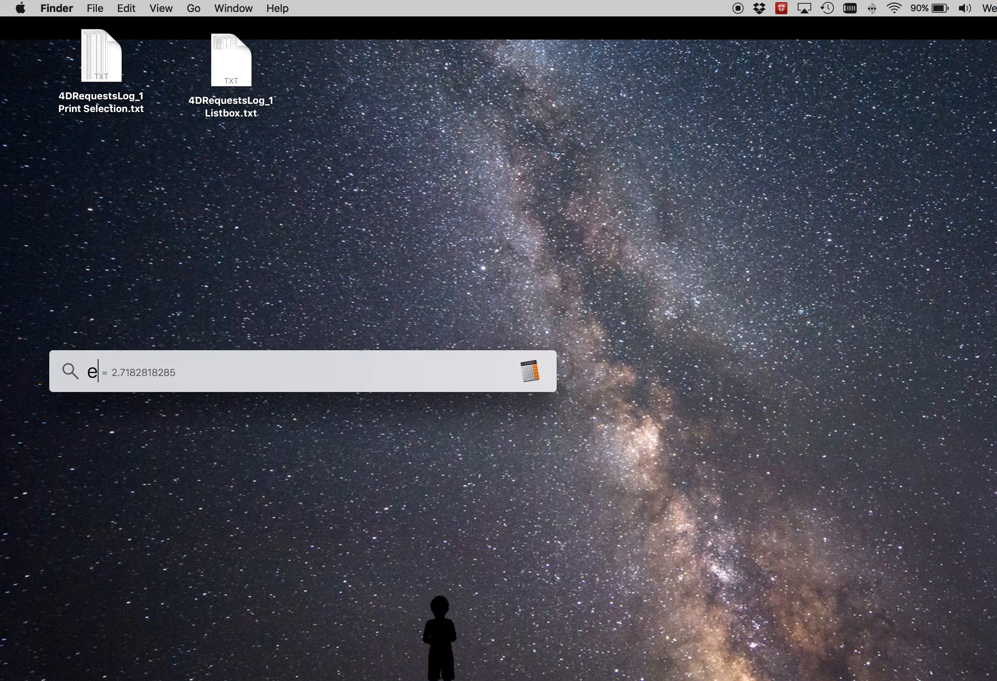
pyautogui.write('lce')
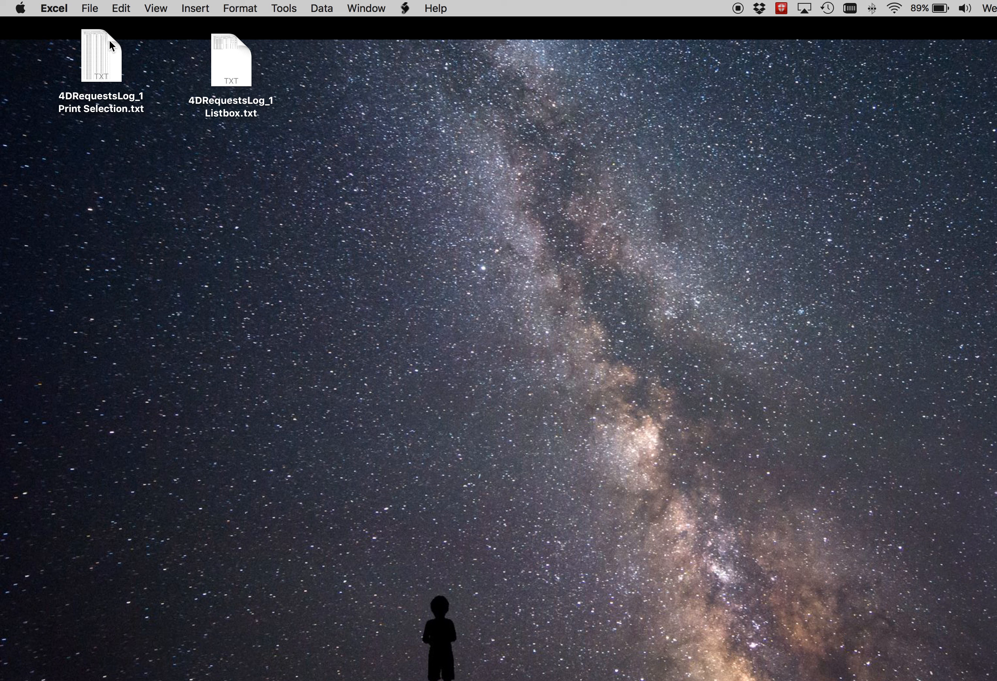
# Open '4DRequestsLog_1 Print Selection.txt' in Excel and scroll down to its last rows.
pyautogui.click(101, 56)
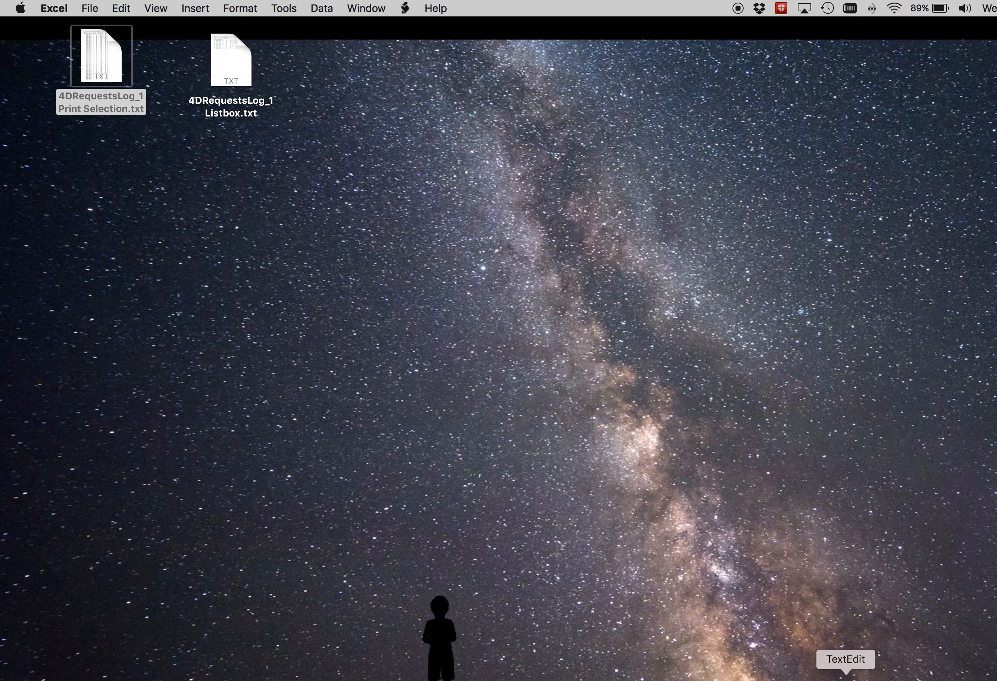
pyautogui.doubleClick(101, 56)
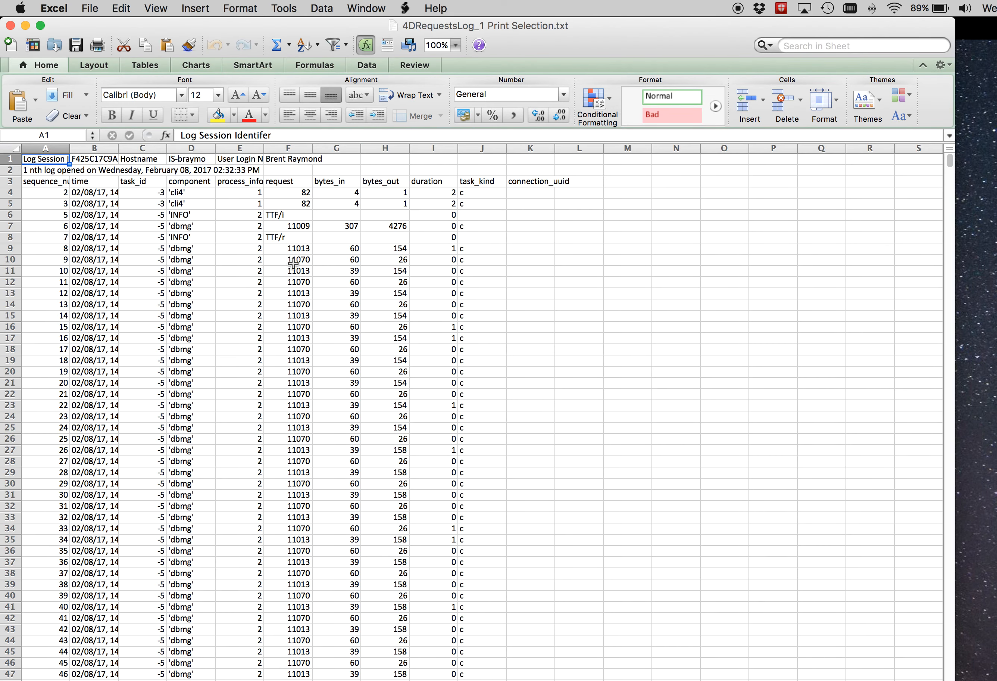
pyautogui.scroll(-3)
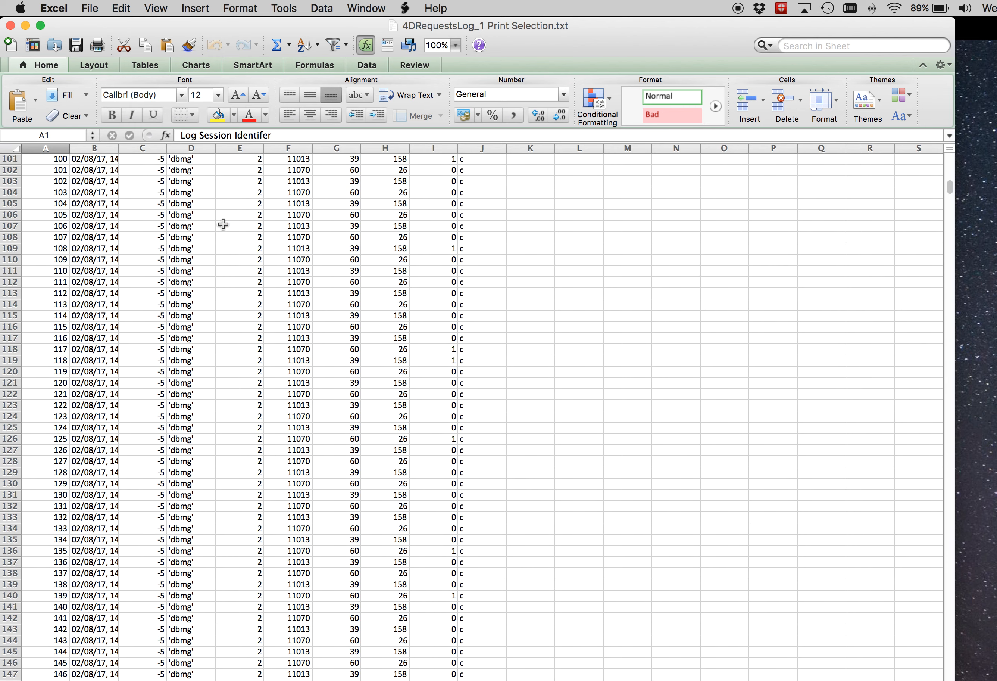
pyautogui.scroll(-3)
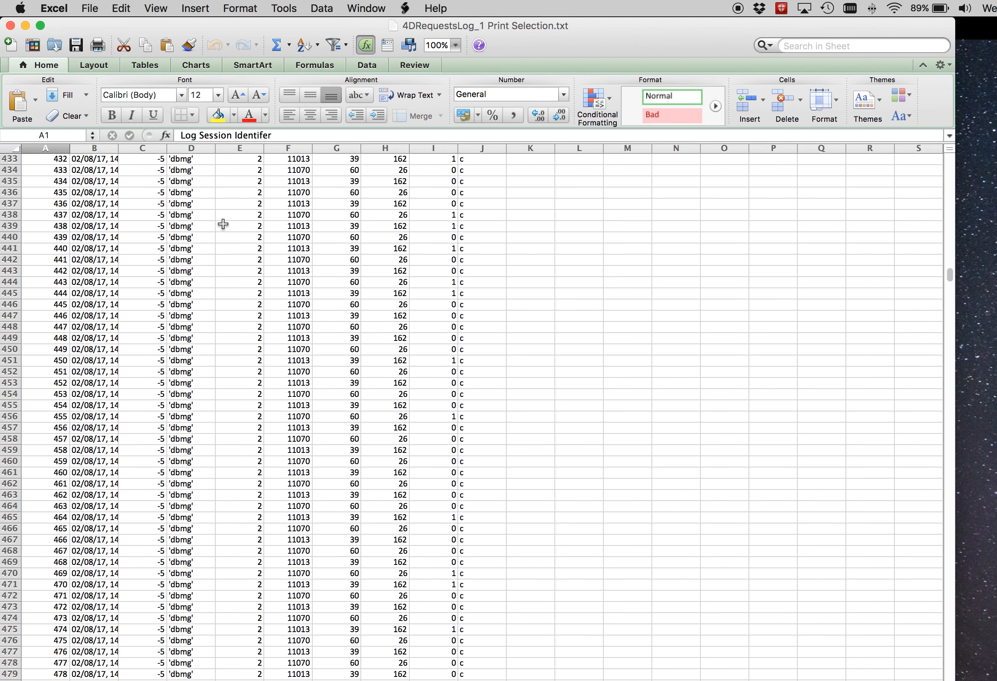
pyautogui.scroll(-3)
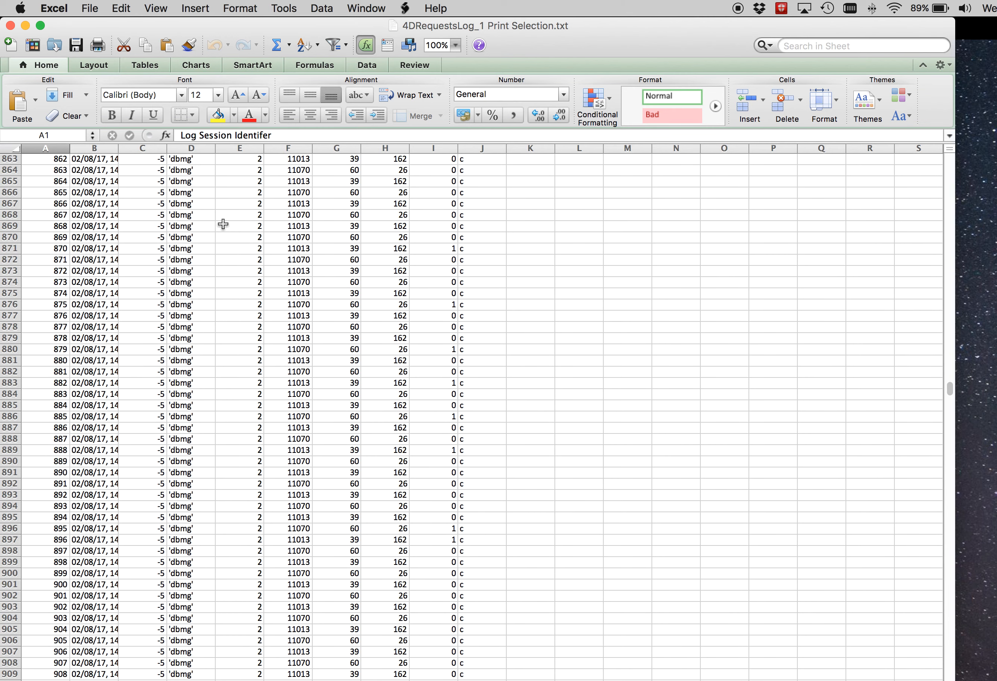
pyautogui.scroll(-3)
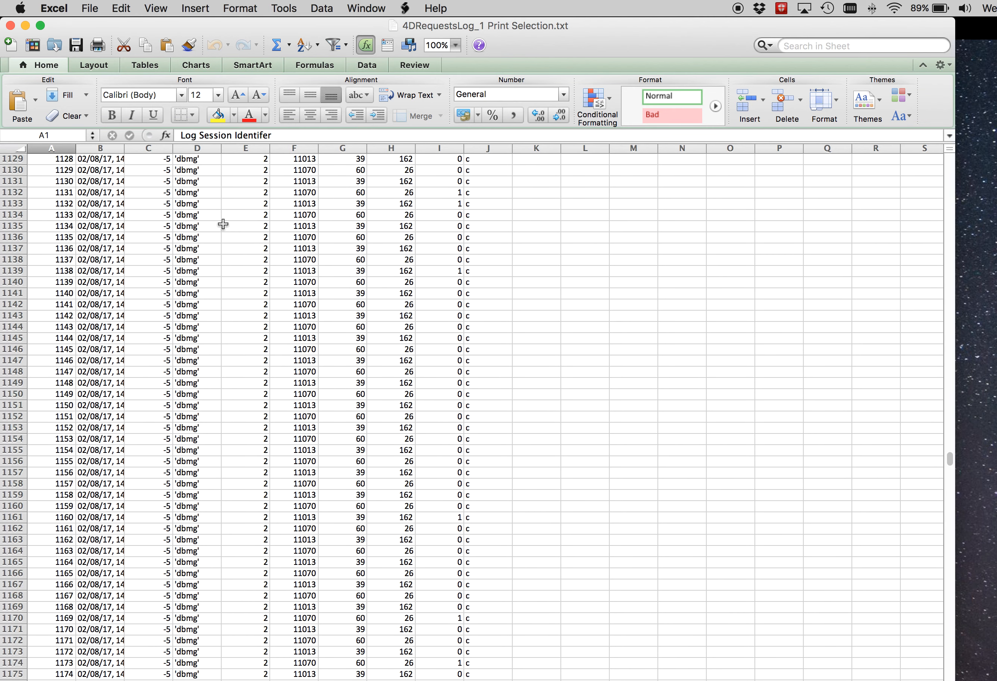
pyautogui.scroll(-3)
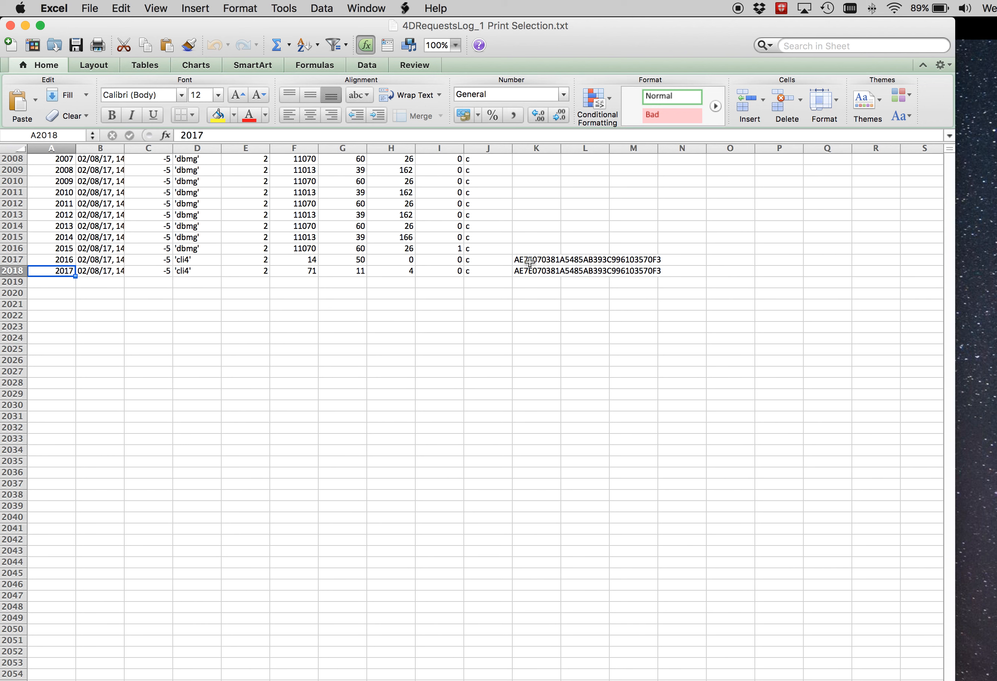
pyautogui.moveTo(350, 272)
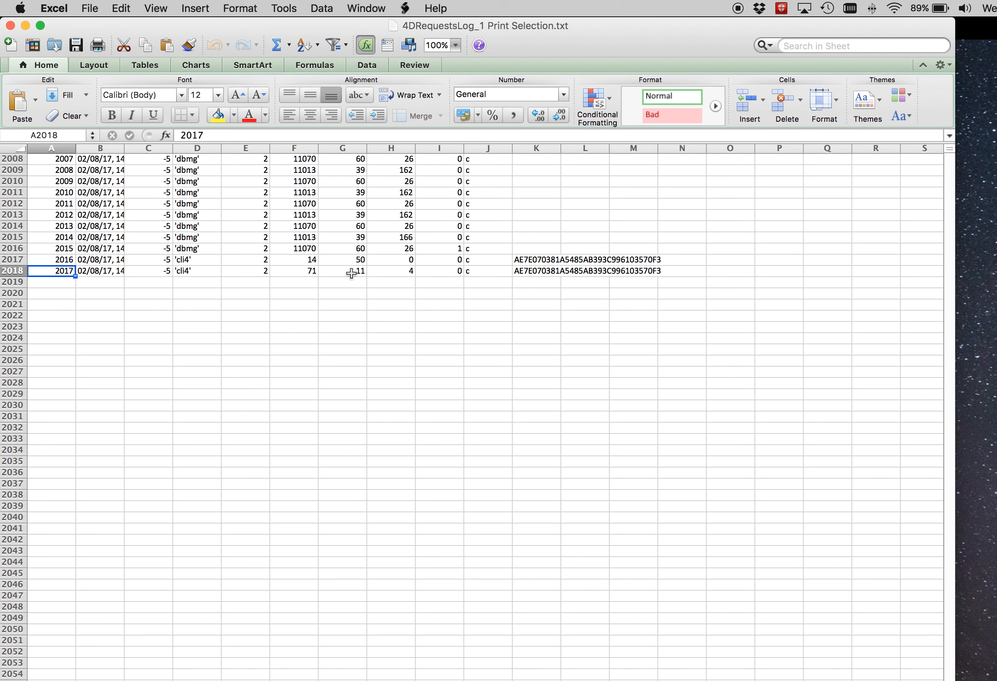
# Check the final bytes_out and bytes_in values in cells H2018 and G2018.
pyautogui.click(391, 269)
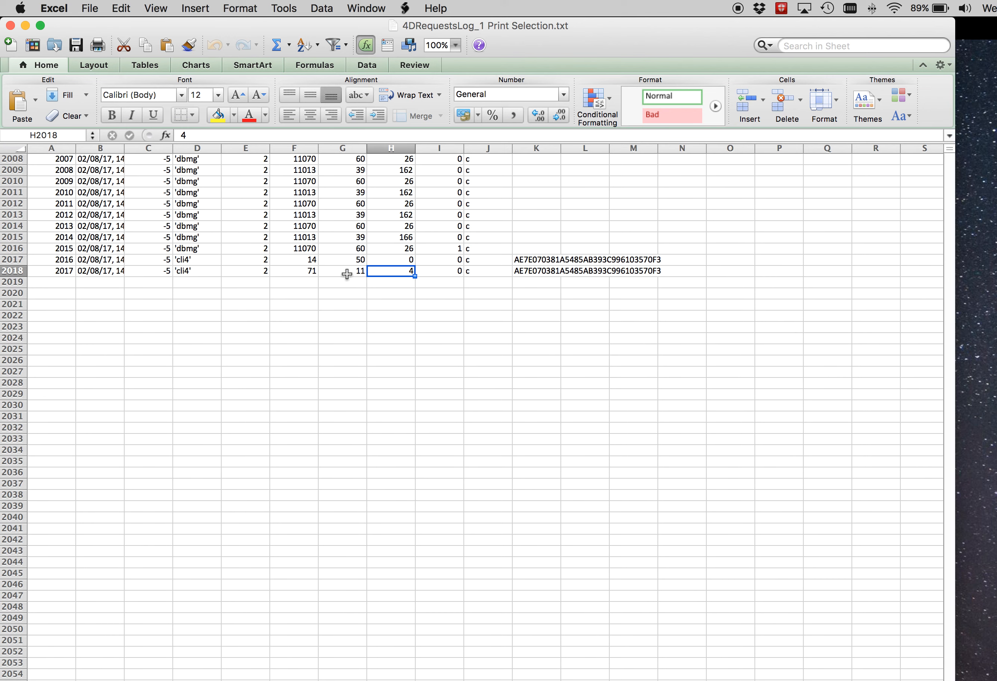
pyautogui.click(342, 270)
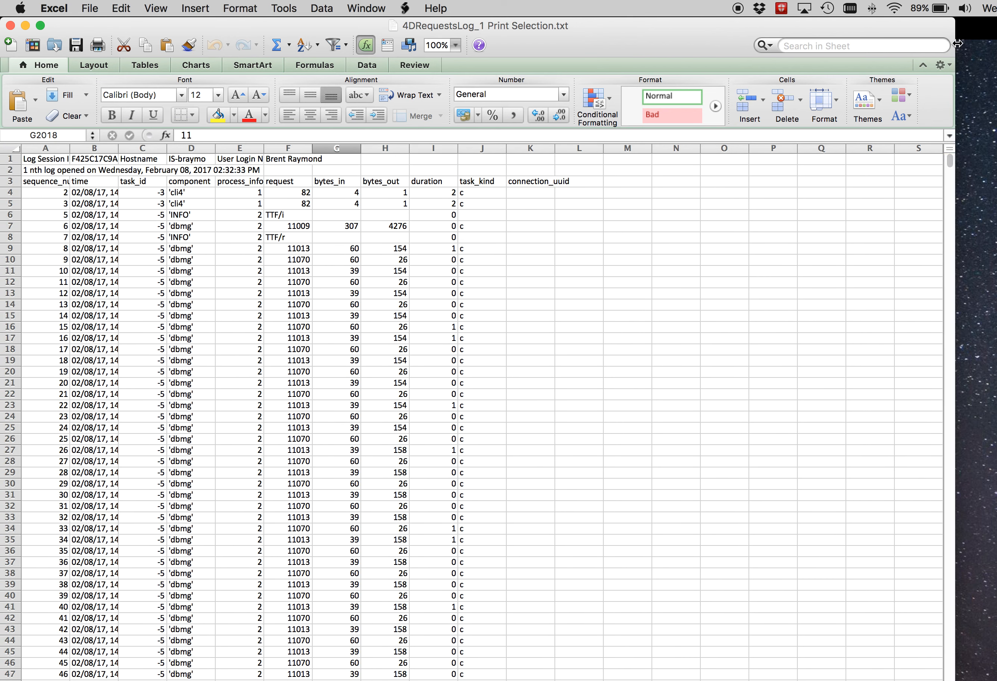
pyautogui.moveTo(393, 195)
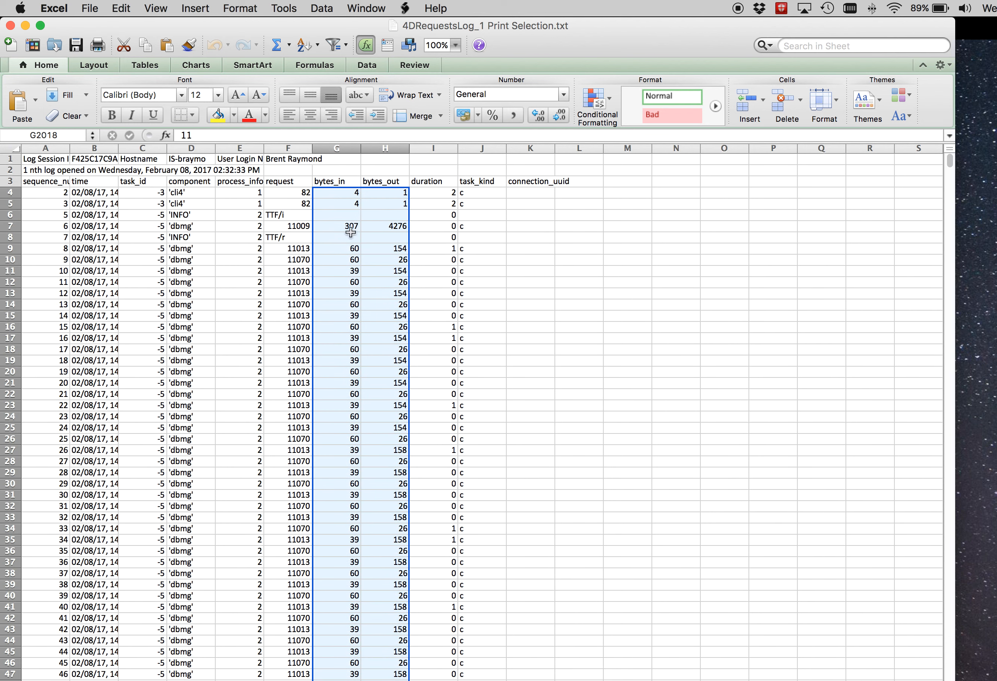
# Start a SUM formula in empty cell N6, then cancel the unfinished attempt.
pyautogui.click(676, 214)
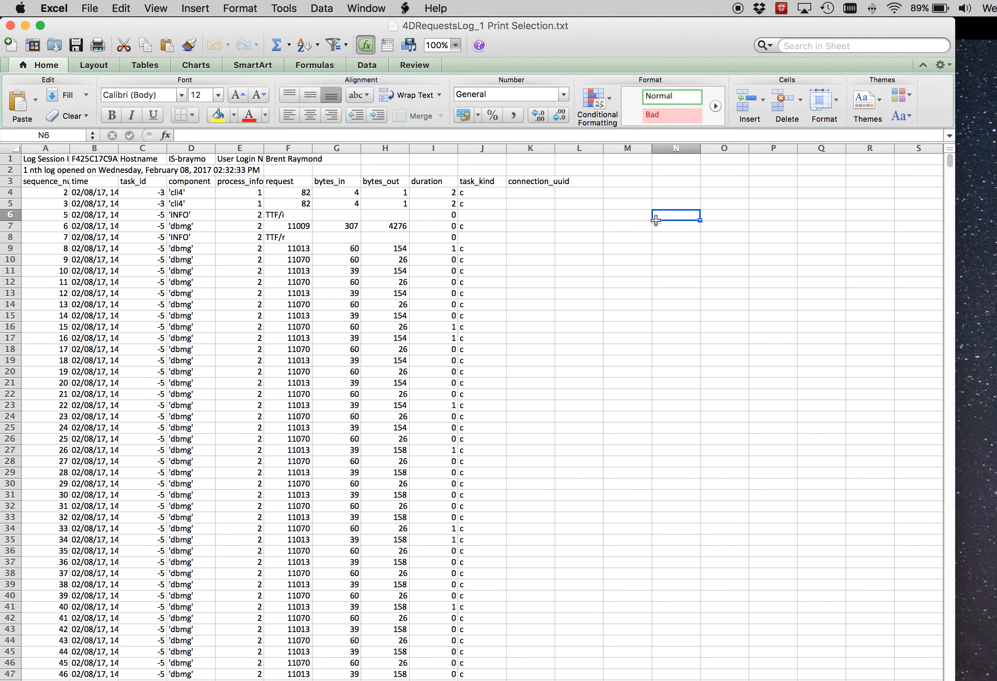
pyautogui.write('=suM')
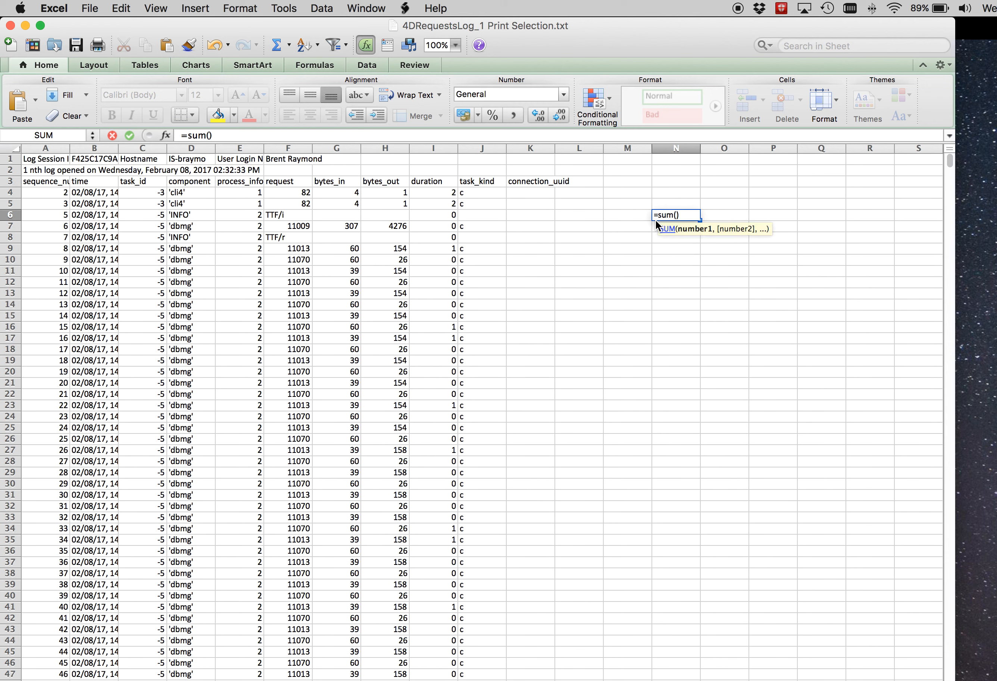
pyautogui.press('Backspace')
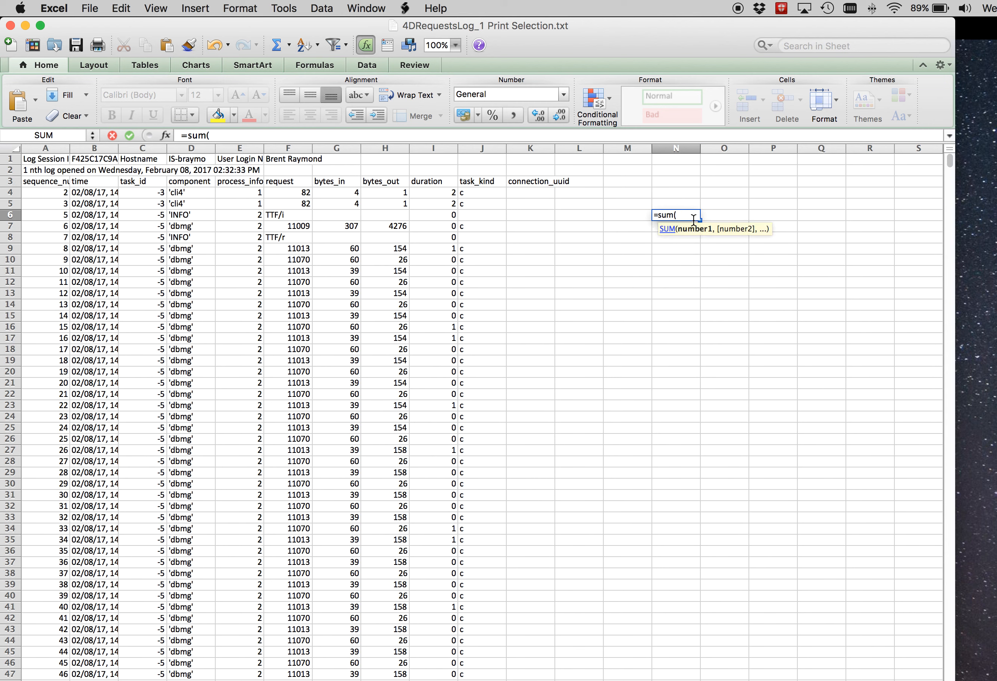
pyautogui.click(724, 214)
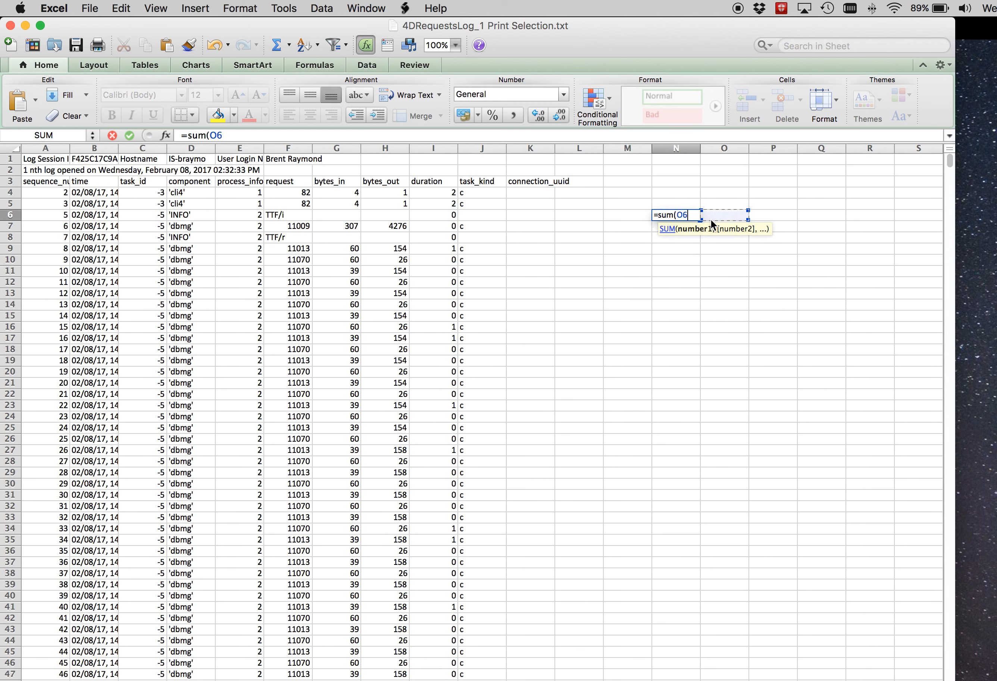
pyautogui.press('Escape')
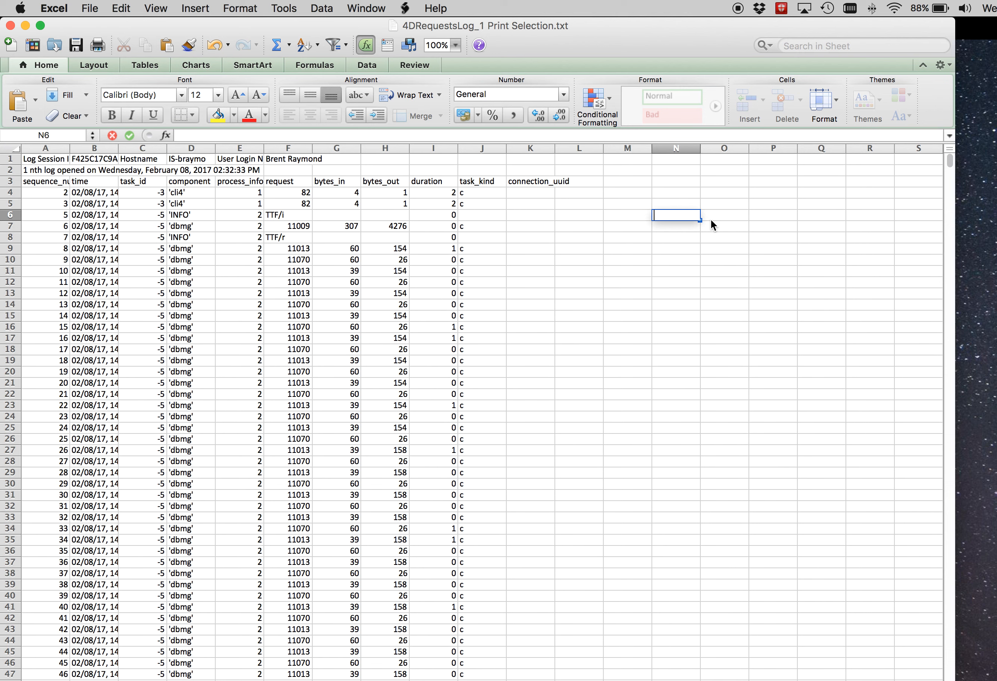
# Enter =sum(H4:H2500) in N6, totalling bytes_out as 191862.
pyautogui.write('=sum')
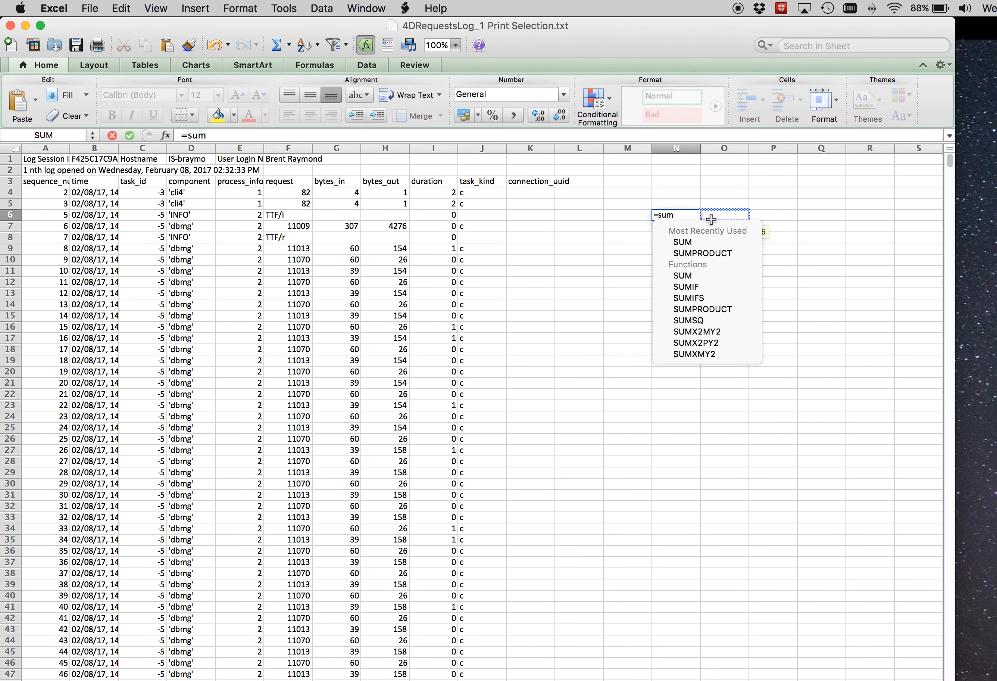
pyautogui.write('(')
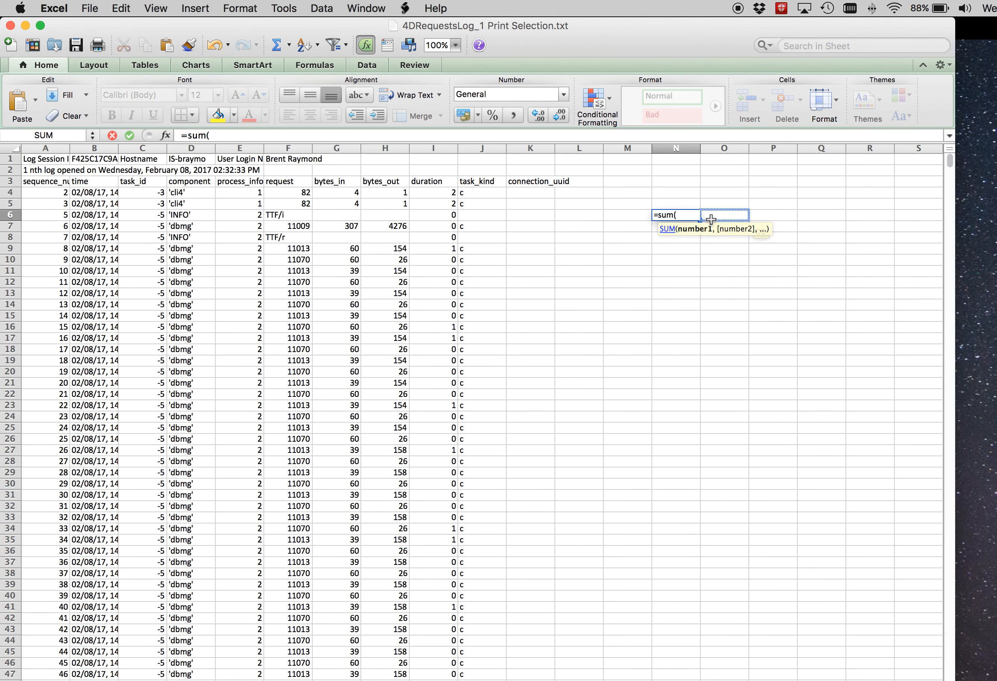
pyautogui.write('H4')
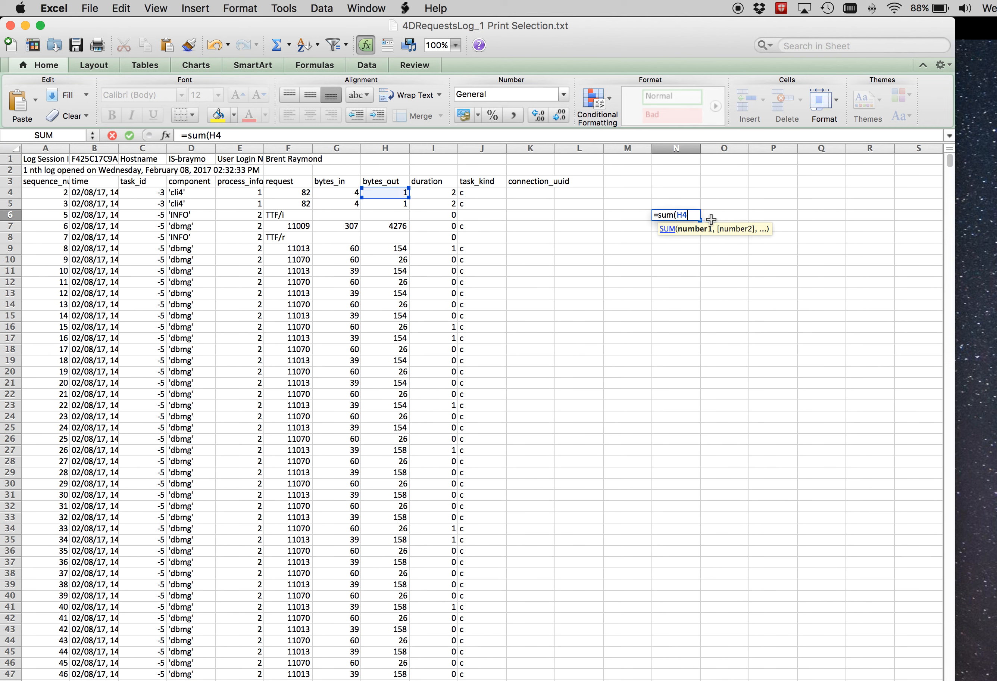
pyautogui.write(':H')
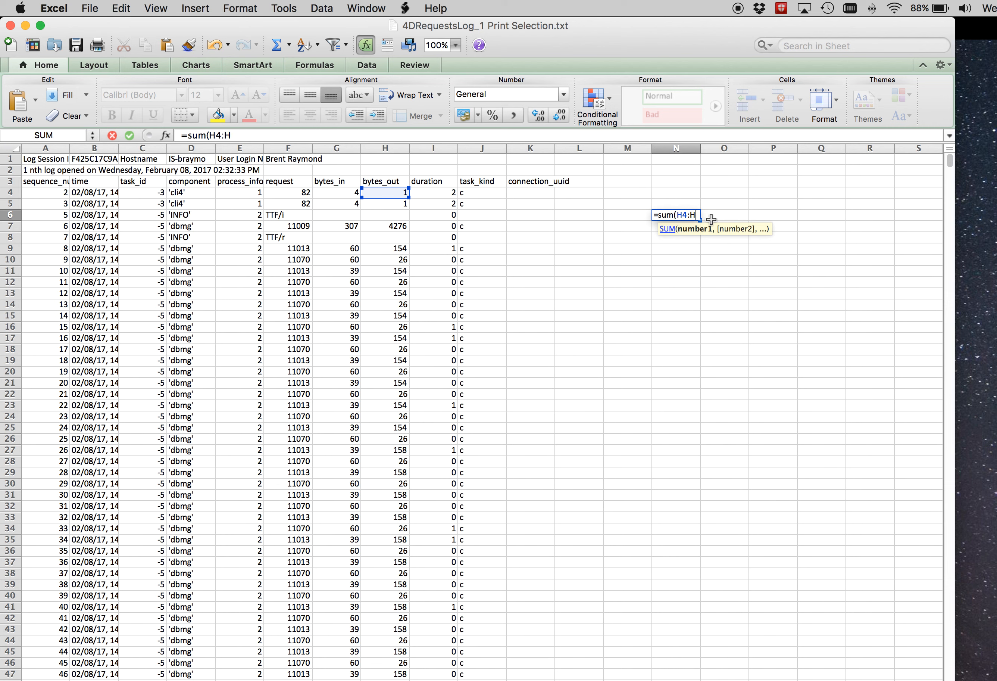
pyautogui.write('2500')
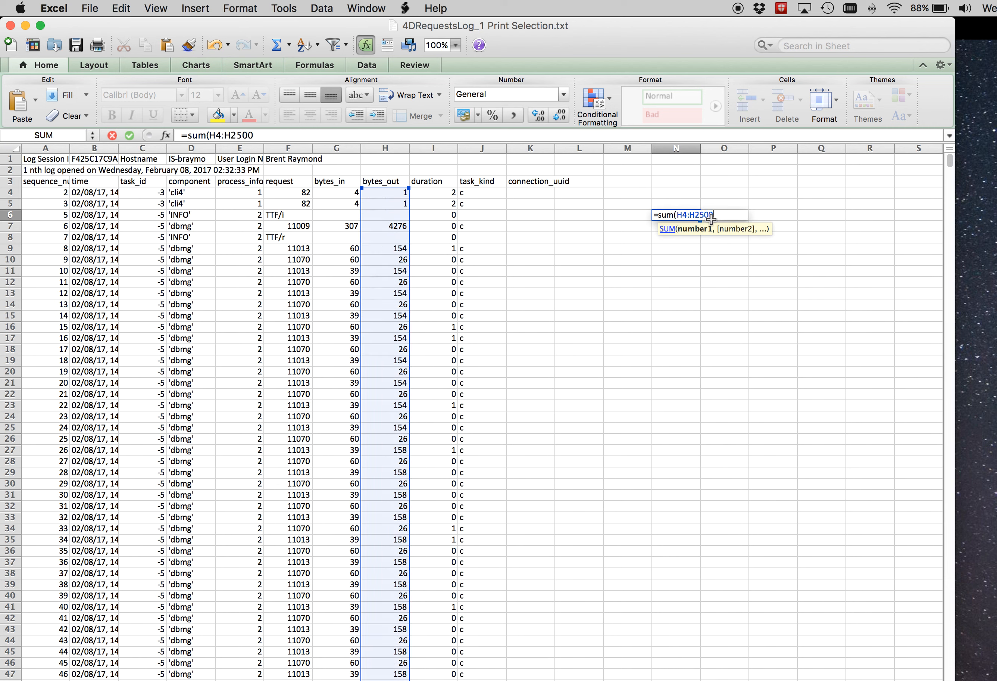
pyautogui.write(')')
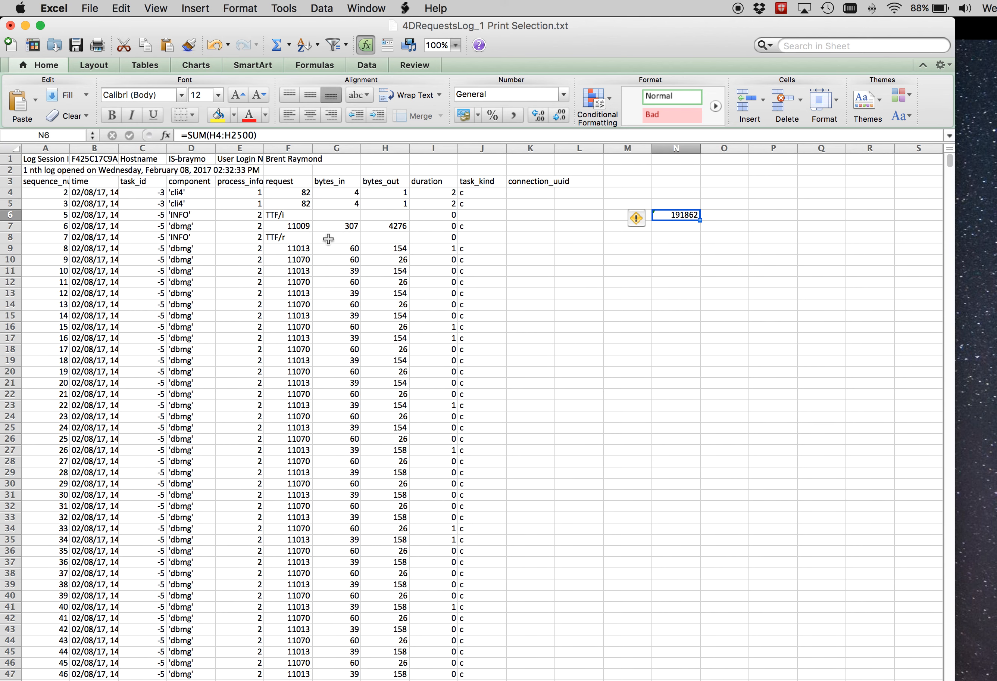
# Scroll the Print Selection log down to its last entries at row 2018.
pyautogui.scroll(-3)
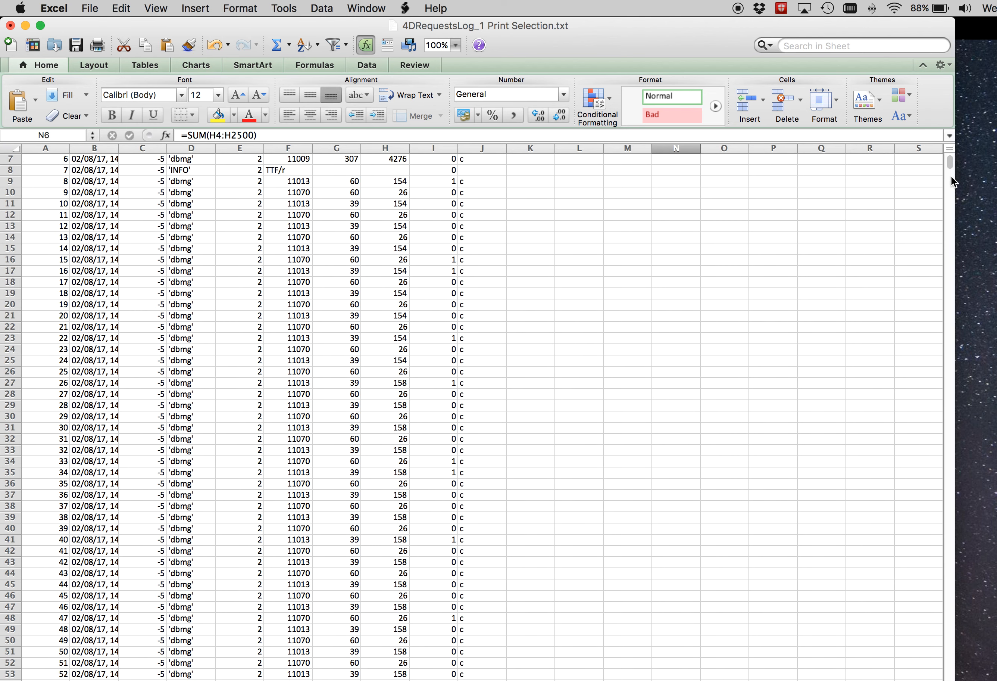
pyautogui.moveTo(950, 162); pyautogui.dragTo(951, 302)
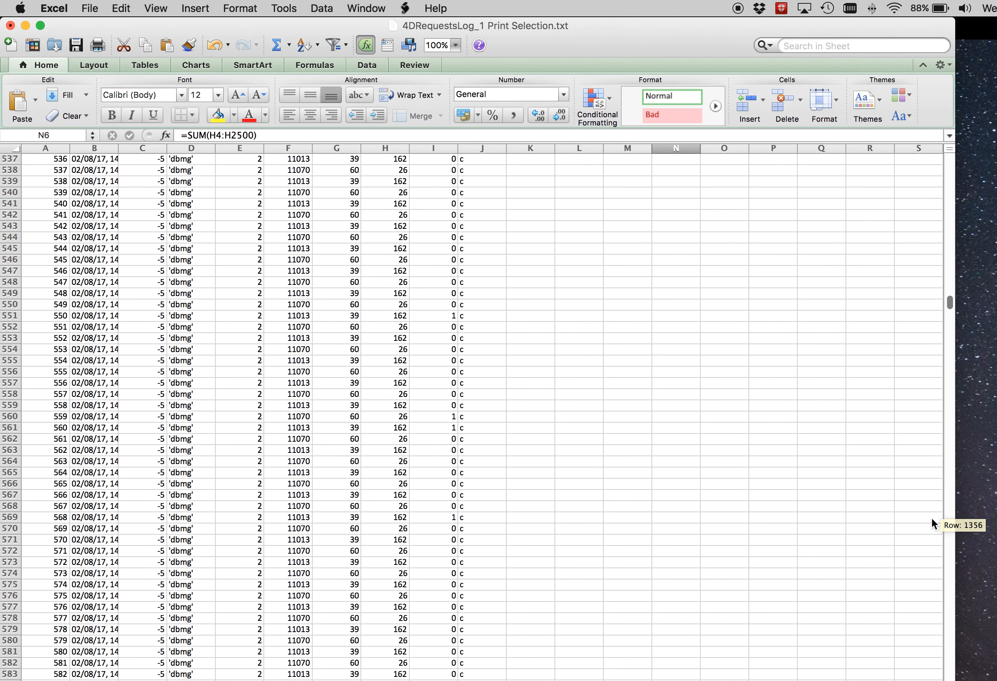
pyautogui.moveTo(951, 302); pyautogui.dragTo(950, 627)
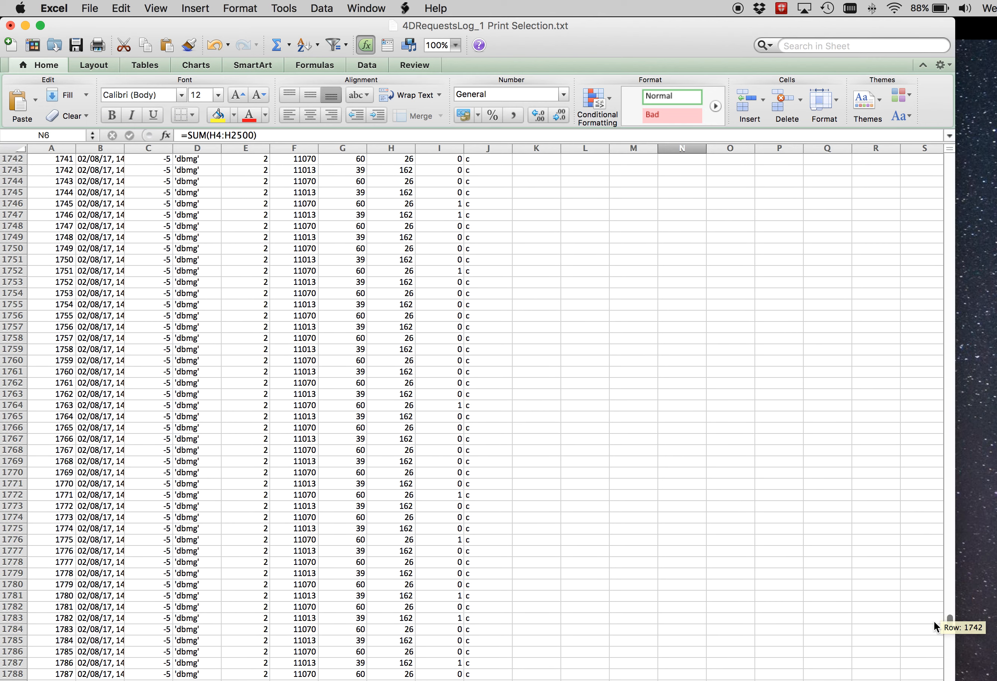
pyautogui.scroll(-3)
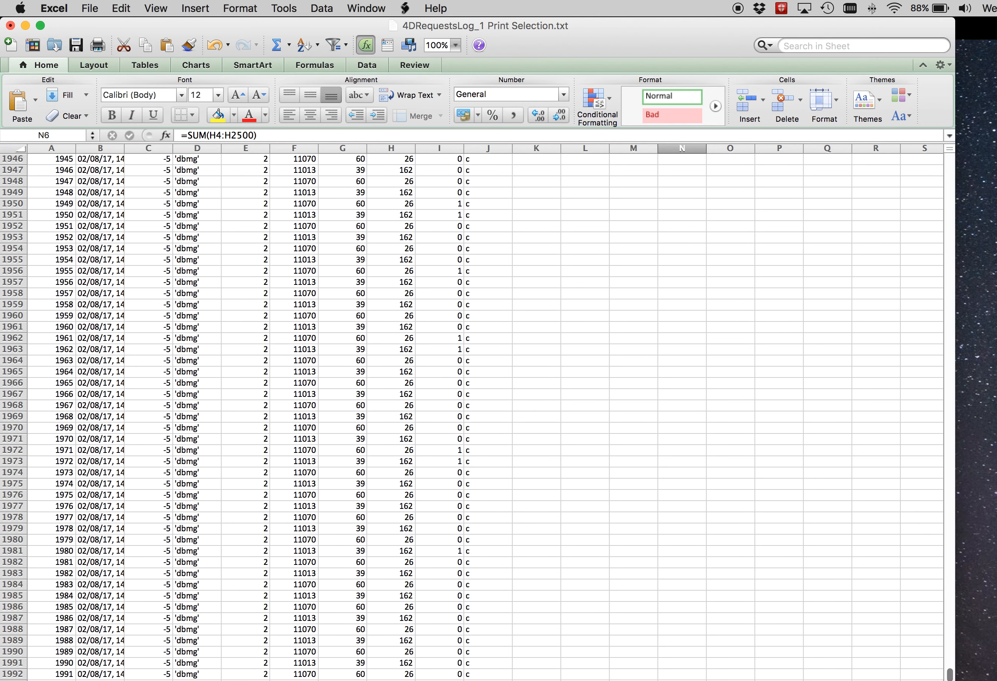
pyautogui.scroll(-3)
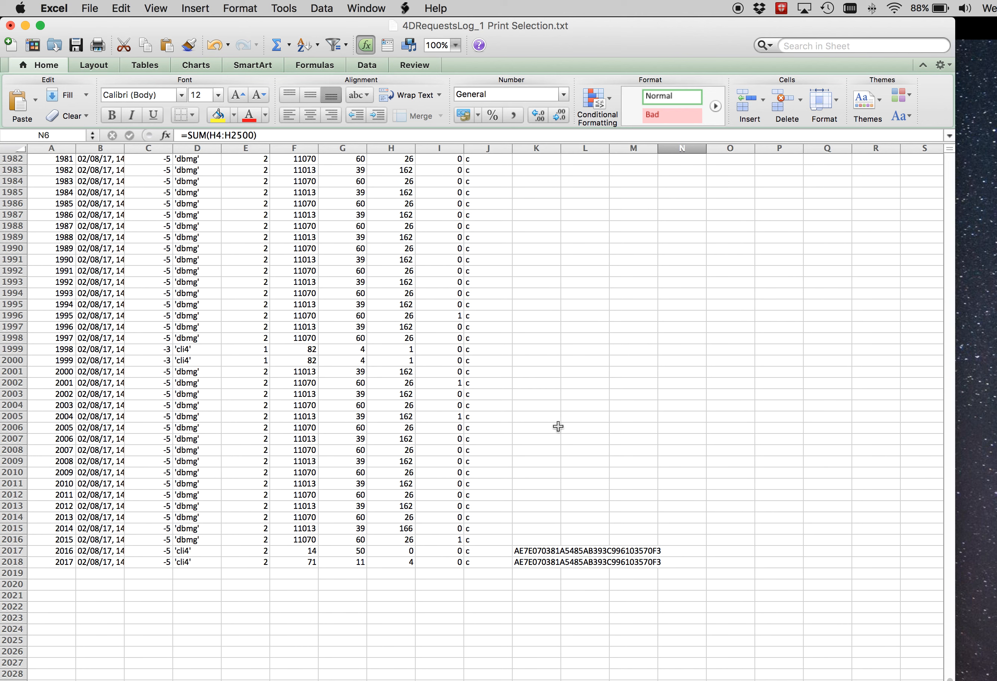
pyautogui.moveTo(979, 662)
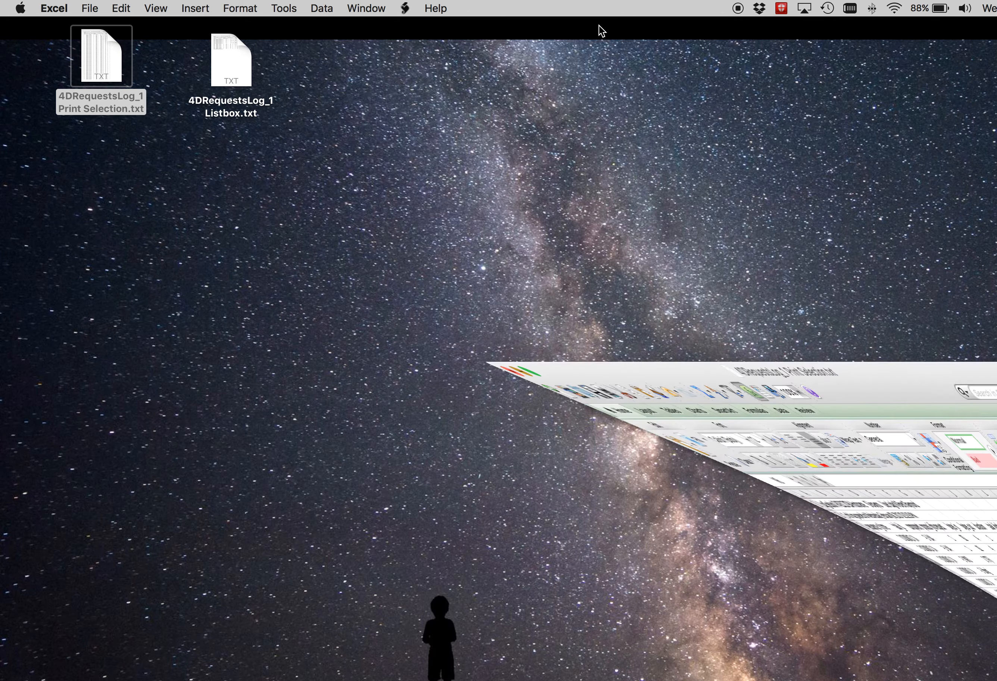
# Open 4DRequestsLog_1 Listbox.txt from the desktop in Excel.
pyautogui.moveTo(230, 60); pyautogui.dragTo(409, 293)
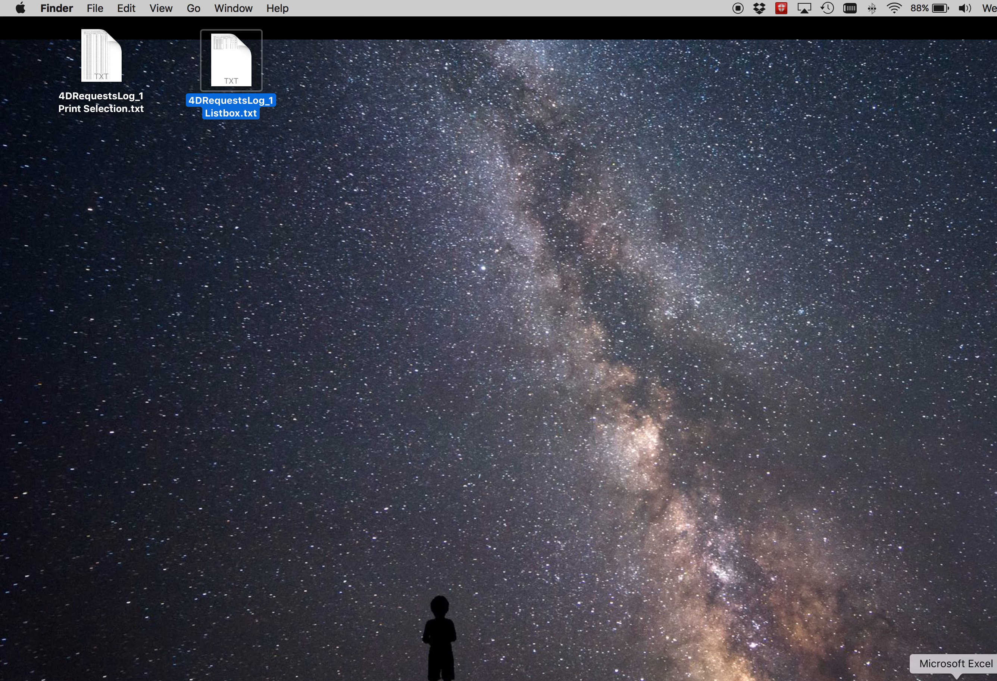
pyautogui.doubleClick(230, 60)
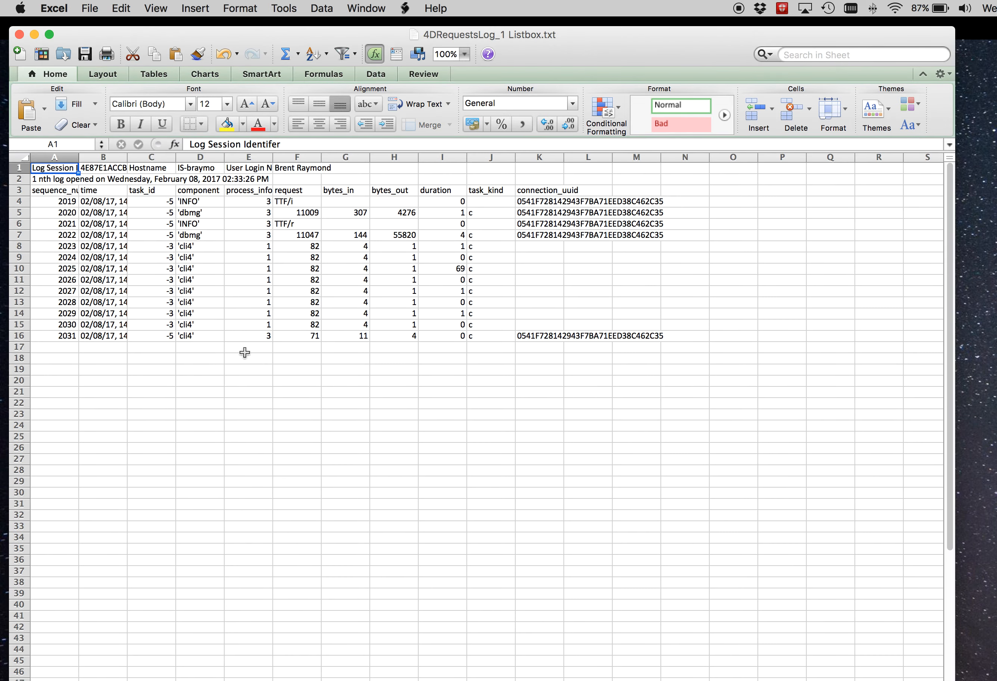
pyautogui.moveTo(406, 227)
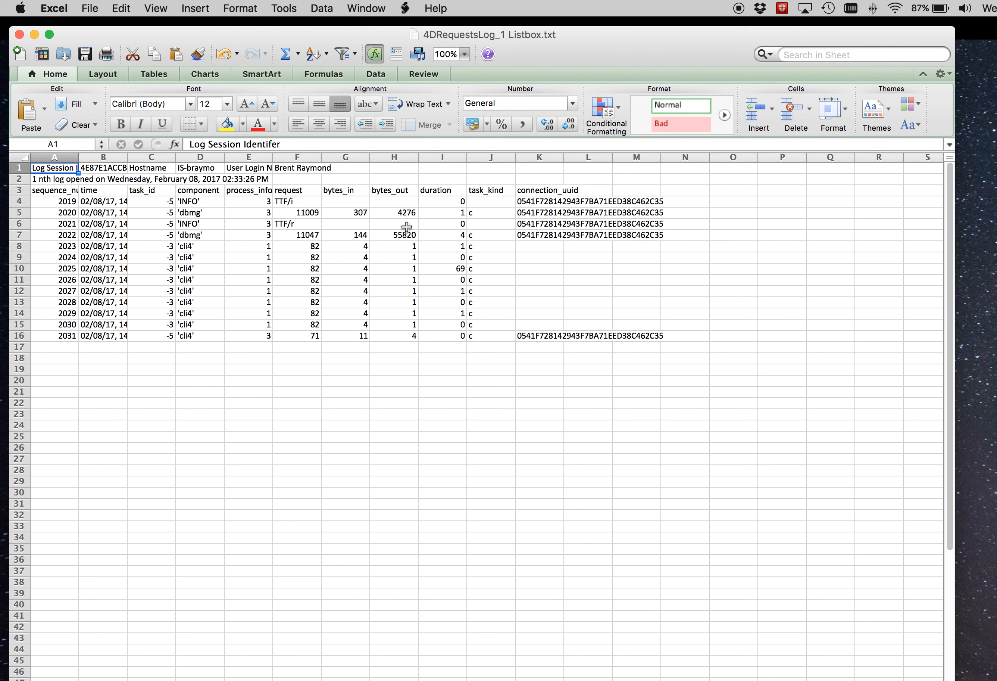
# Enter a SUM formula over the bytes_out column in G21, totalling 60108.
pyautogui.click(345, 392)
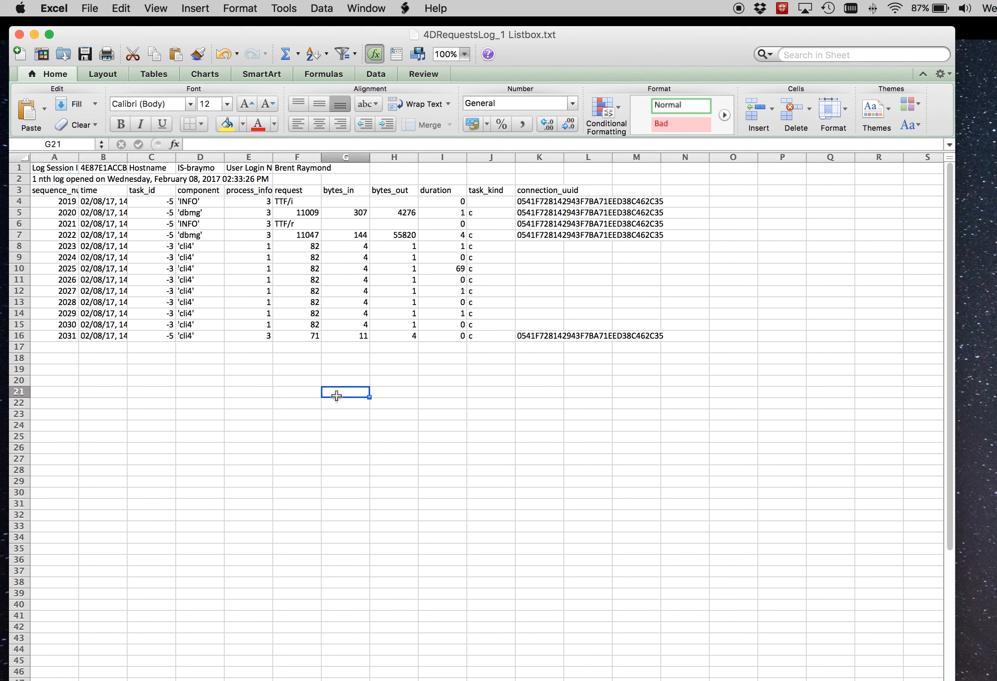
pyautogui.write('=')
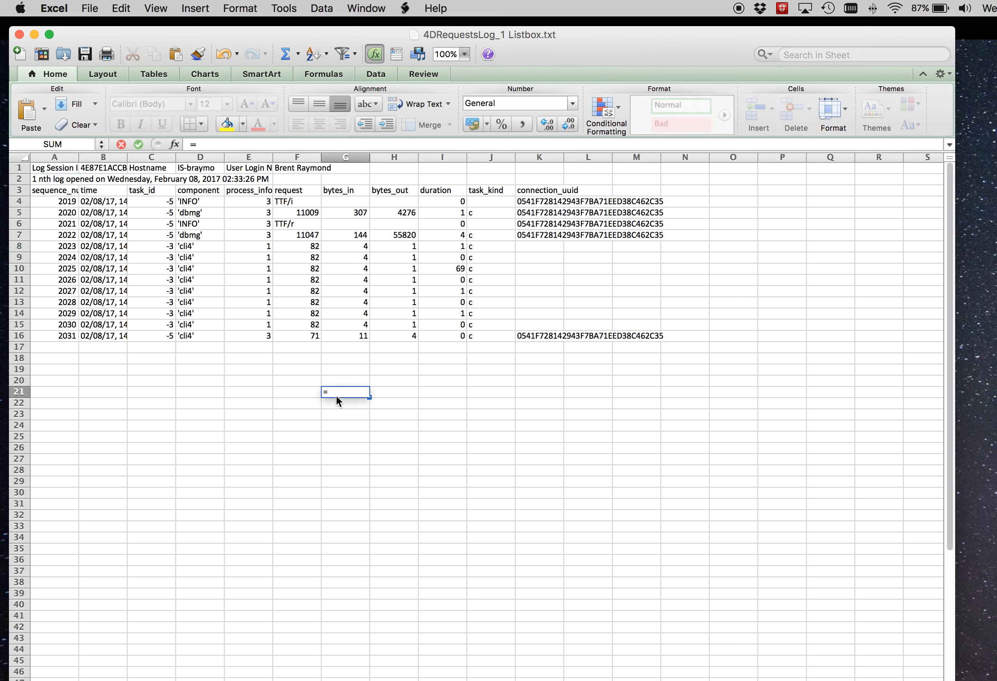
pyautogui.write('sum(')
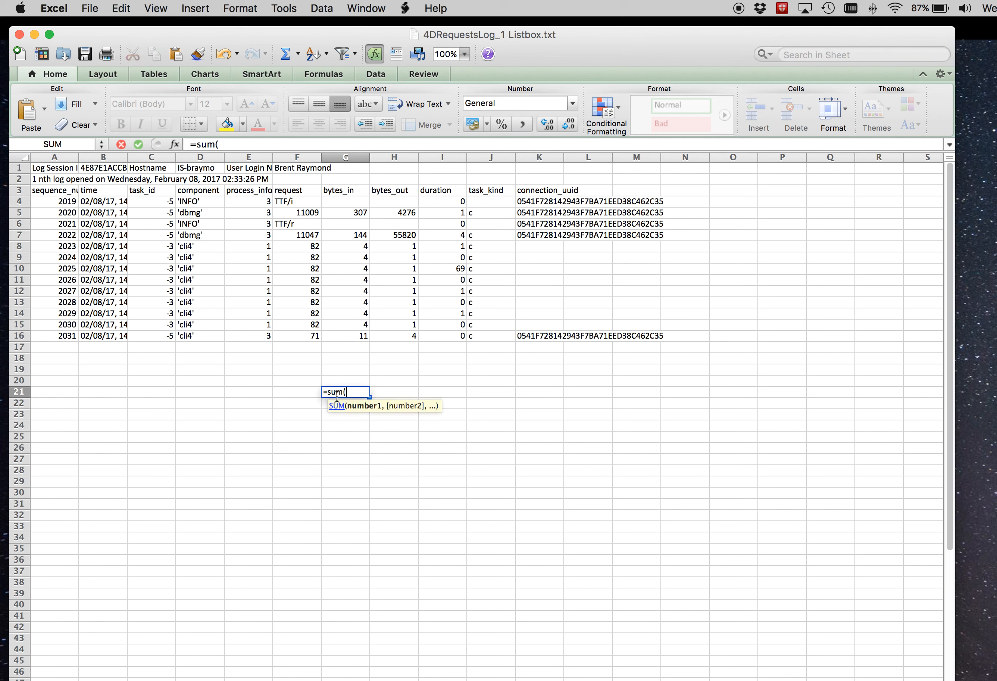
pyautogui.click(393, 201)
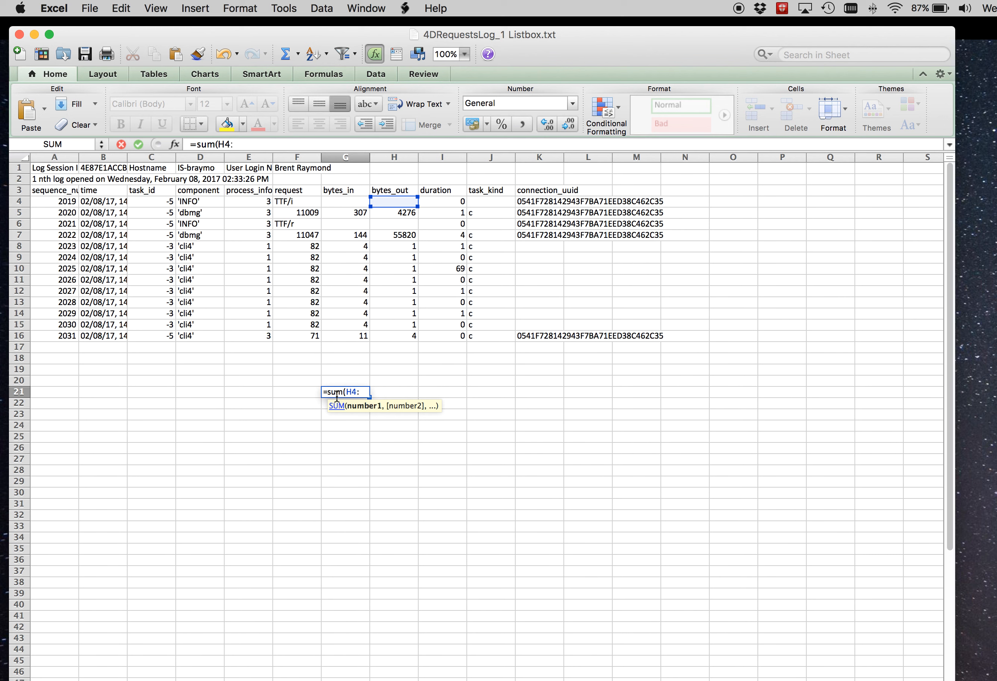
pyautogui.write('H')
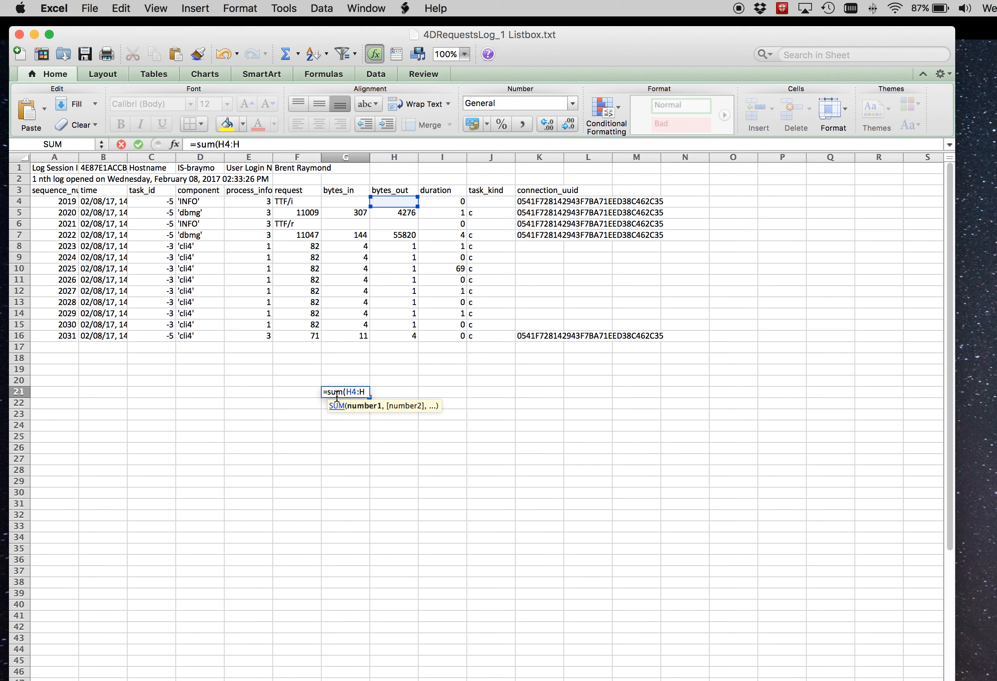
pyautogui.moveTo(394, 201); pyautogui.dragTo(393, 346)
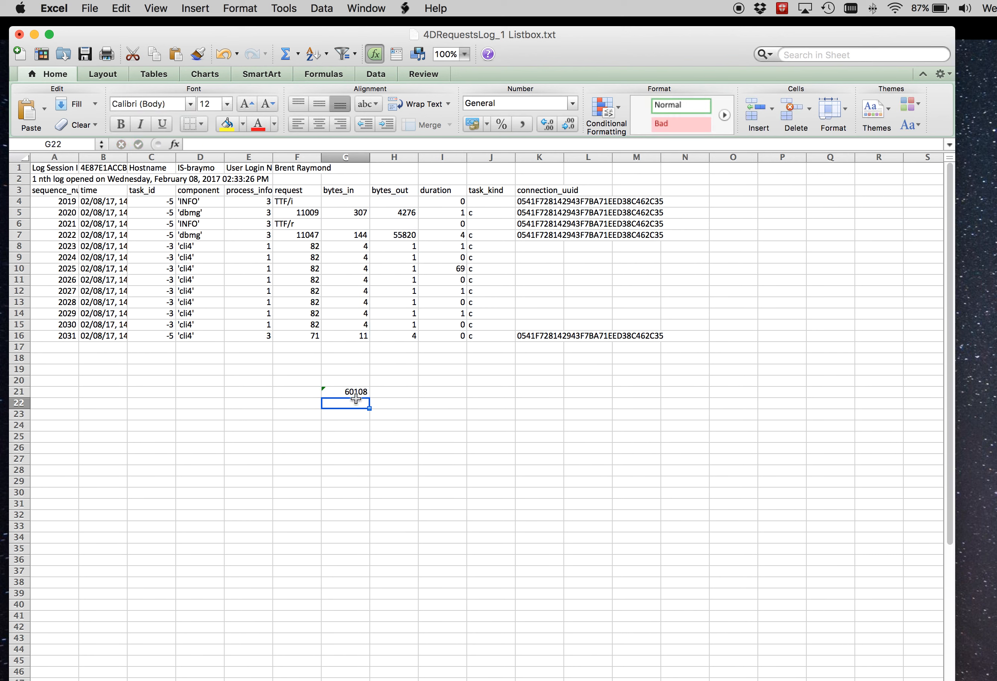
pyautogui.moveTo(444, 388)
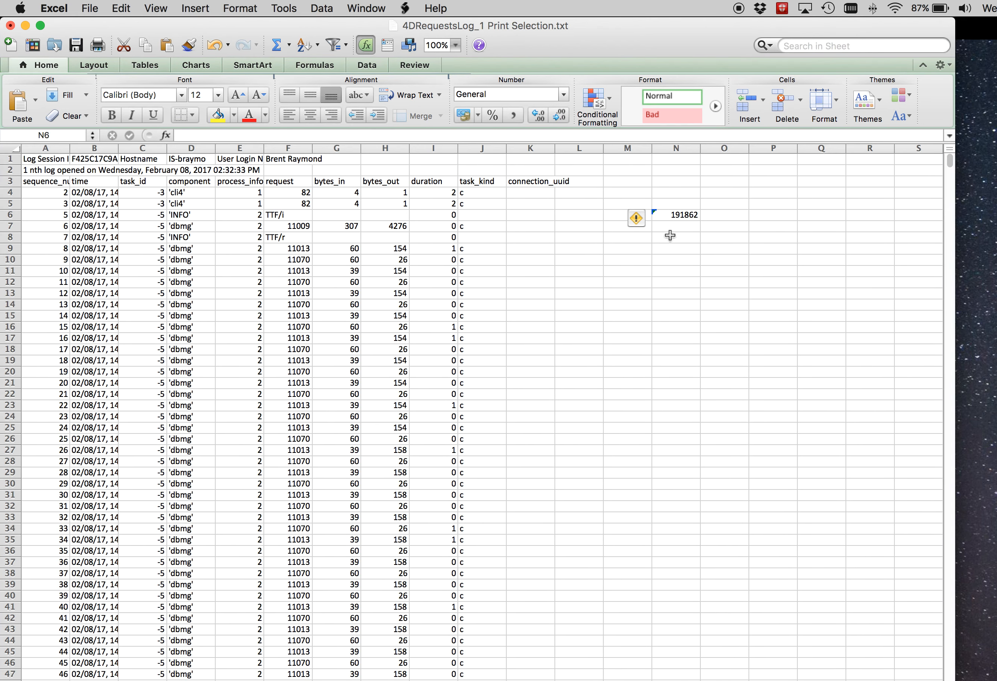
pyautogui.moveTo(685, 224)
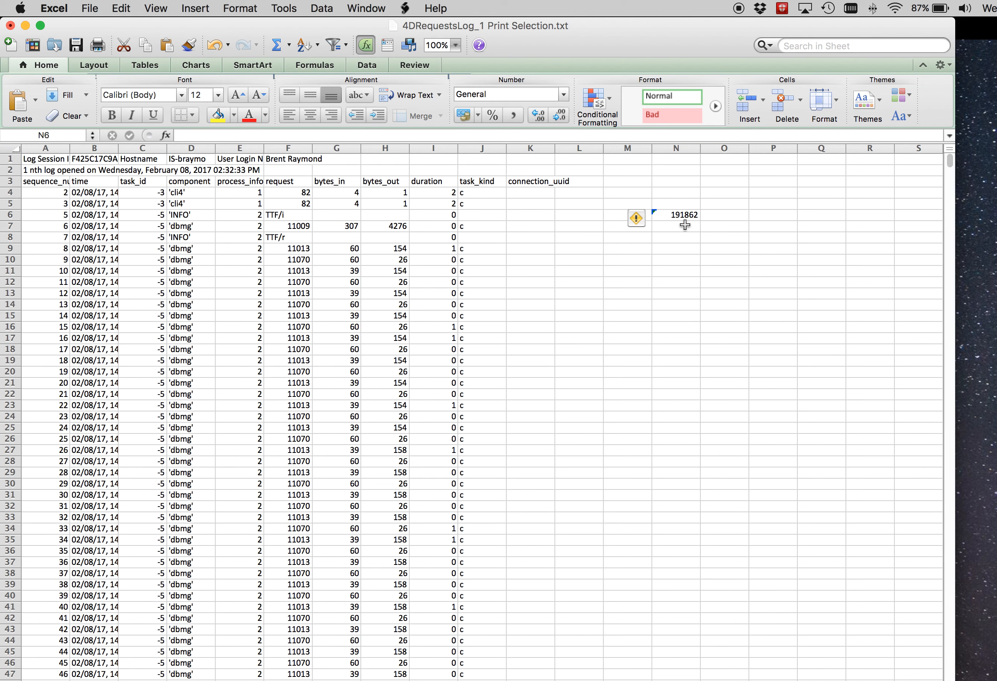
pyautogui.moveTo(707, 228)
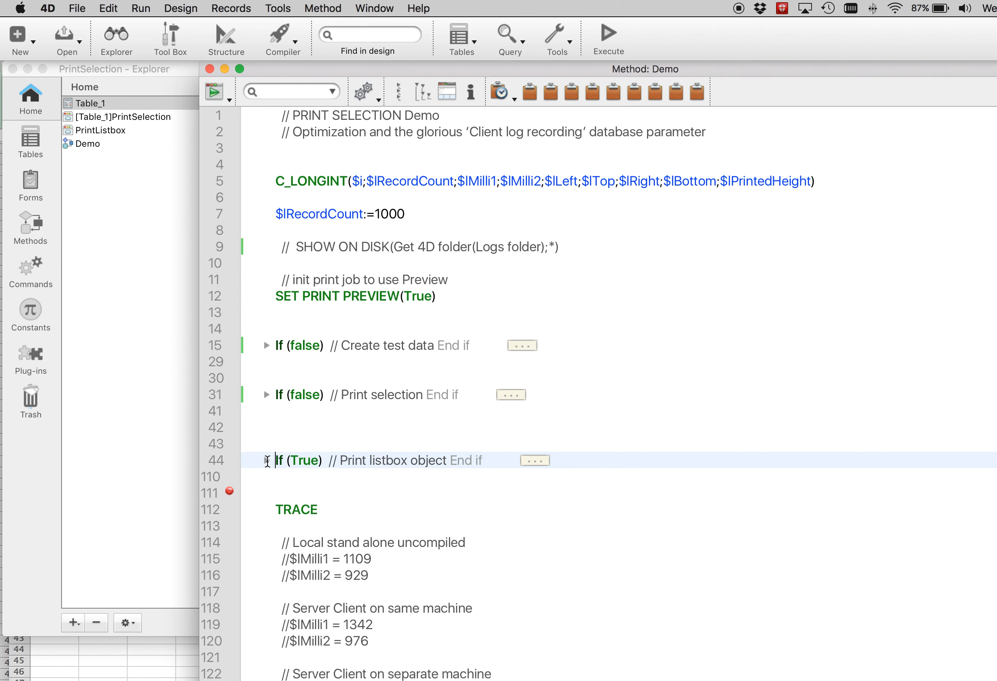
# Expand the If (false) // Print selection block to reveal the PRINT SELECTION code.
pyautogui.click(267, 394)
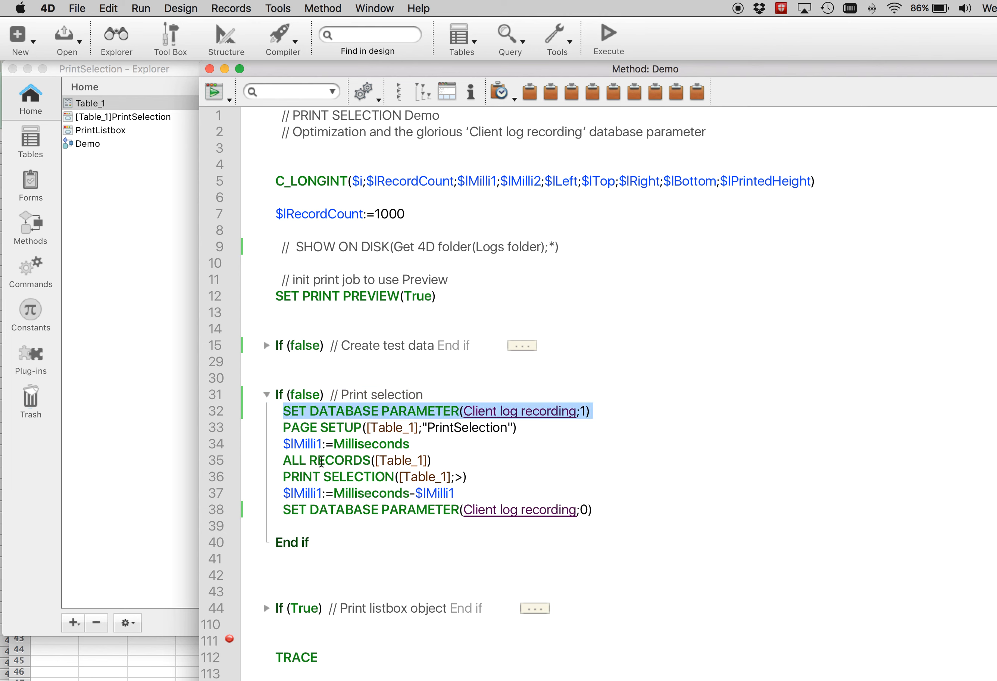
pyautogui.moveTo(503, 497)
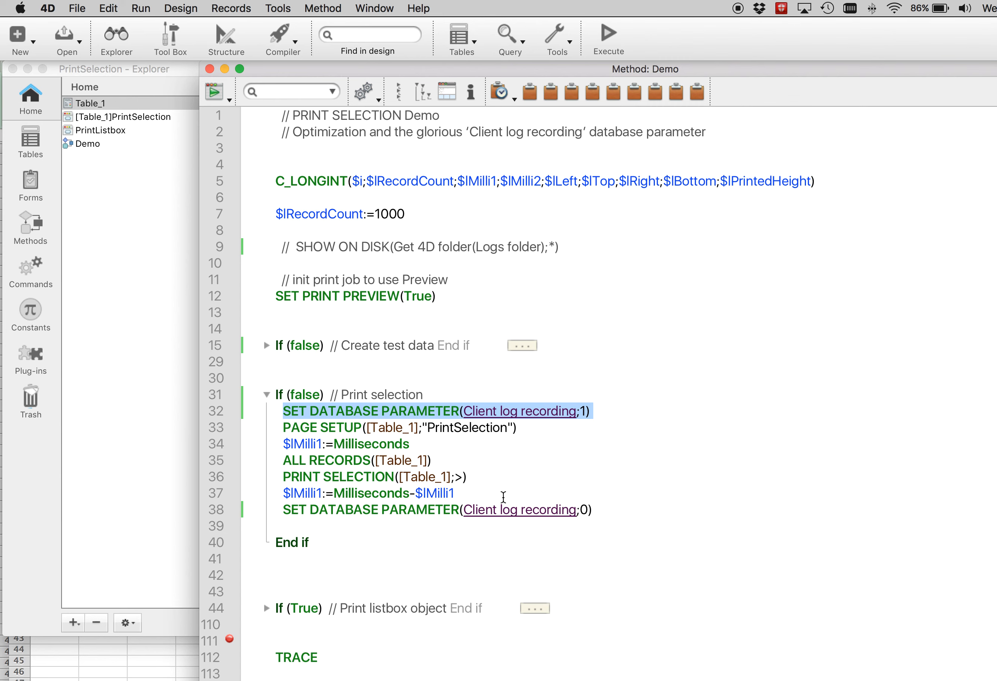
pyautogui.moveTo(688, 450)
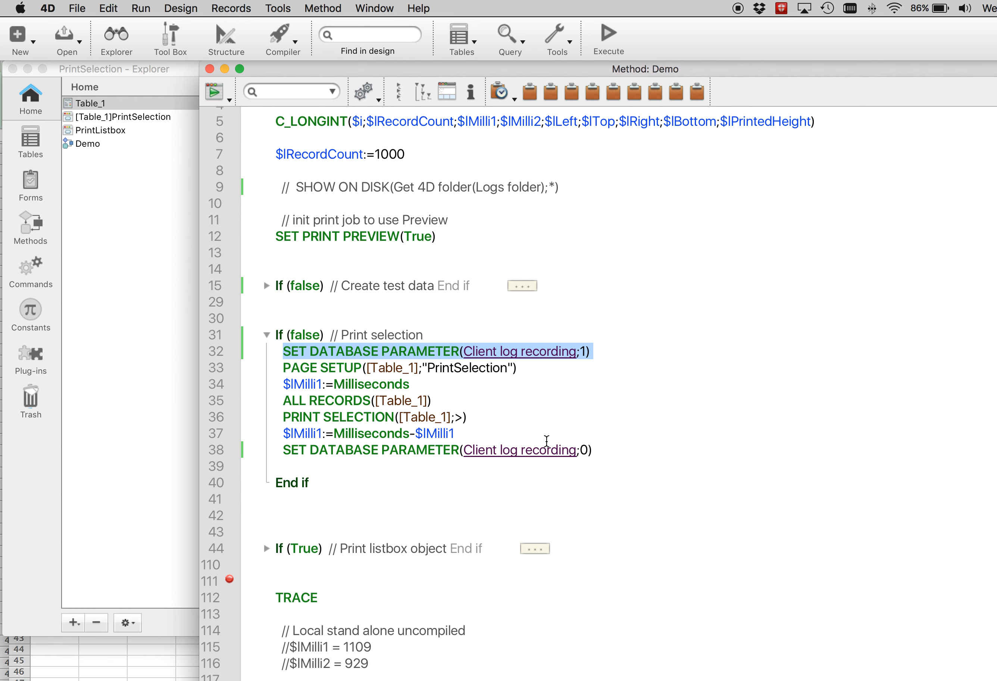
pyautogui.moveTo(284, 416)
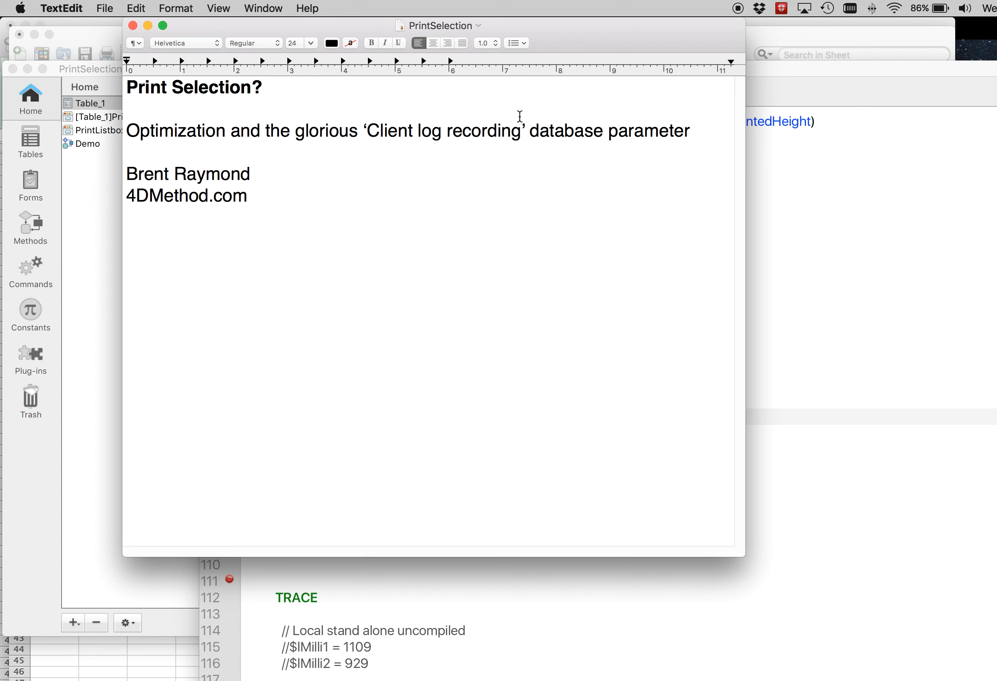
pyautogui.moveTo(699, 36)
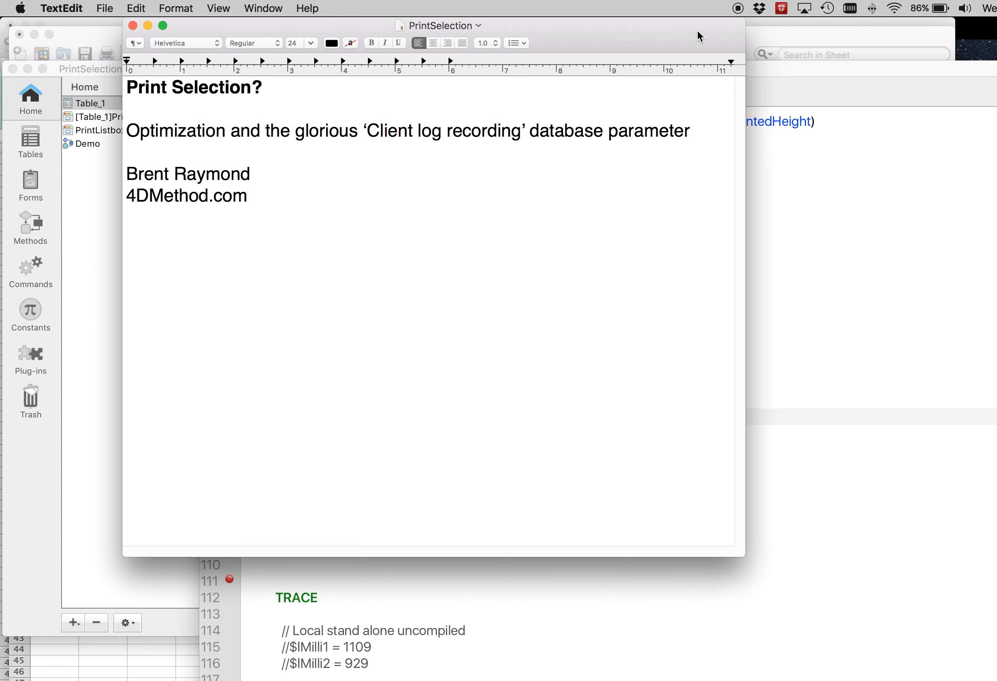